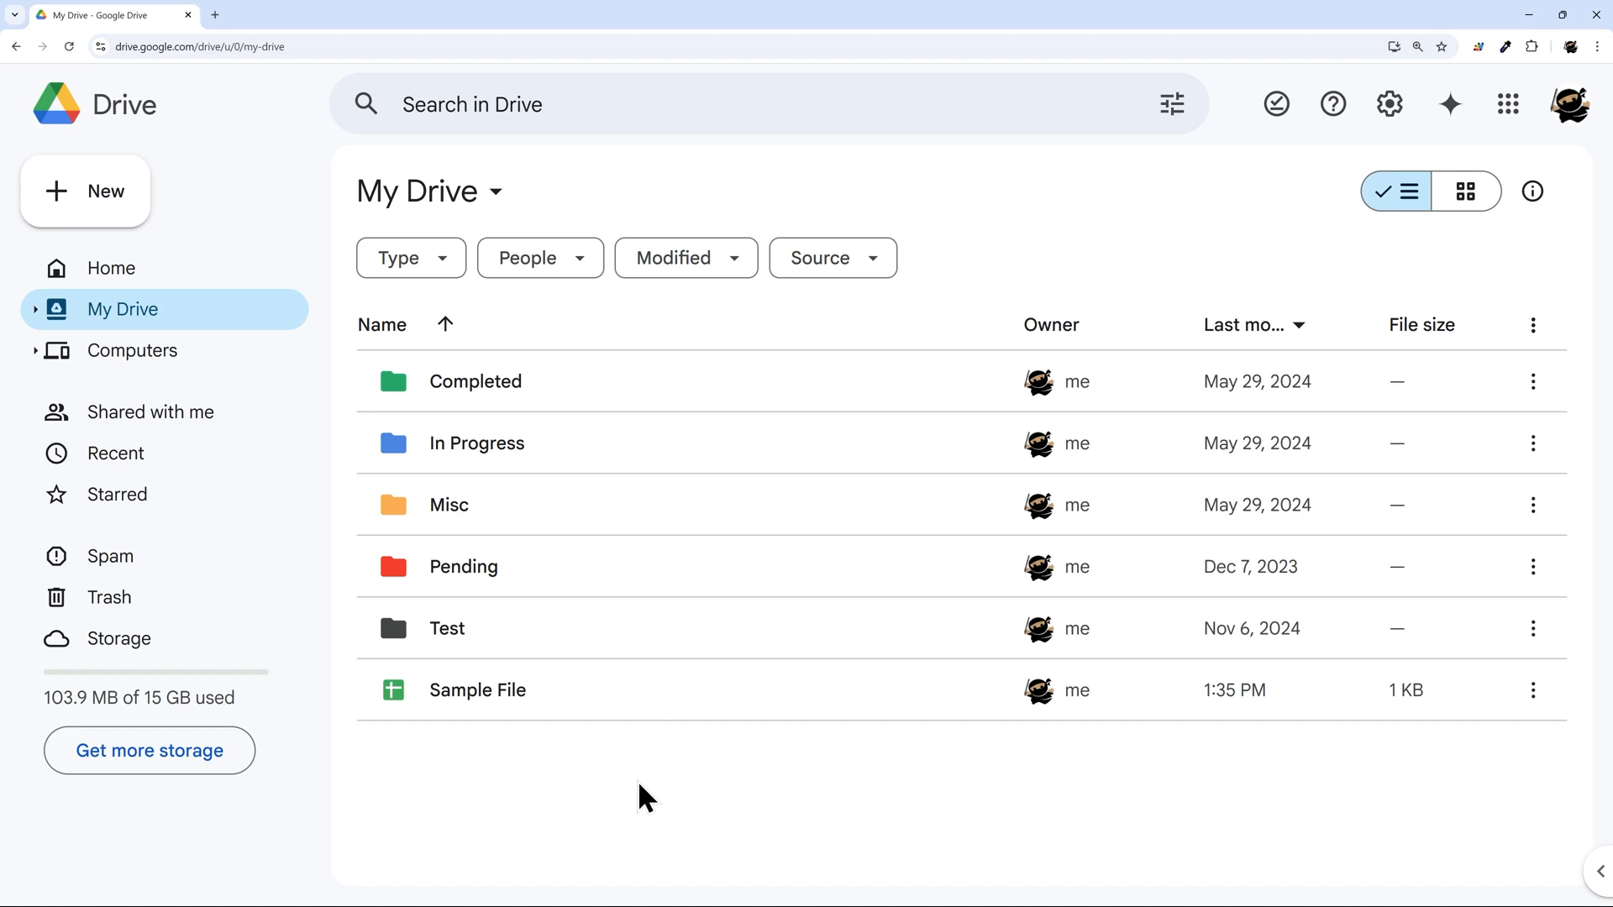
{"action": "mouse_move", "coordinate": [569, 756]}
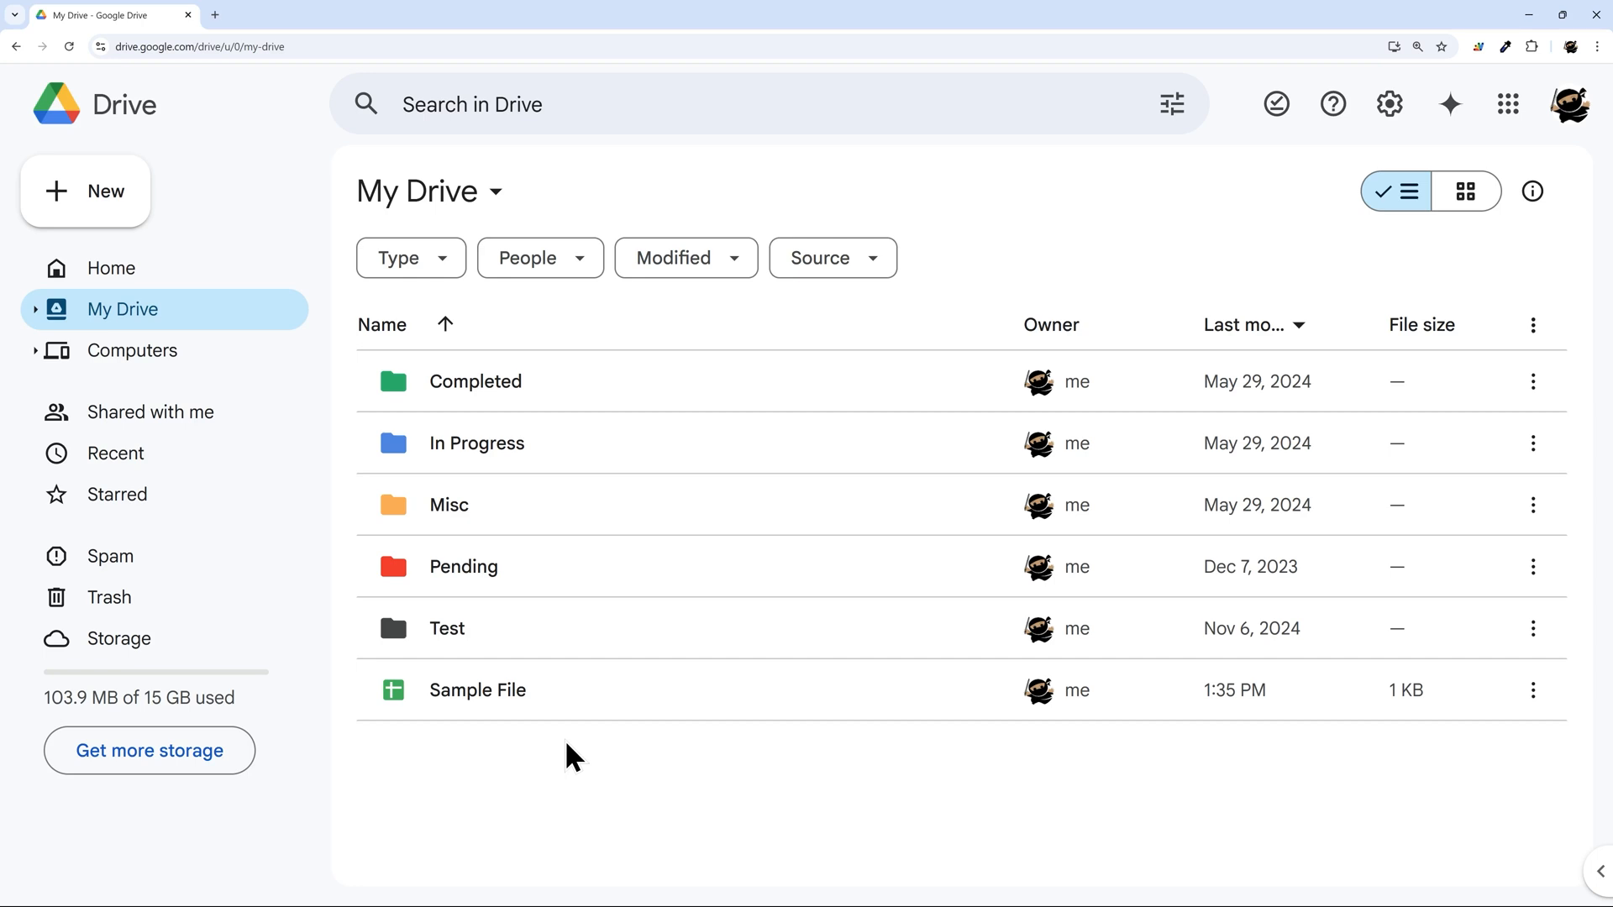
- Move Sample File to the trash, then check its Restore option in Trash
{"action": "left_click", "coordinate": [477, 689]}
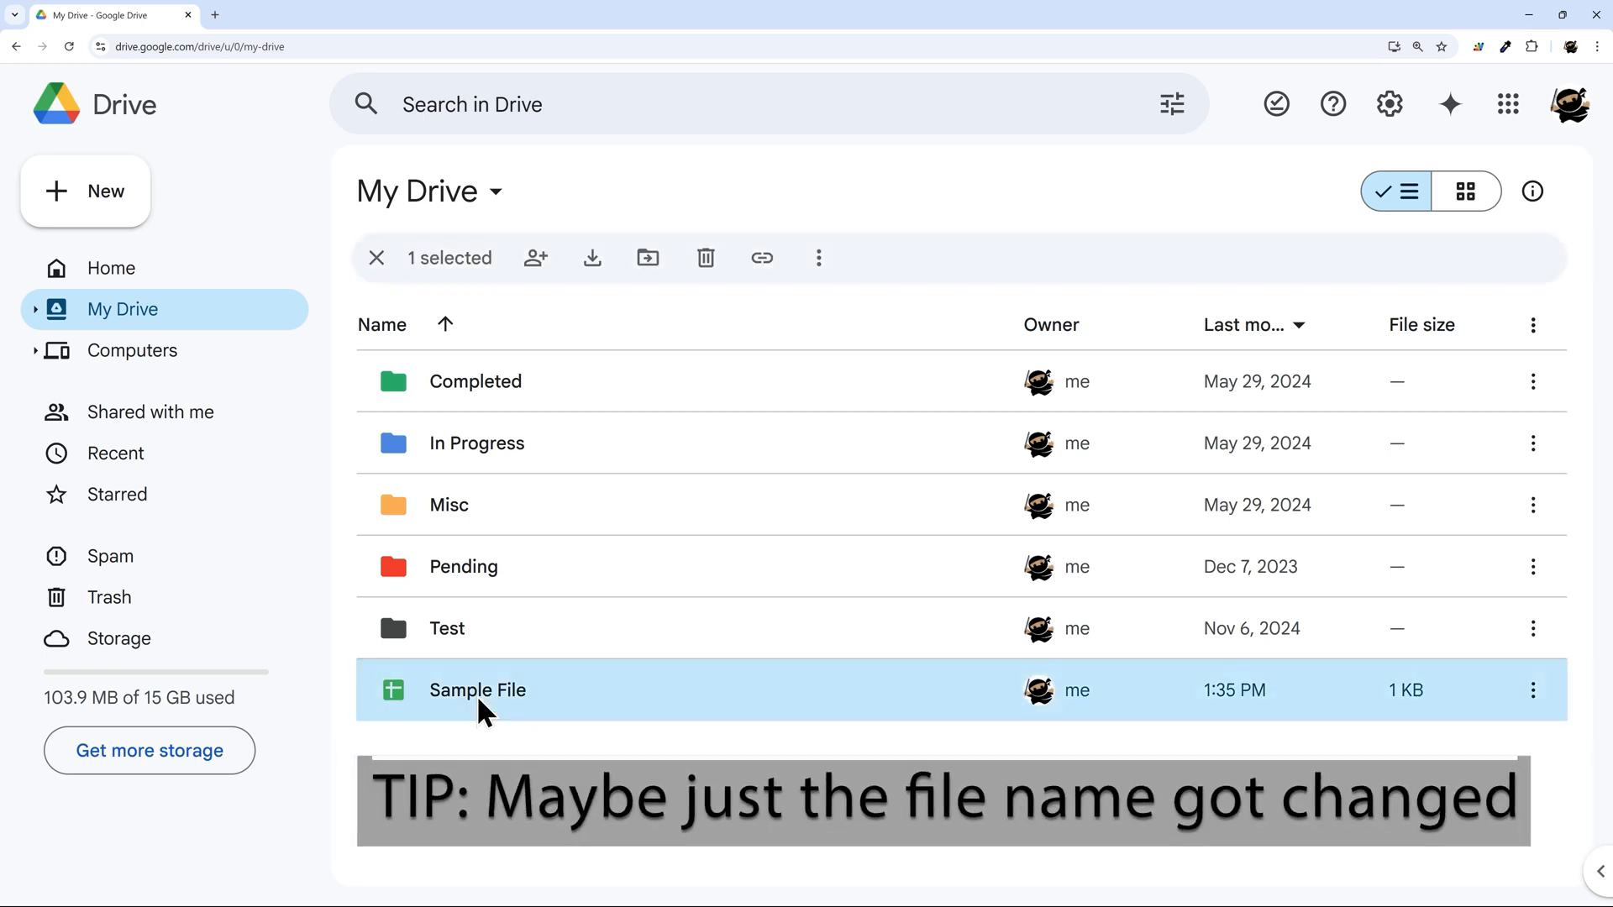
{"action": "left_click", "coordinate": [705, 257]}
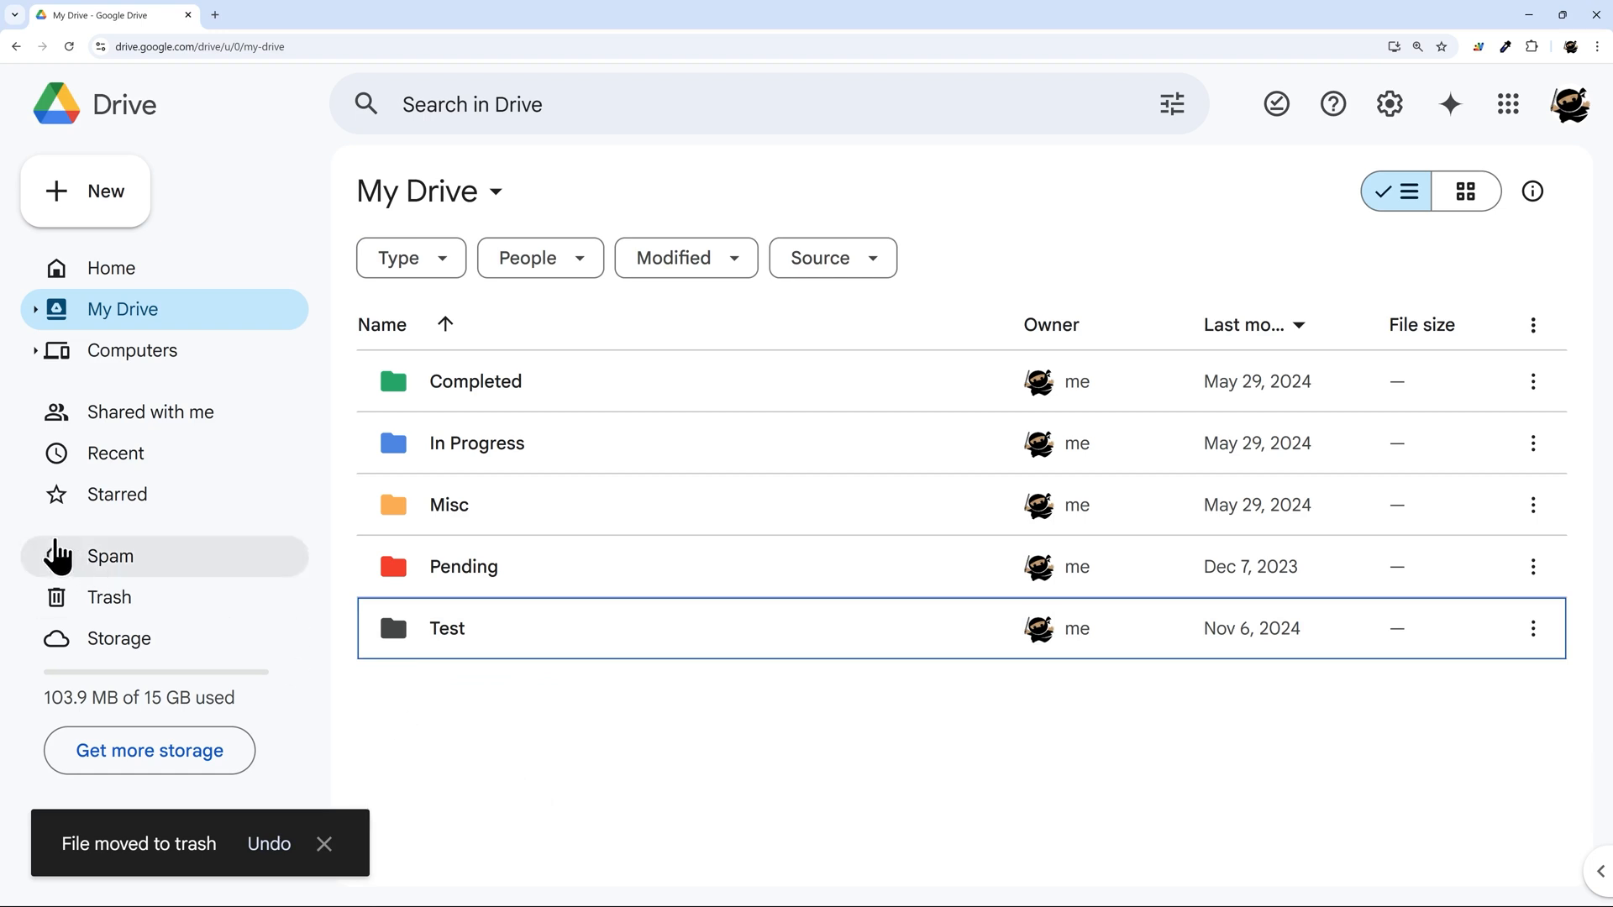
{"action": "left_click", "coordinate": [109, 598]}
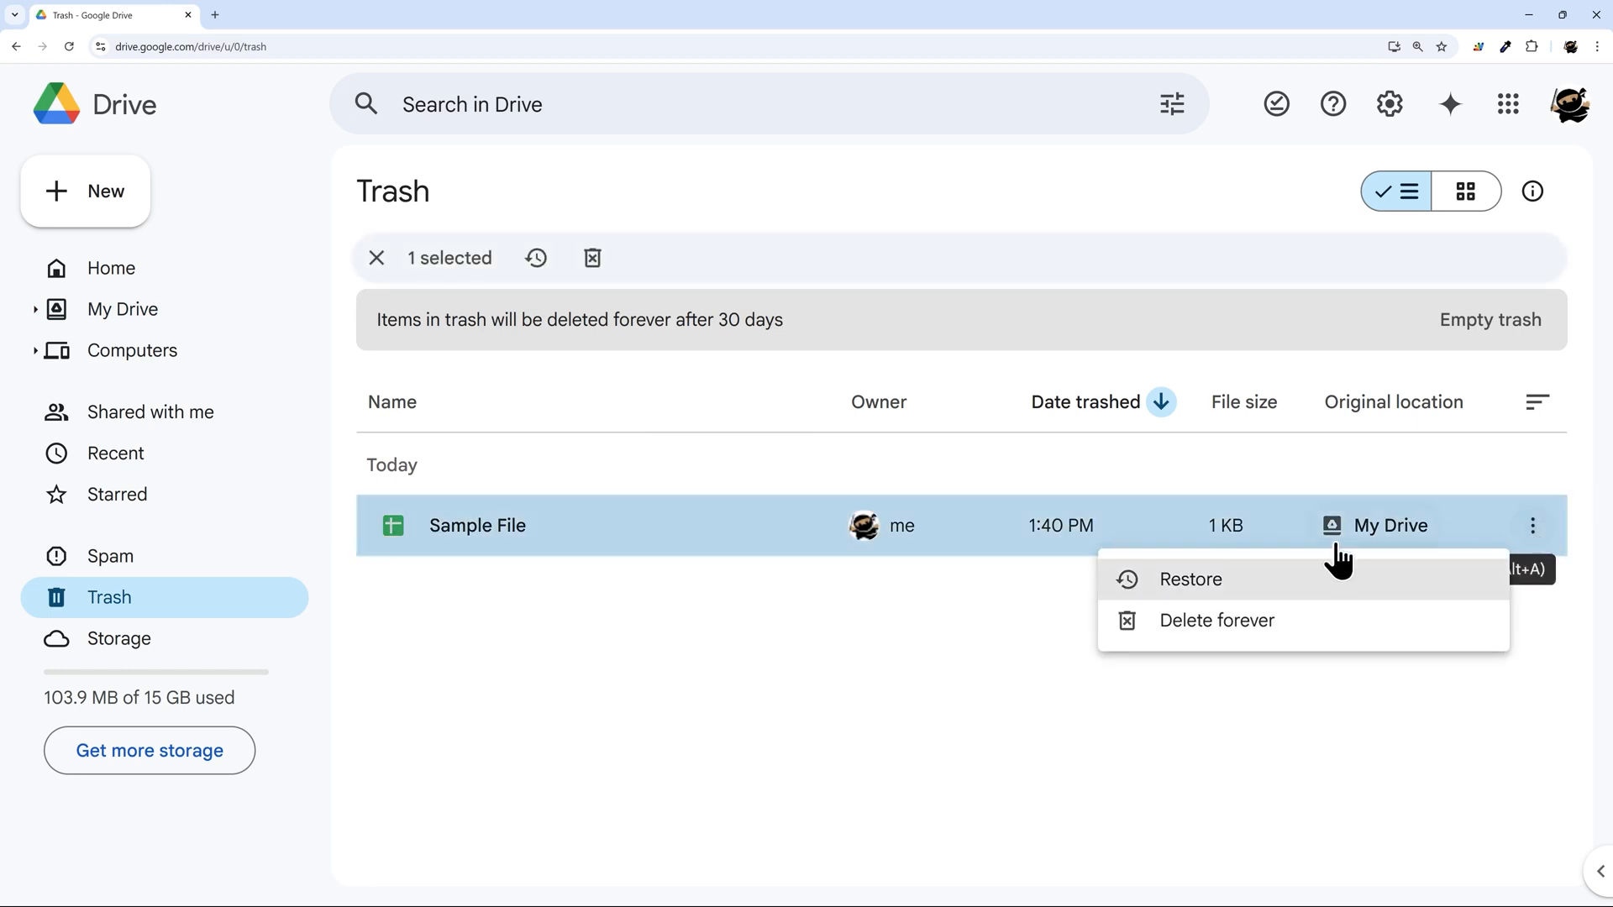
{"action": "mouse_move", "coordinate": [1176, 592]}
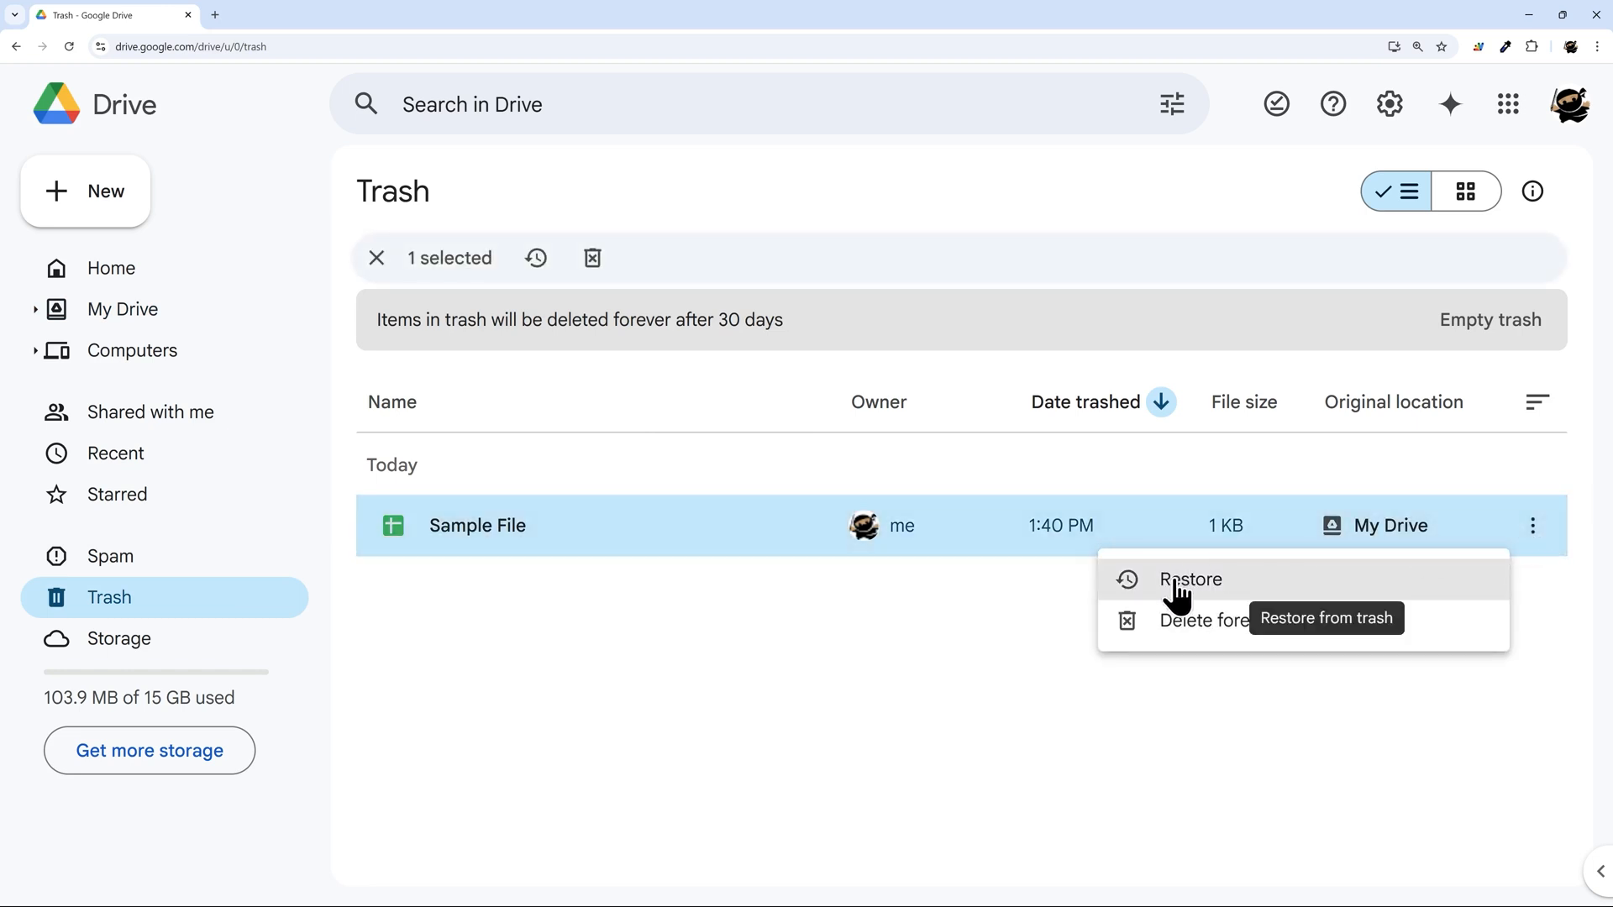
{"action": "left_click", "coordinate": [1190, 579]}
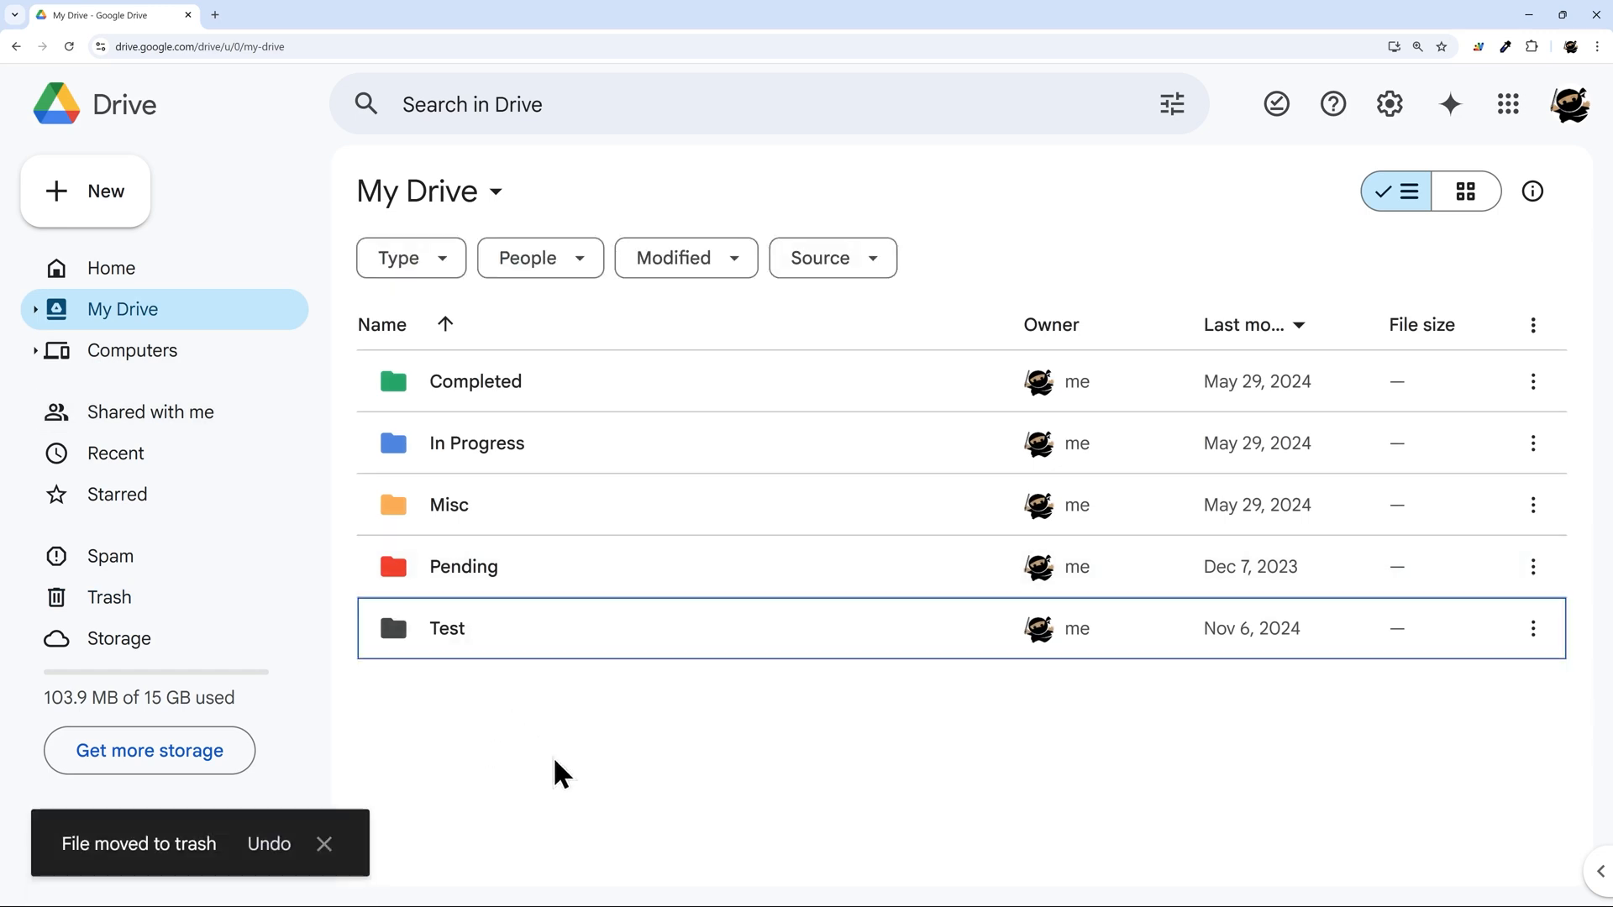
- Search Drive for 'sample file' with Location set to Trashed and the In trash filter
{"action": "left_click", "coordinate": [108, 597]}
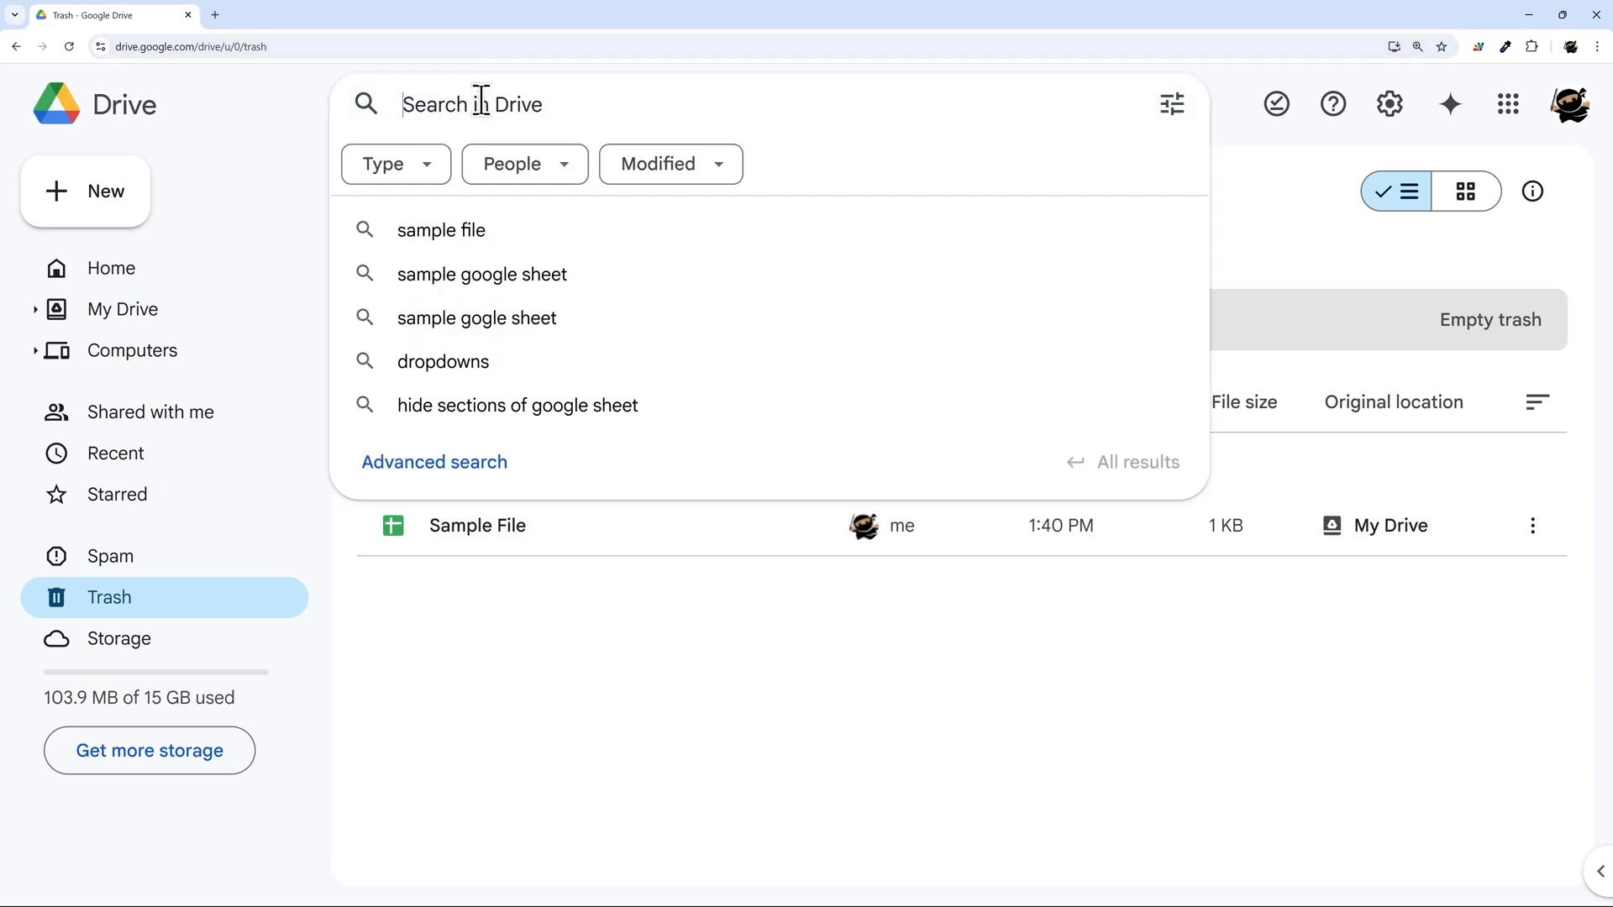
{"action": "left_click", "coordinate": [440, 229]}
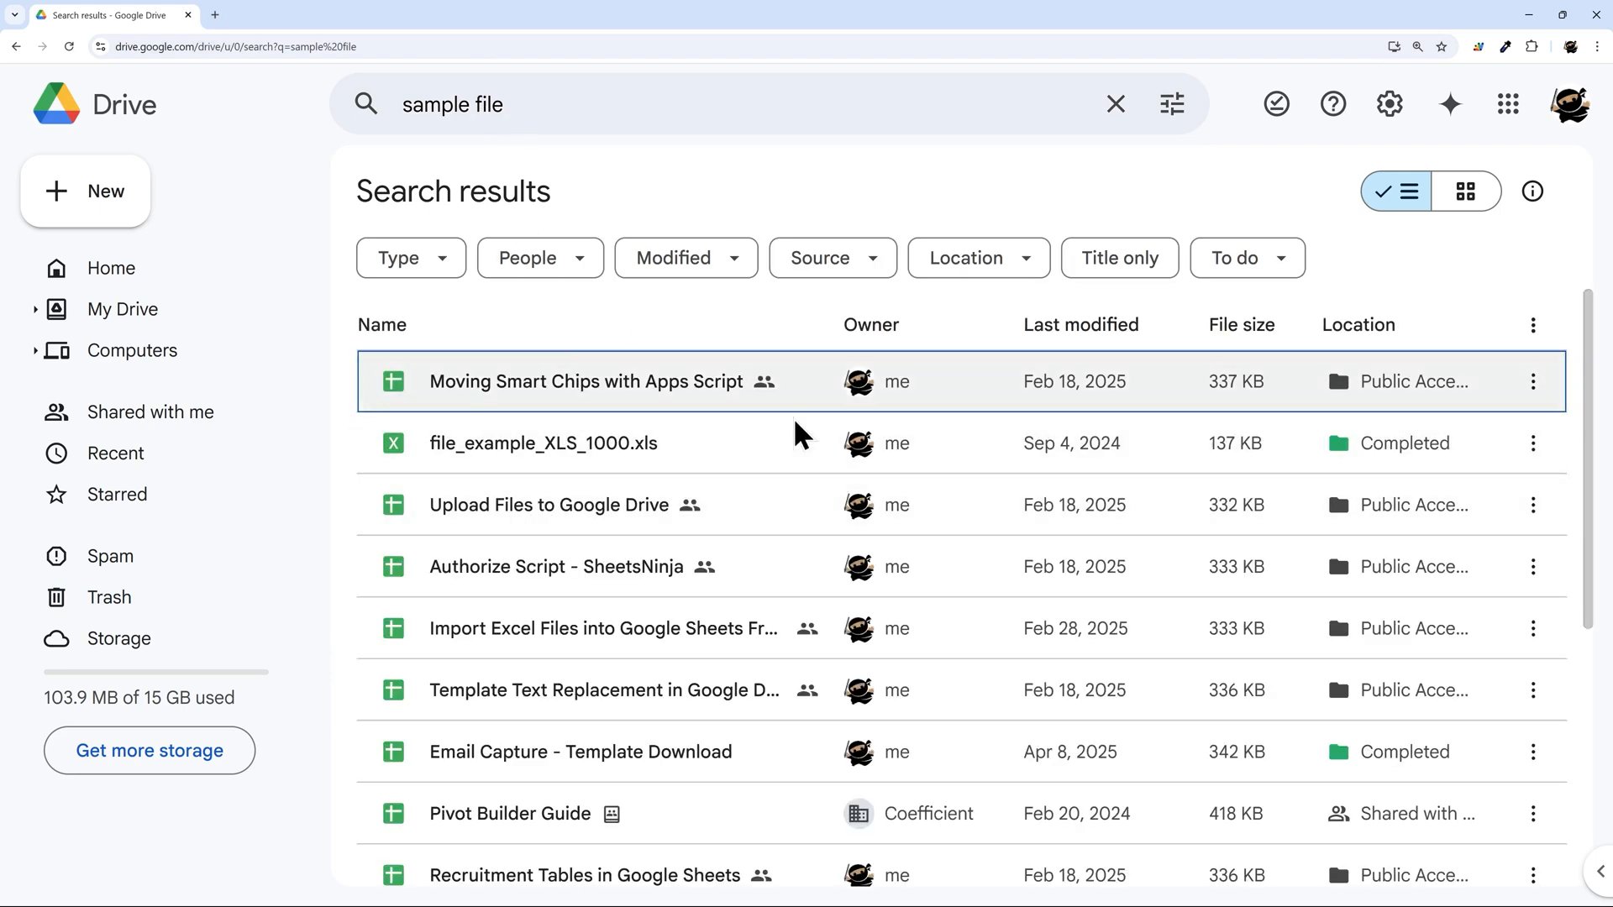
{"action": "mouse_move", "coordinate": [823, 383]}
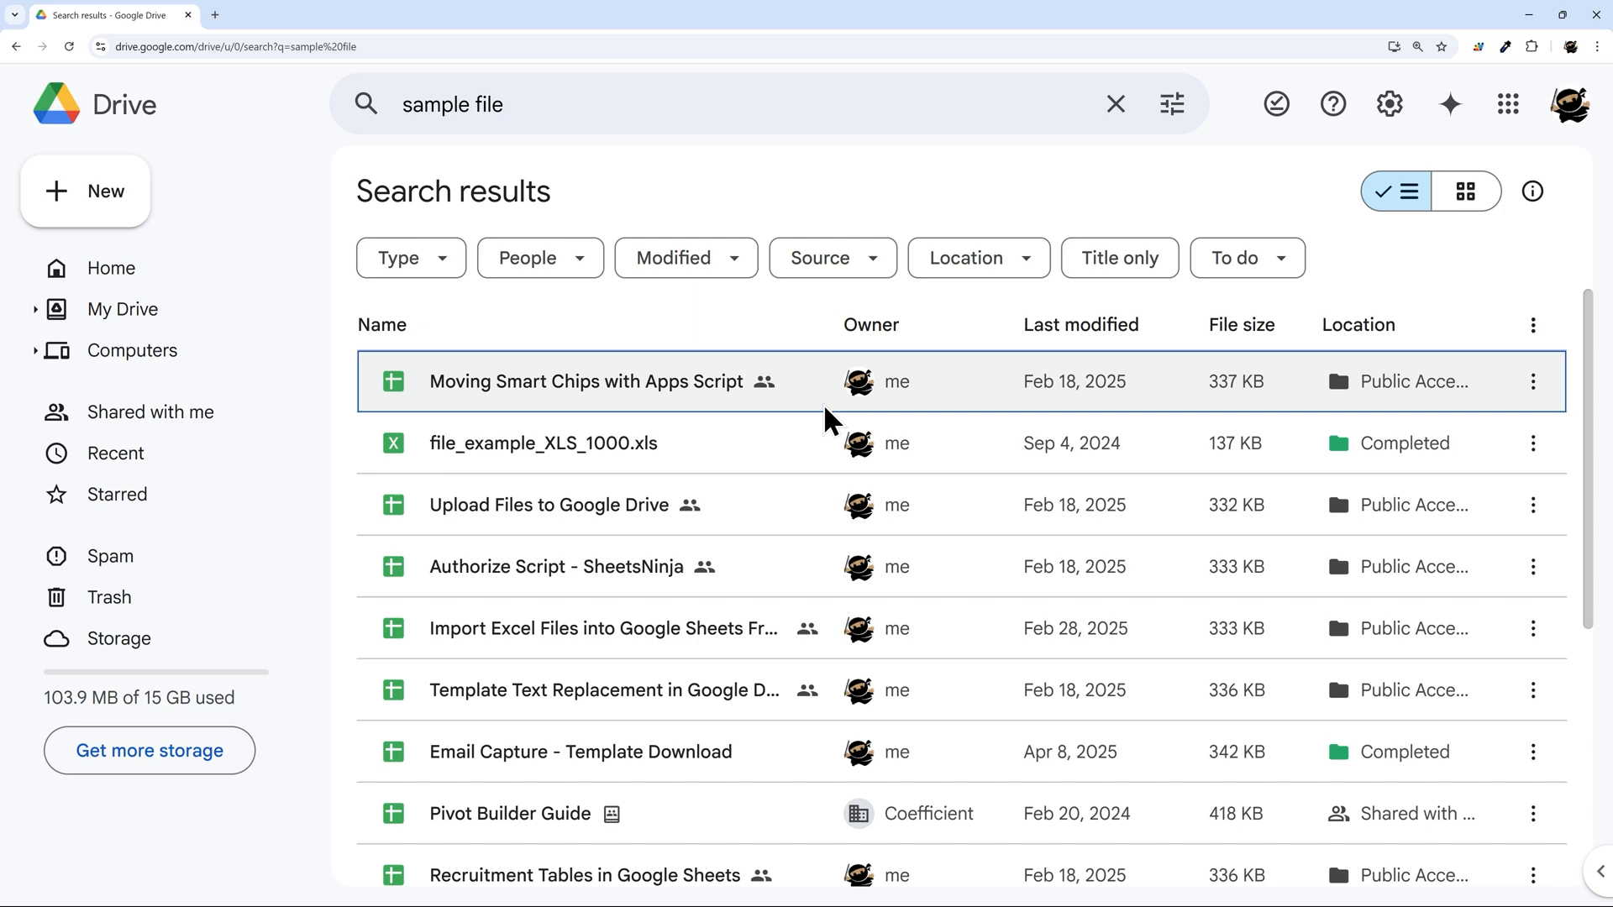
{"action": "left_click", "coordinate": [976, 257]}
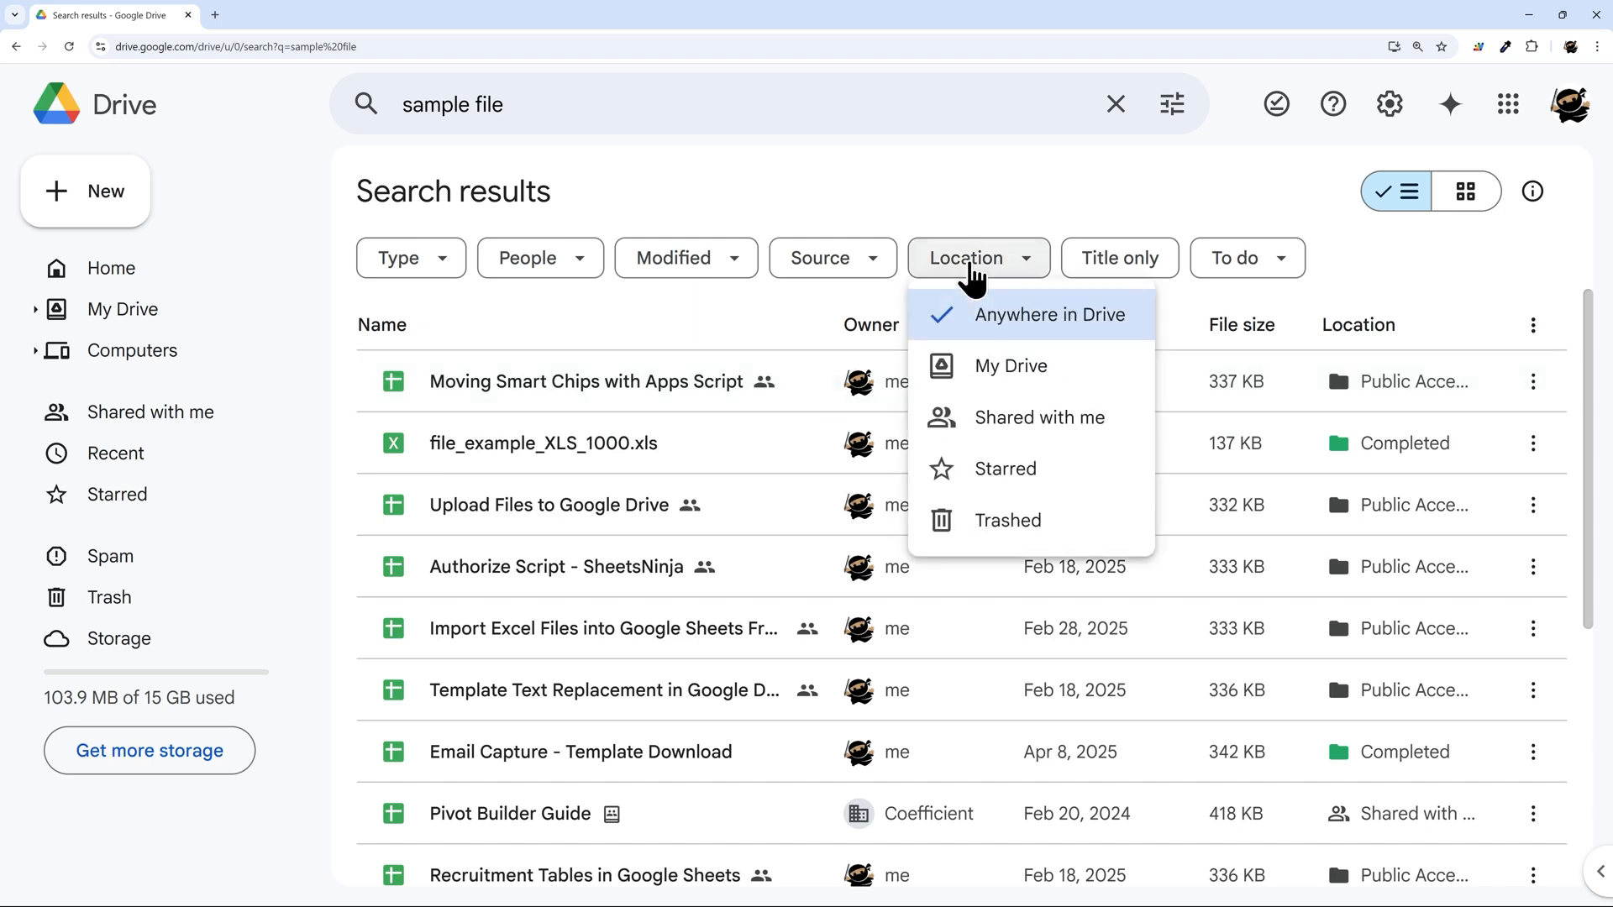
{"action": "left_click", "coordinate": [1007, 519]}
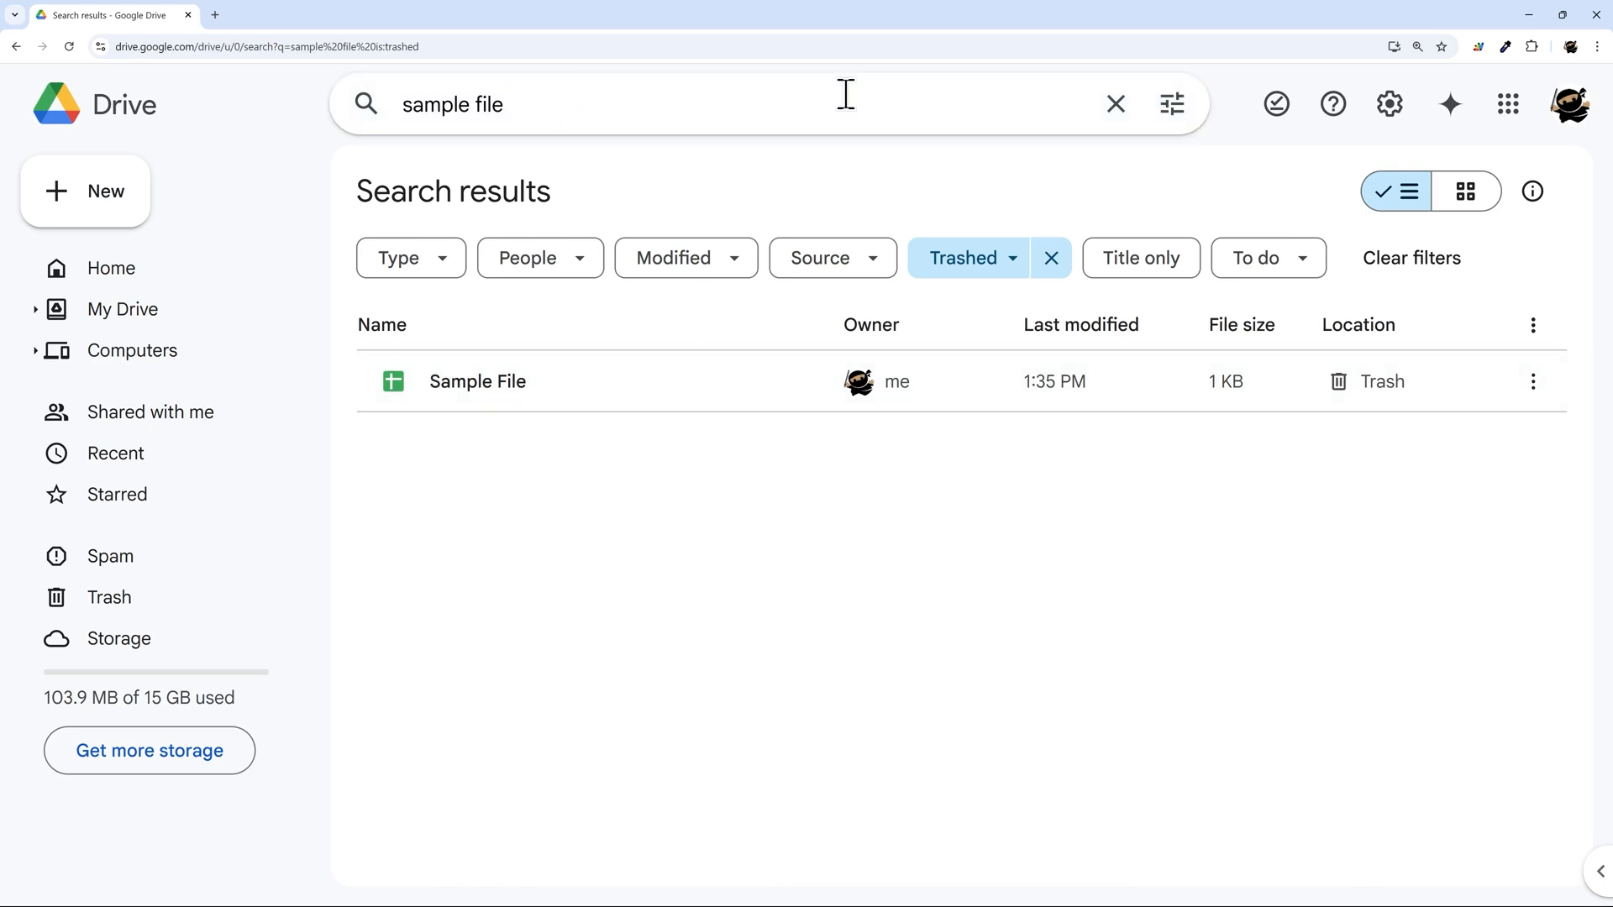
{"action": "left_click", "coordinate": [1170, 104]}
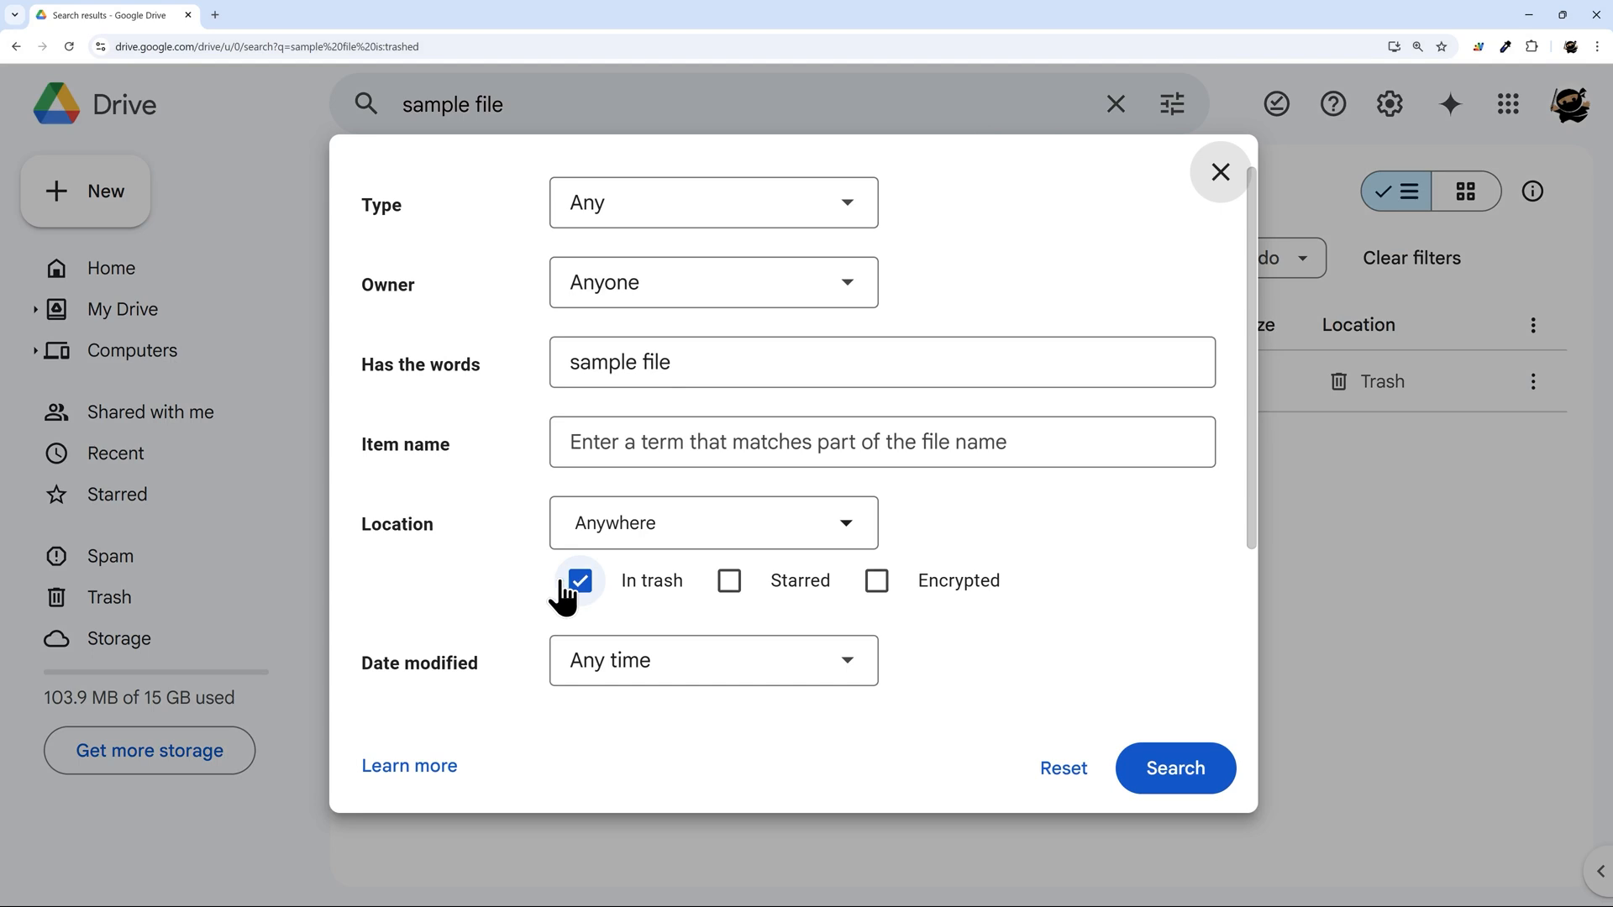
{"action": "left_click", "coordinate": [1173, 769]}
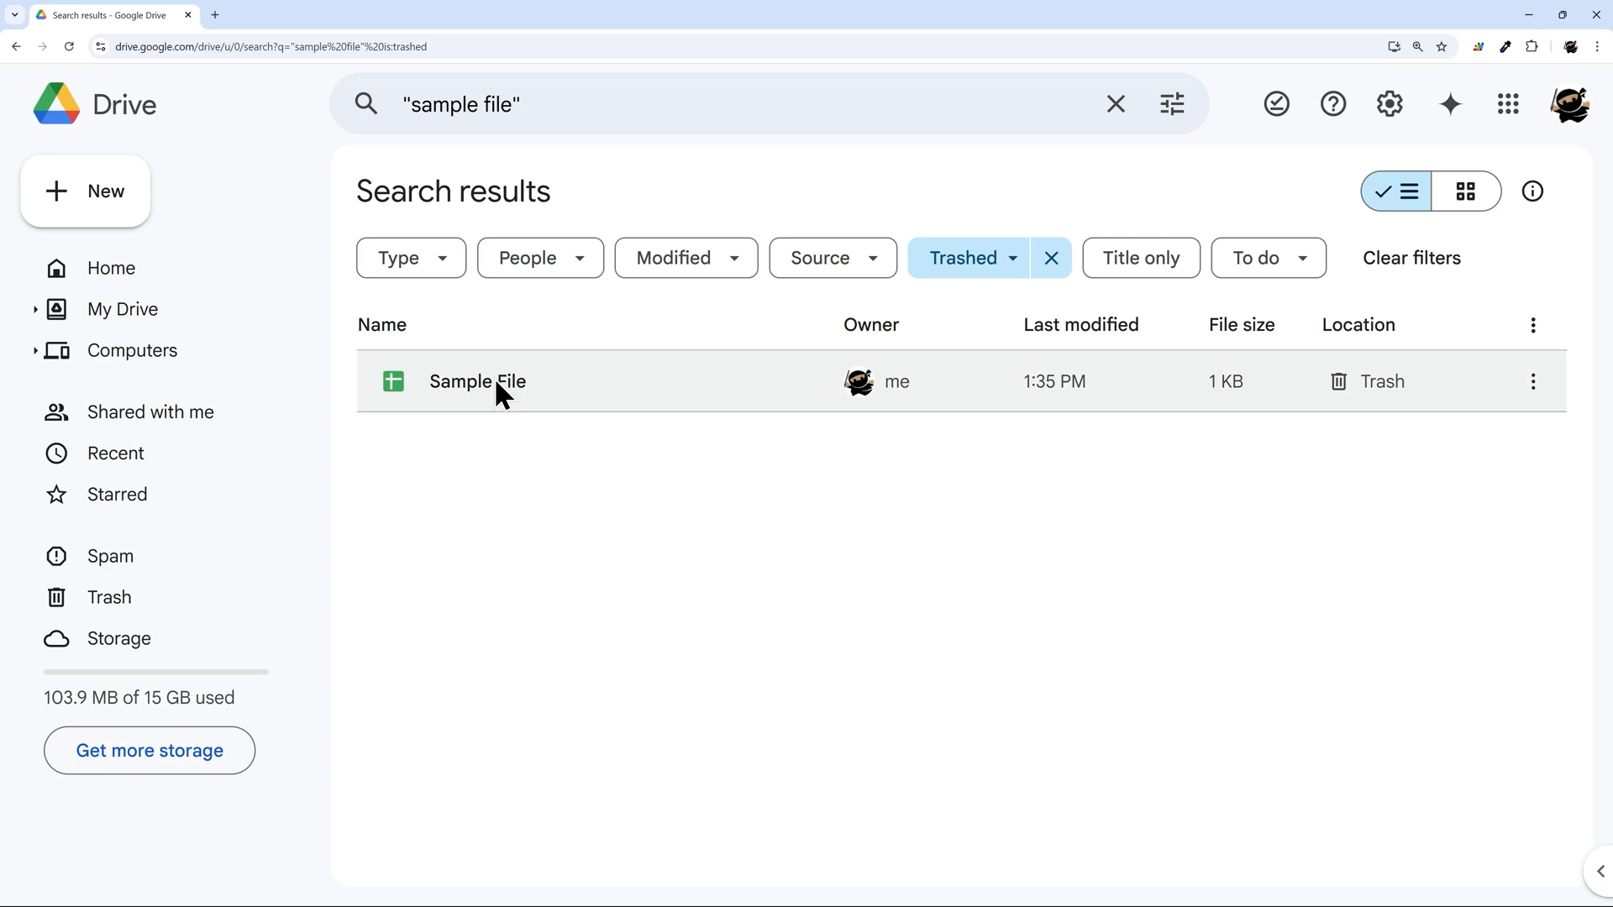
- Open Sample File, take it out of the trash, and select it in My Drive
{"action": "double_click", "coordinate": [476, 381]}
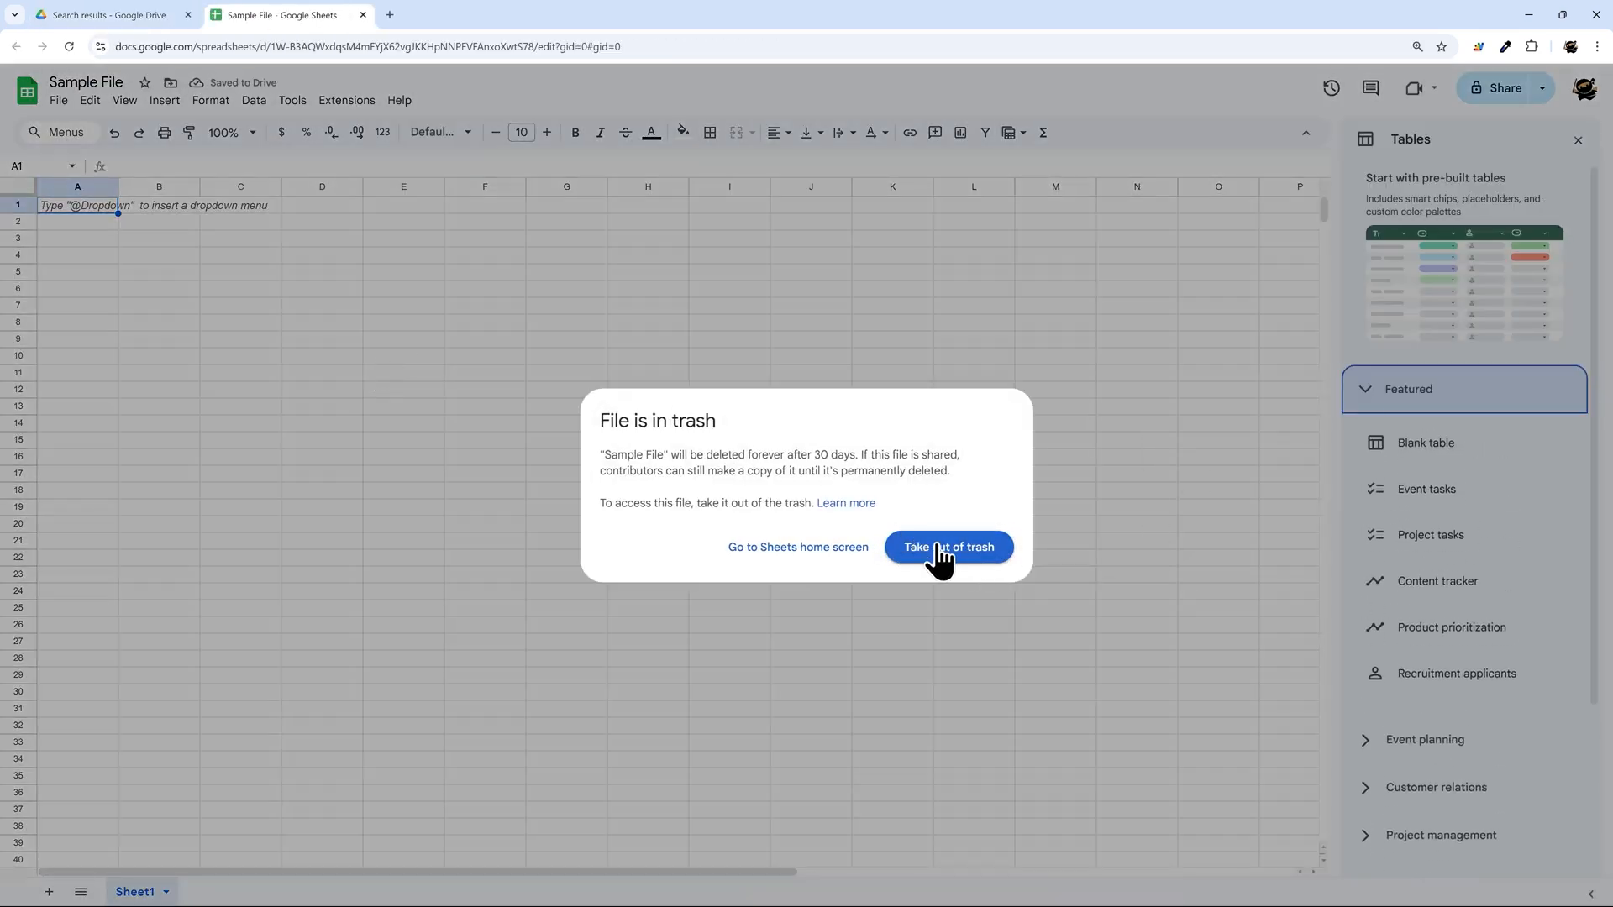
{"action": "left_click", "coordinate": [948, 546]}
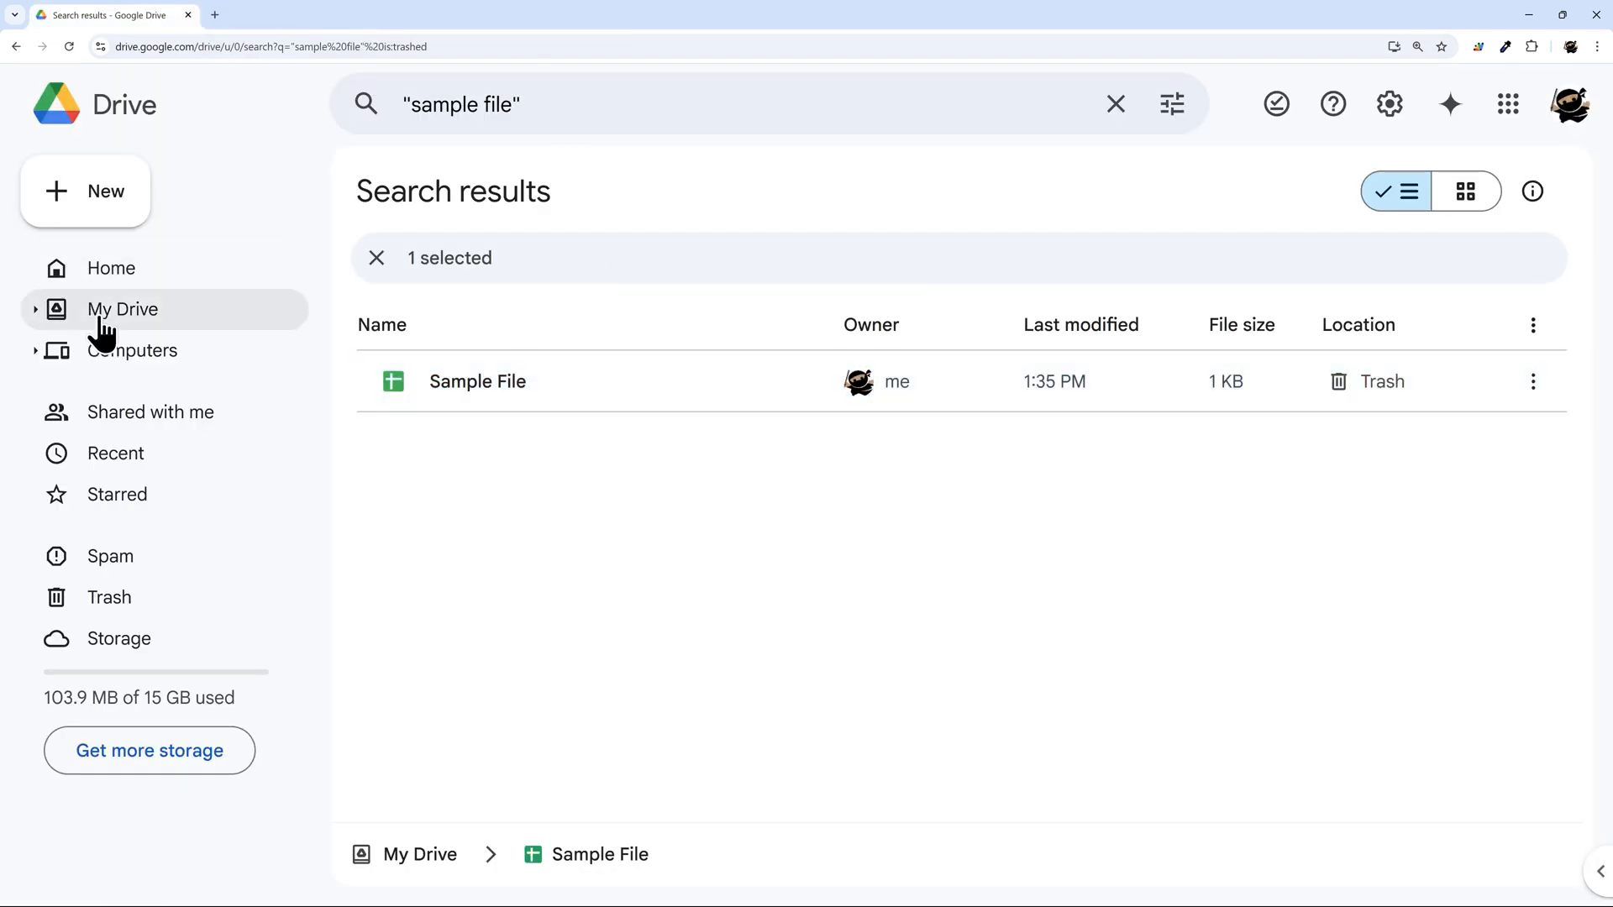
{"action": "left_click", "coordinate": [121, 308]}
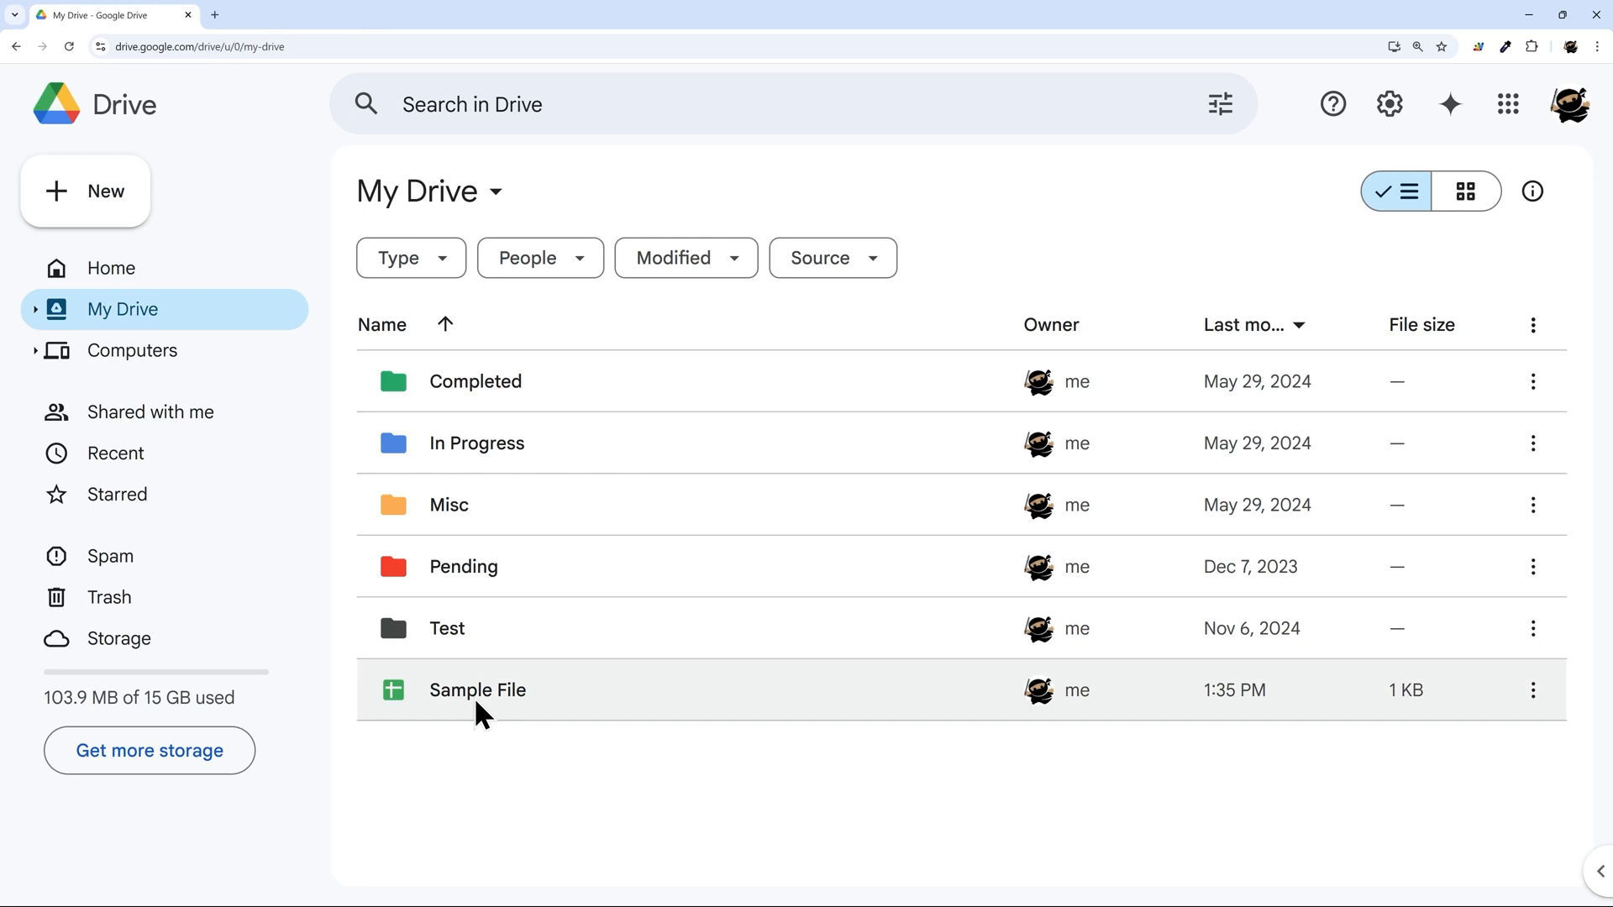
{"action": "left_click", "coordinate": [476, 689]}
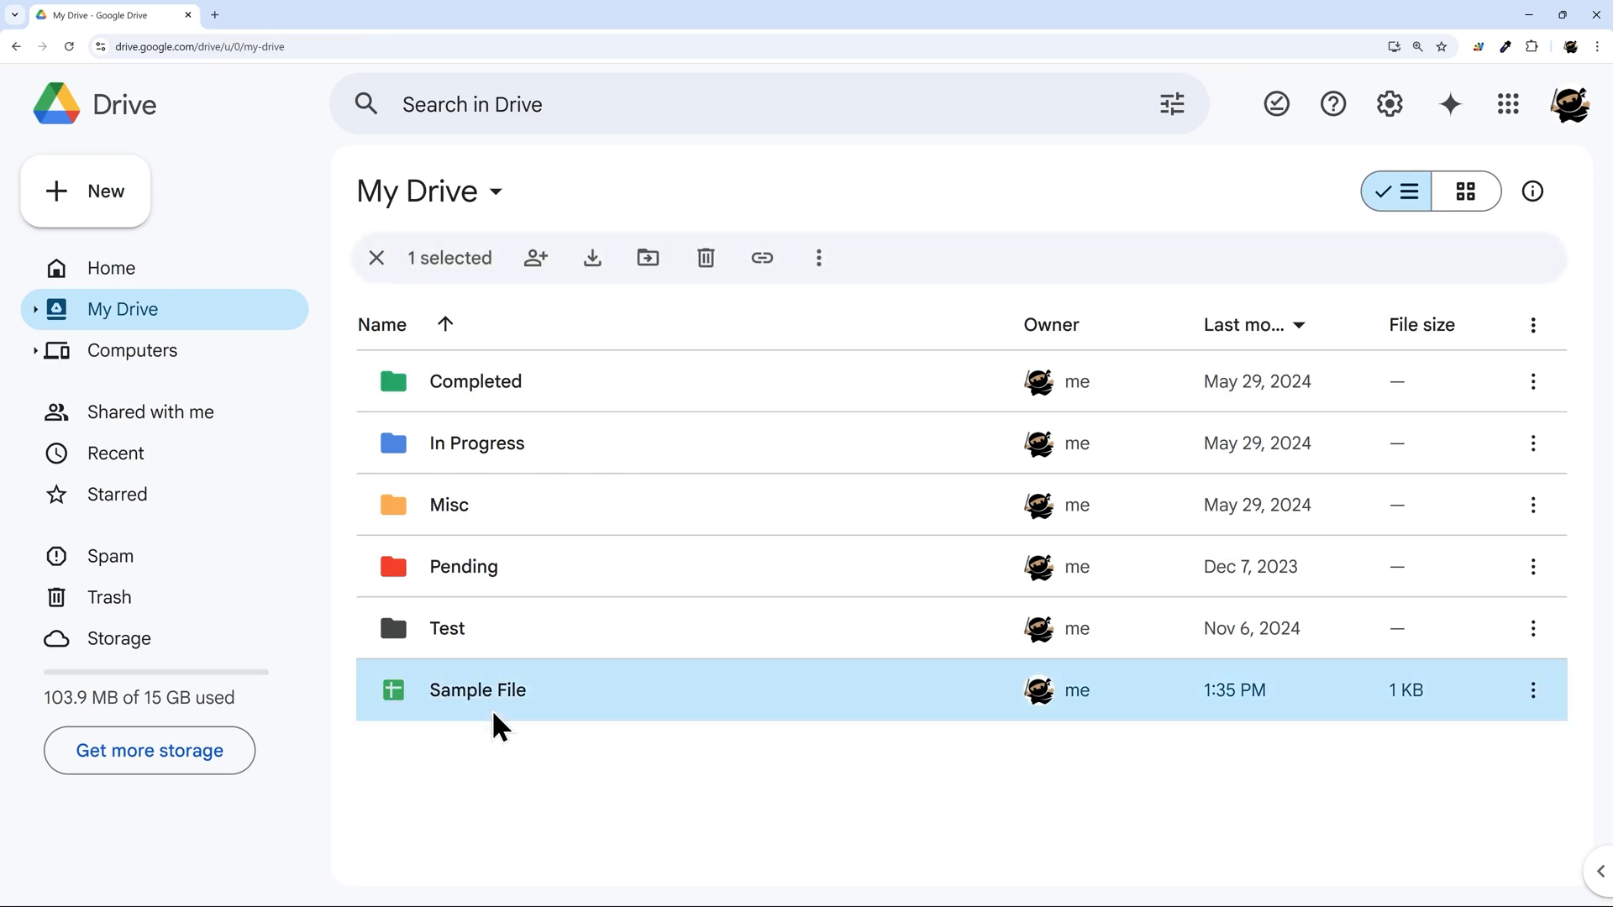
- Trash Sample File again, then empty Trash to delete it permanently
{"action": "left_click", "coordinate": [704, 257]}
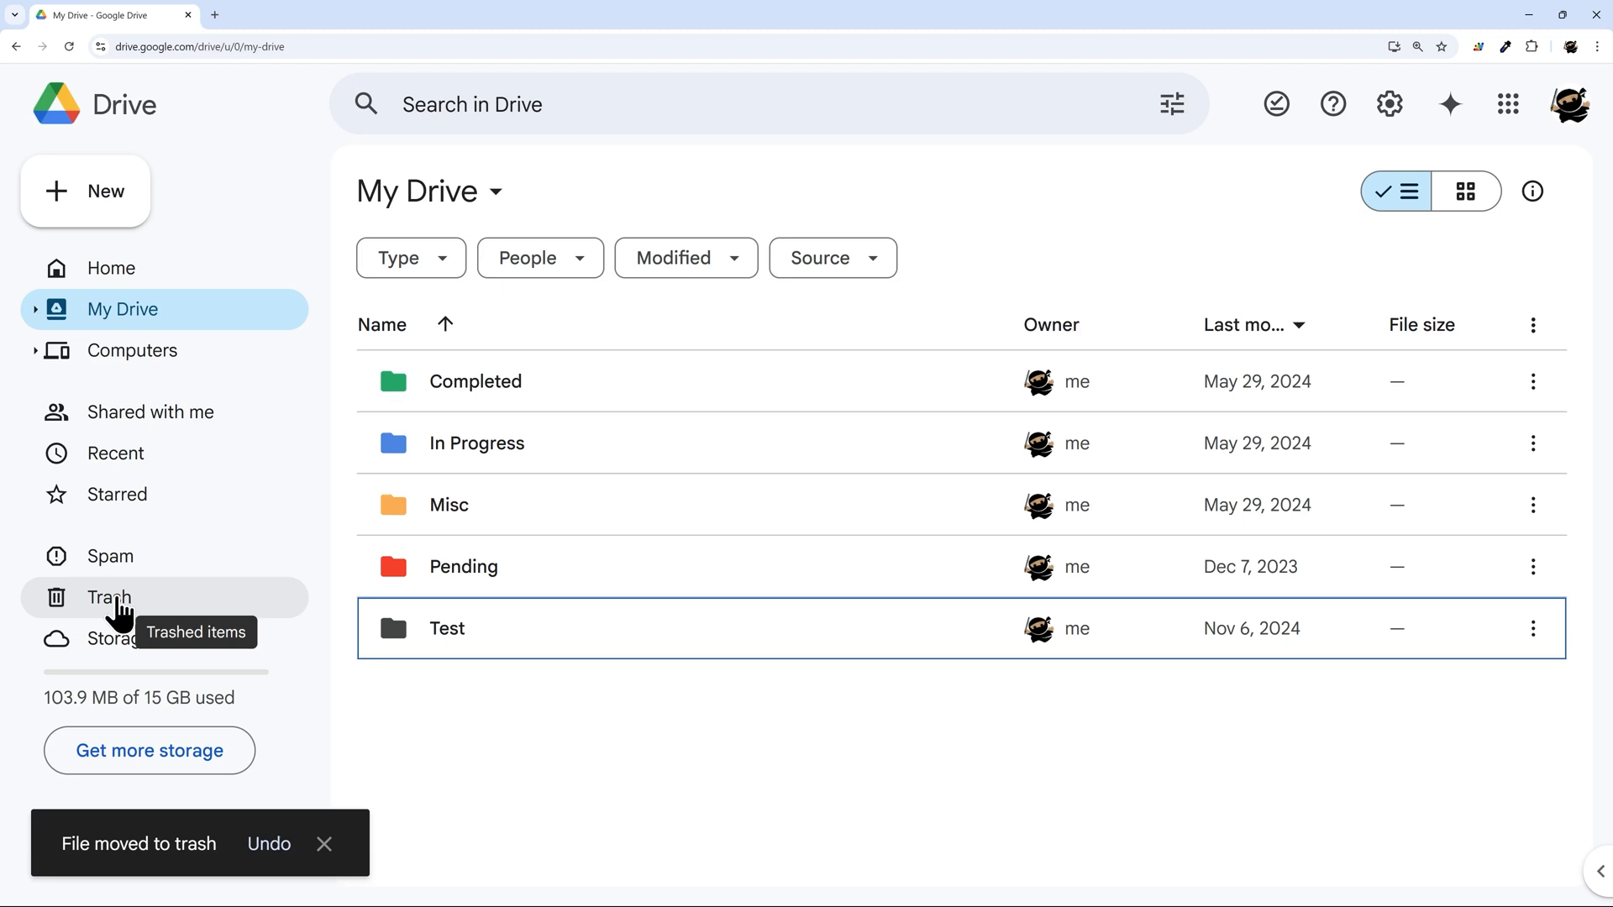
{"action": "left_click", "coordinate": [109, 598]}
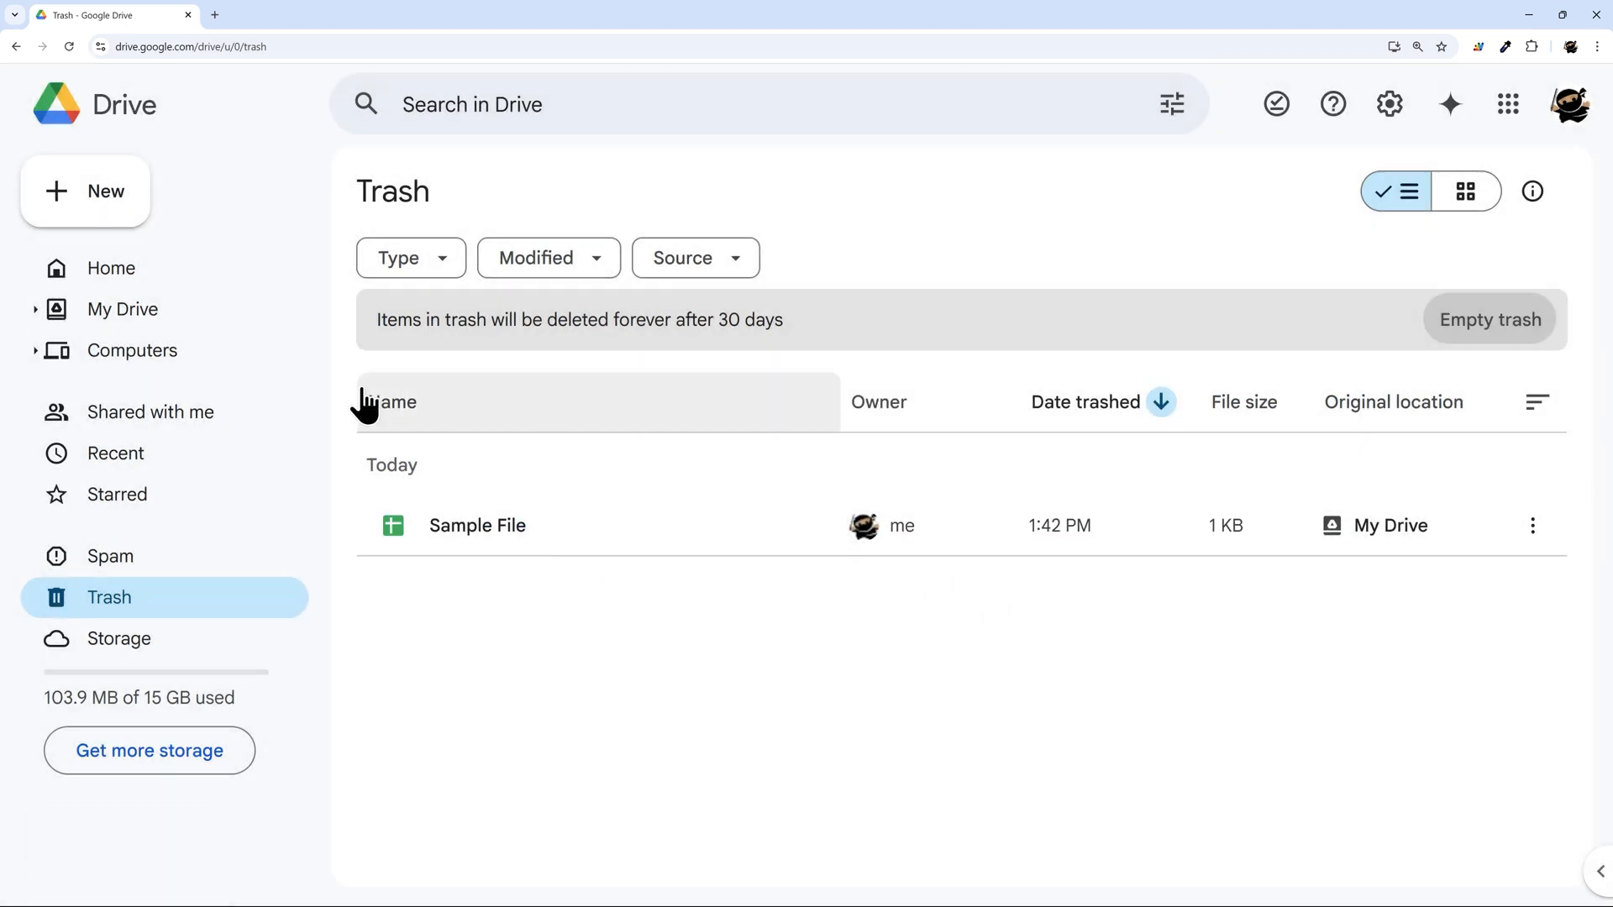
{"action": "left_click", "coordinate": [1488, 319]}
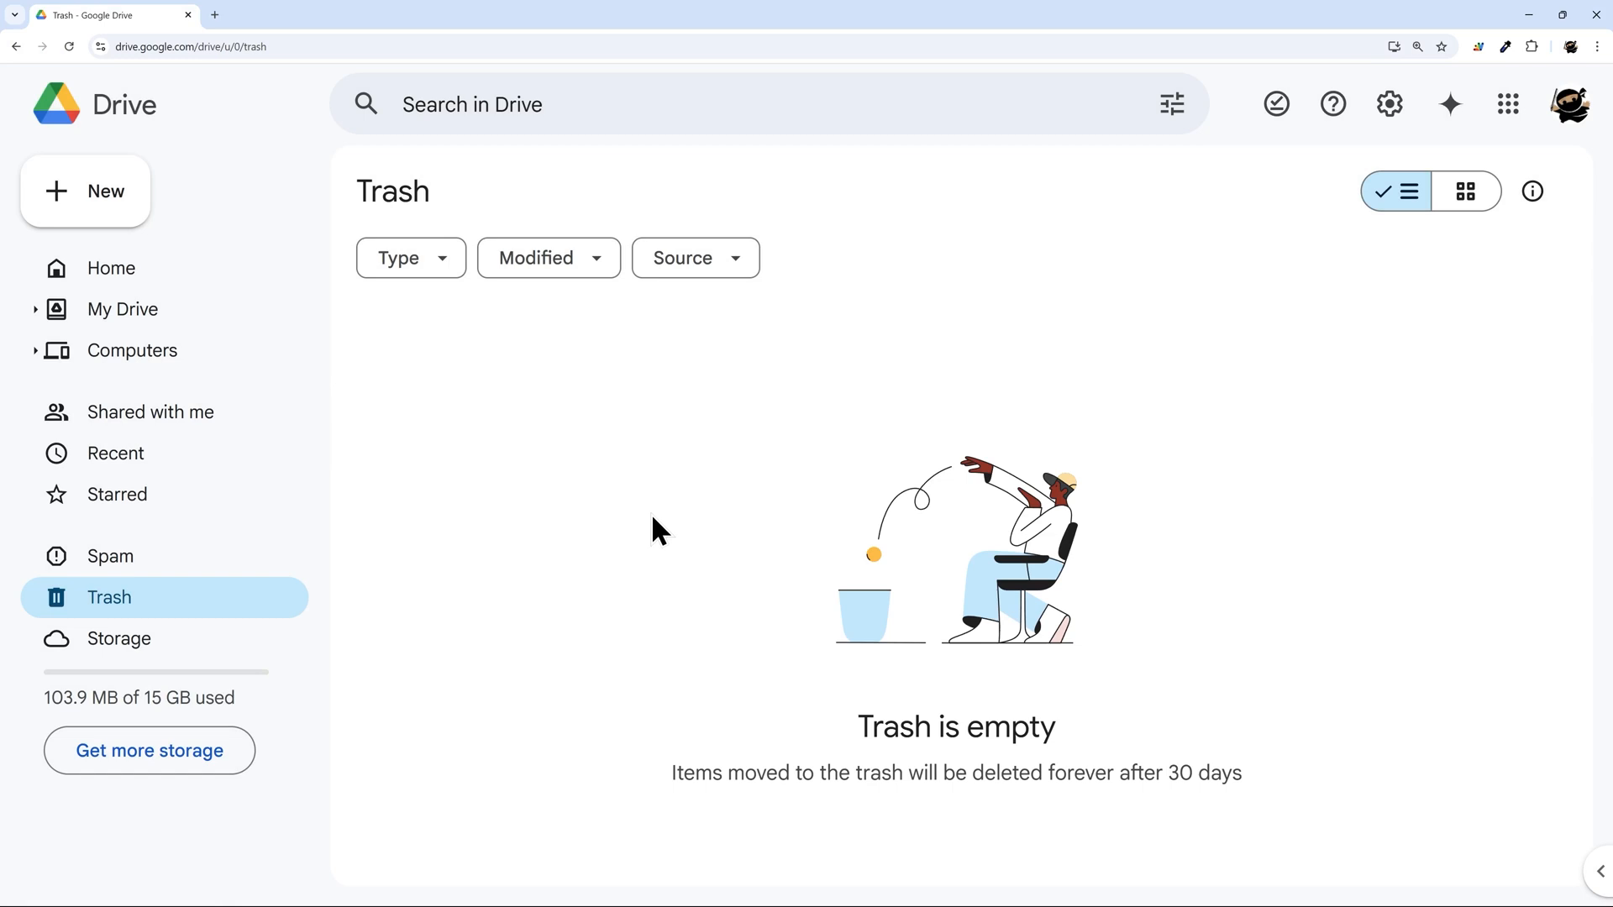
{"action": "mouse_move", "coordinate": [675, 790]}
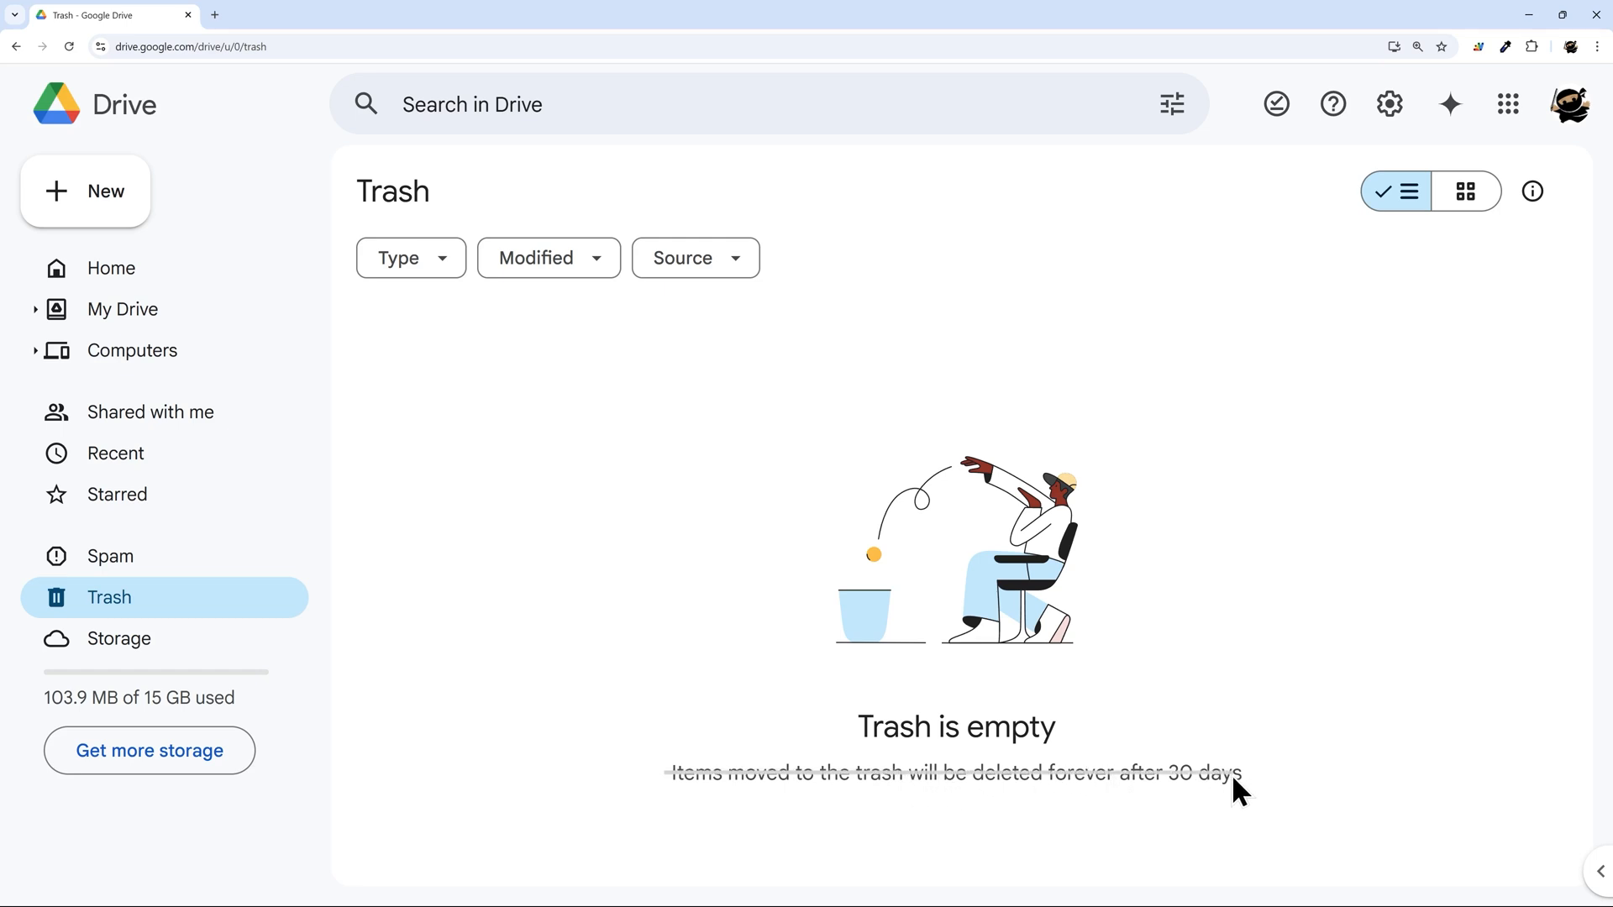
{"action": "mouse_move", "coordinate": [1074, 717]}
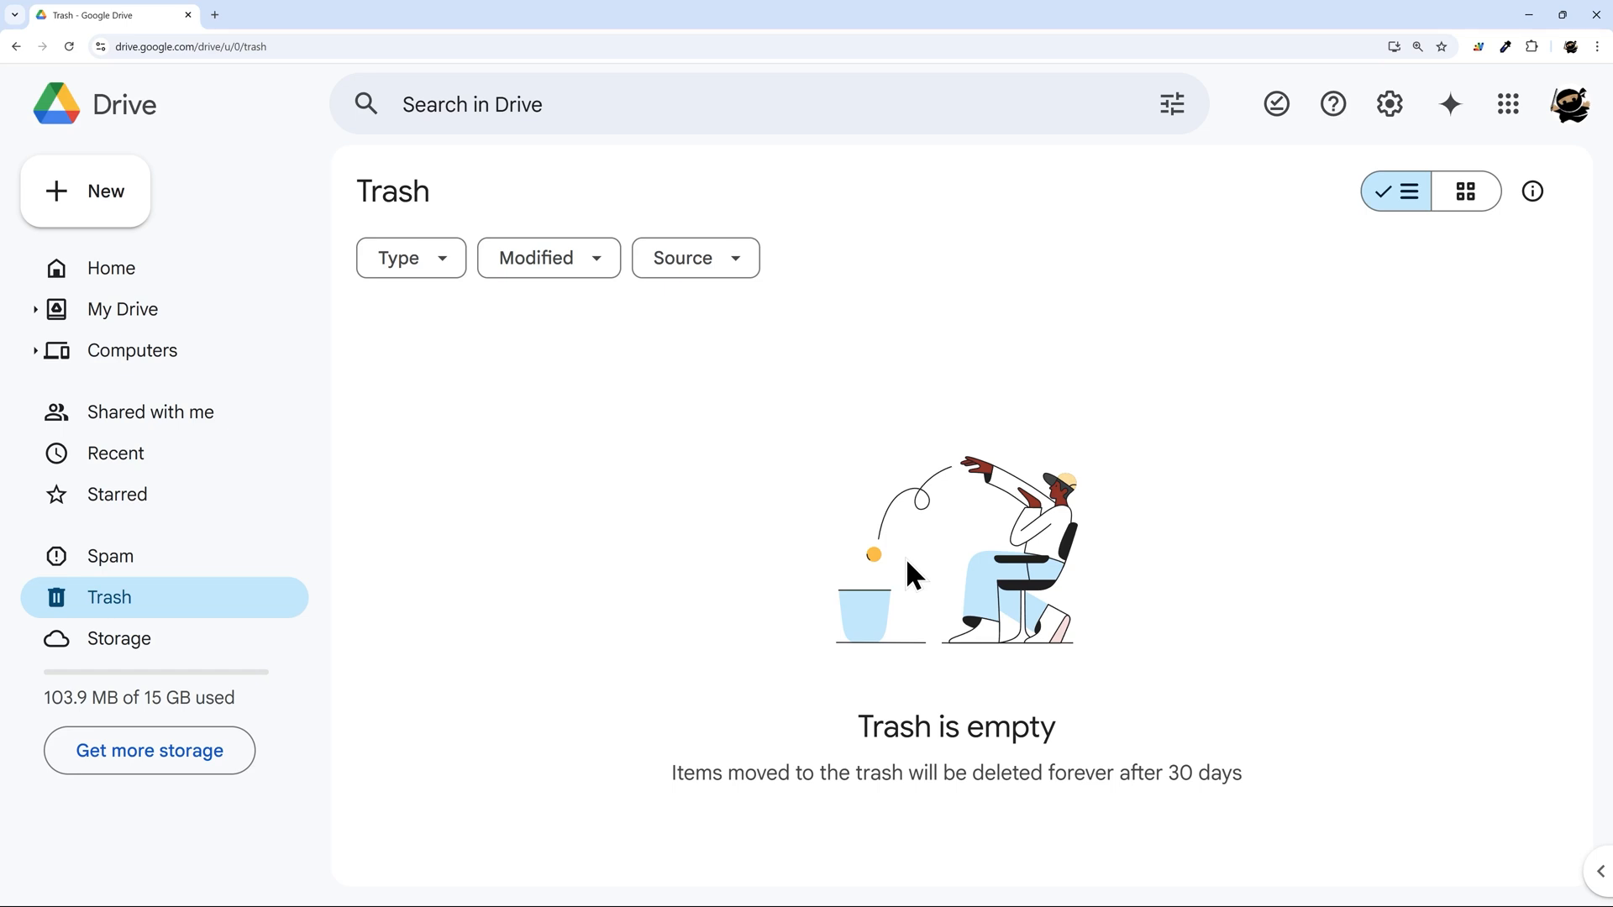
{"action": "mouse_move", "coordinate": [829, 825]}
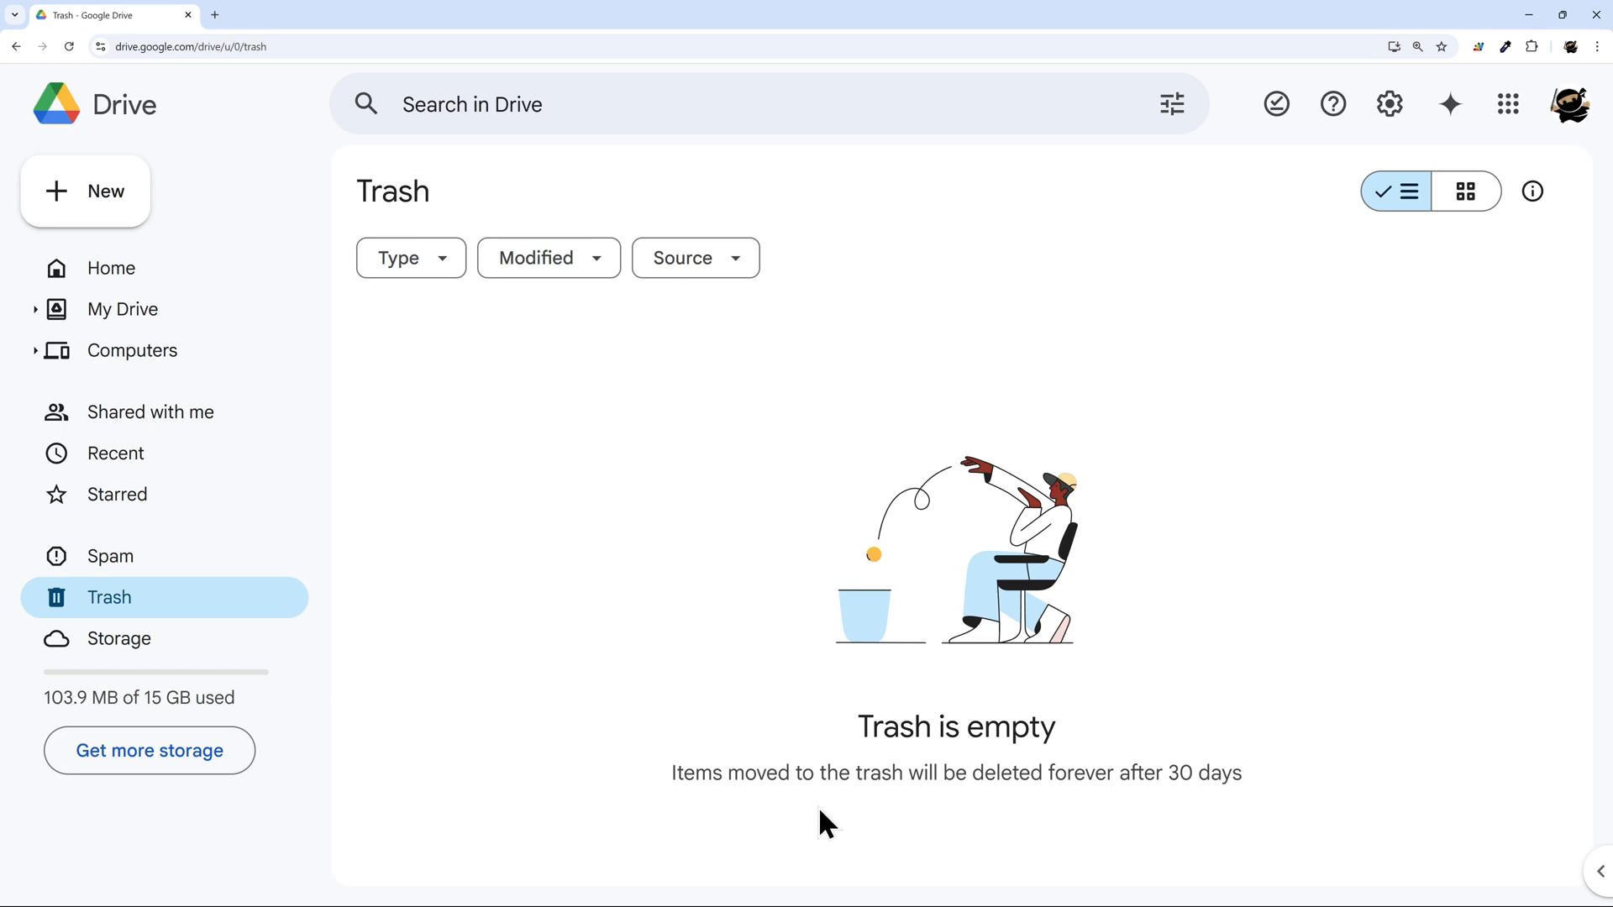
{"action": "mouse_move", "coordinate": [668, 771]}
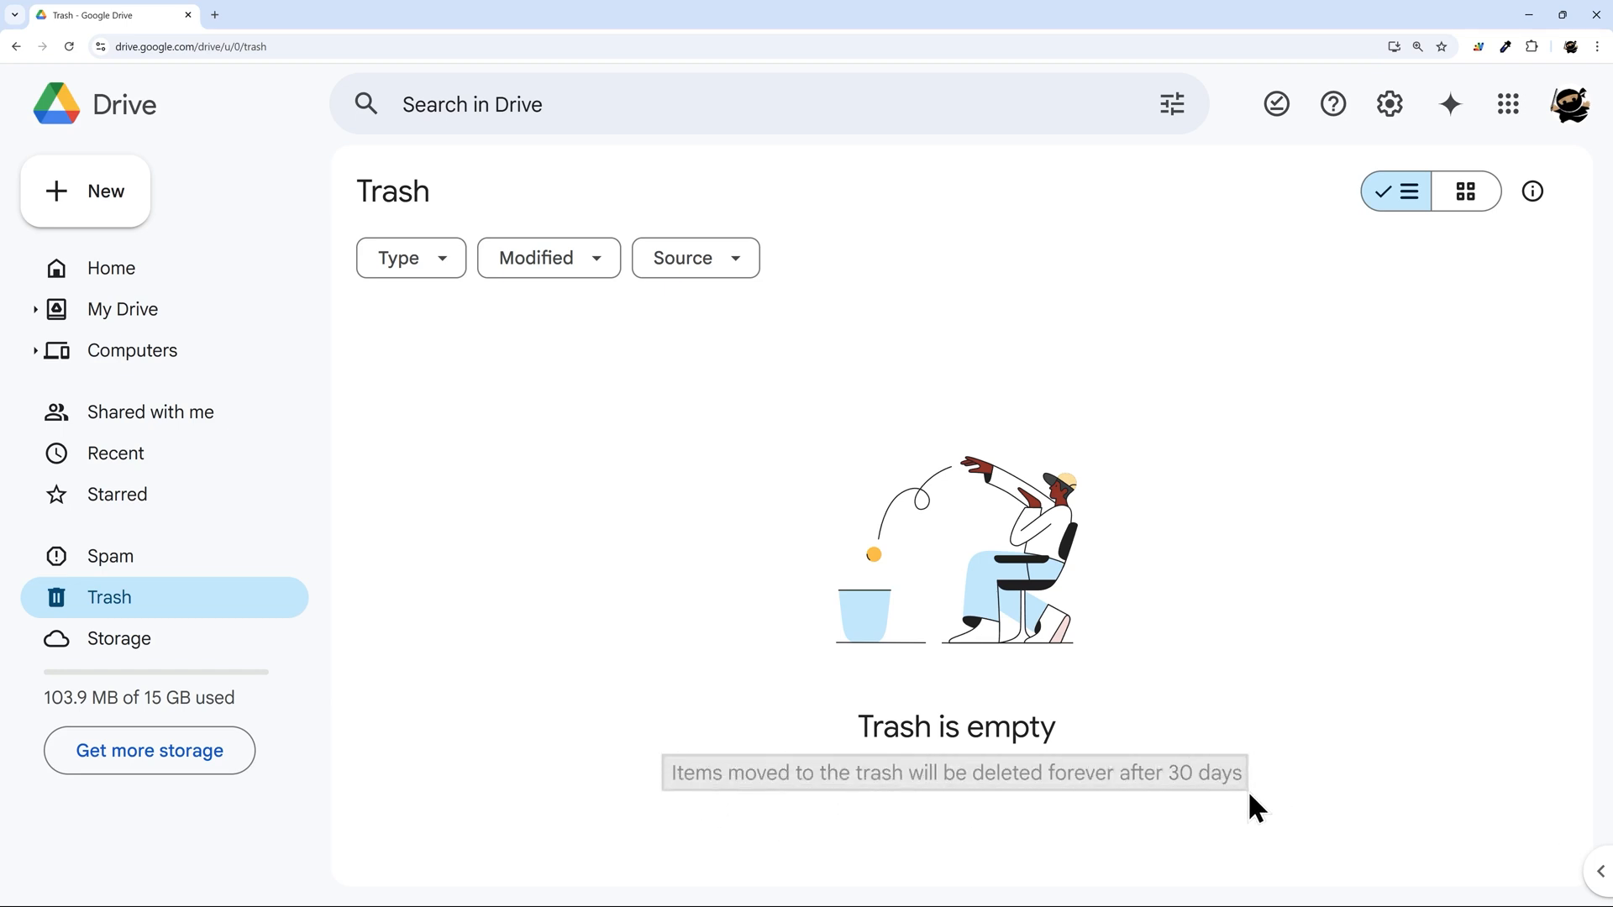
{"action": "mouse_move", "coordinate": [430, 434]}
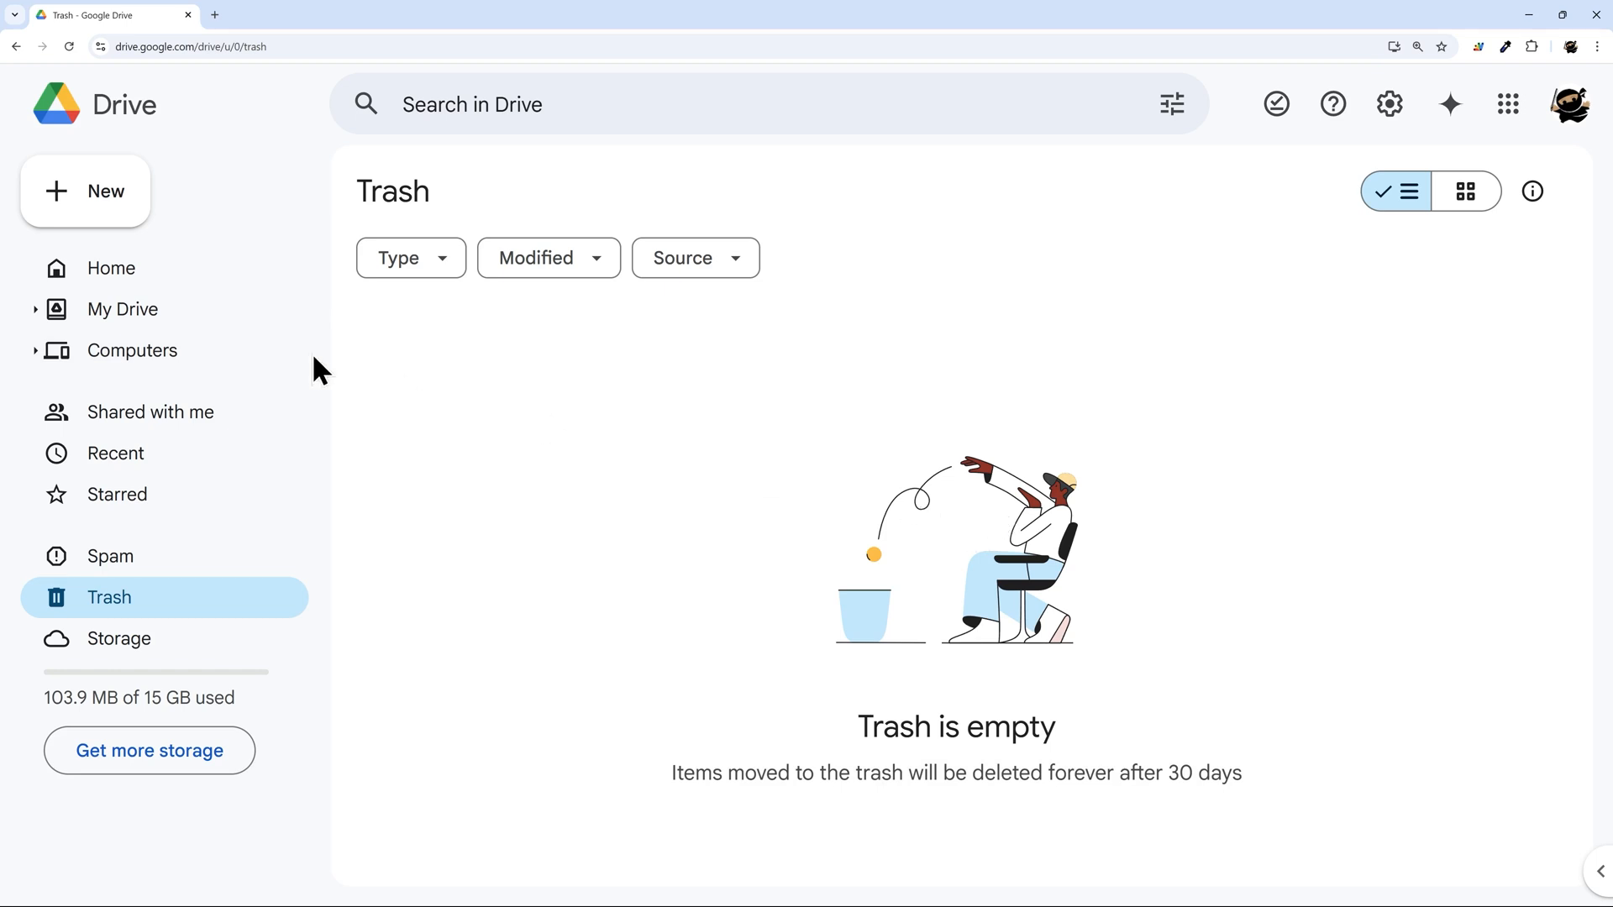
- Return to My Drive, which now lists only the five folders
{"action": "left_click", "coordinate": [122, 309]}
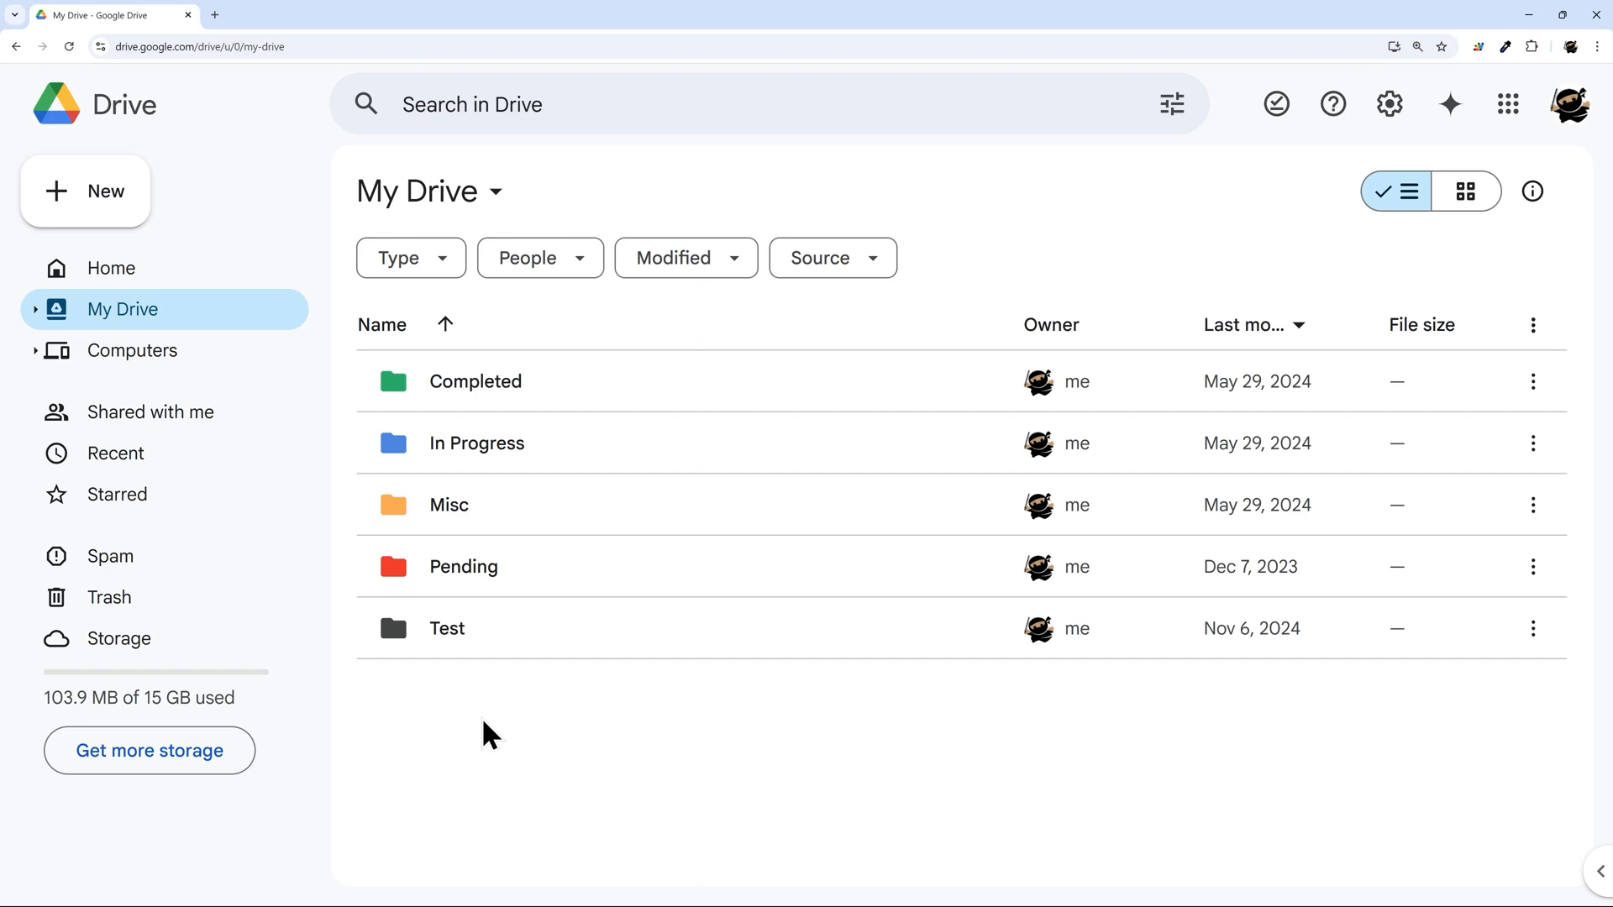
{"action": "mouse_move", "coordinate": [373, 705]}
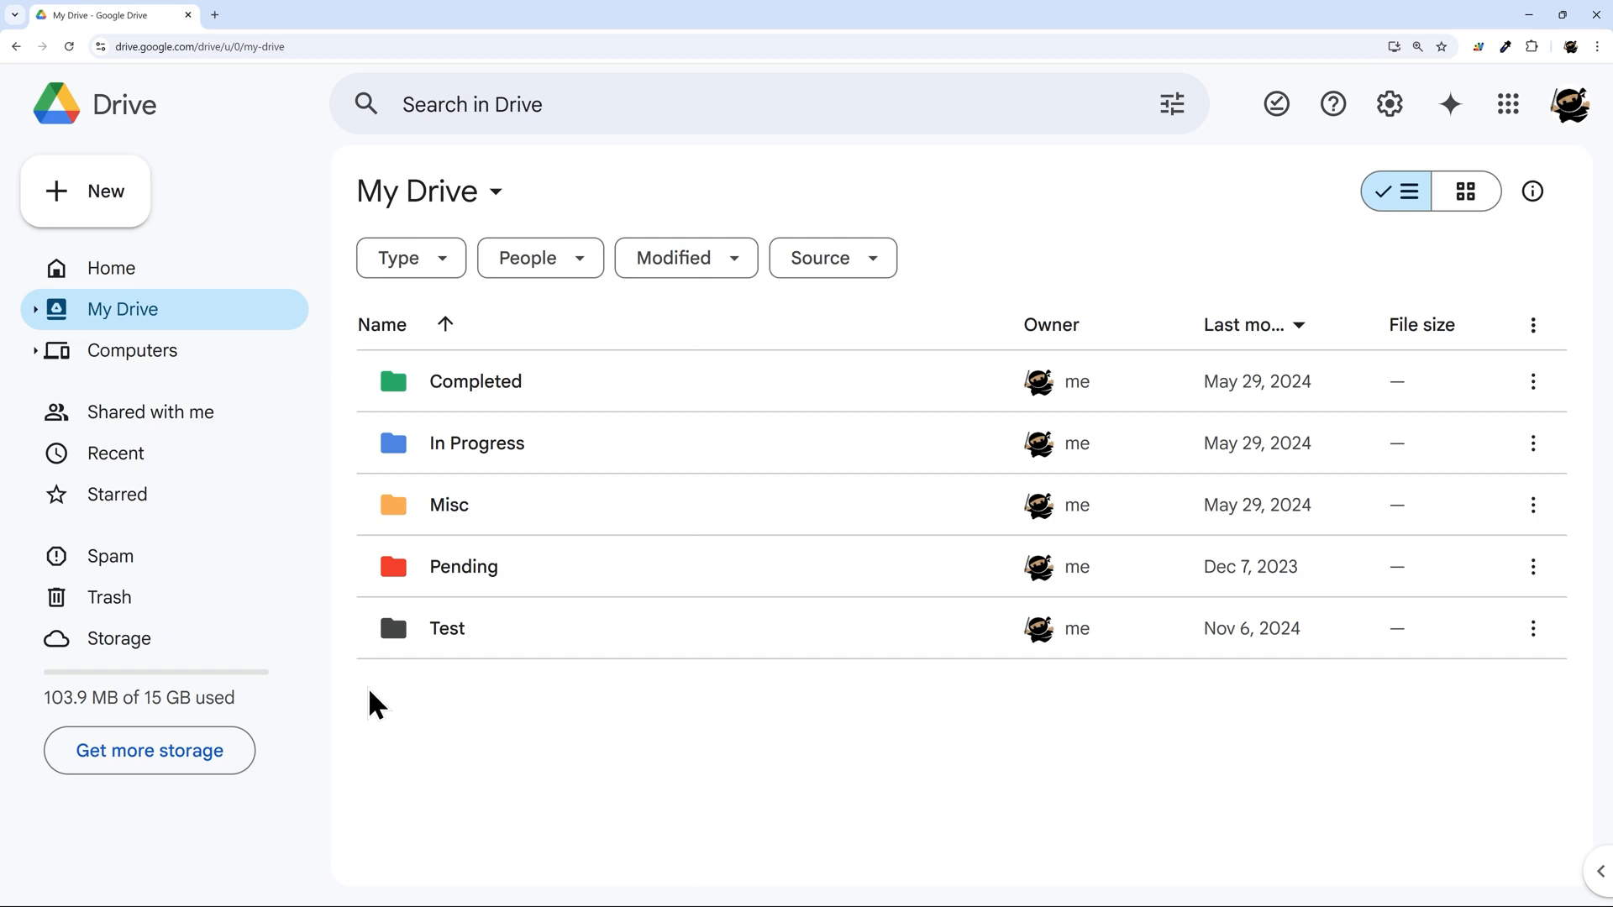
{"action": "mouse_move", "coordinate": [494, 715]}
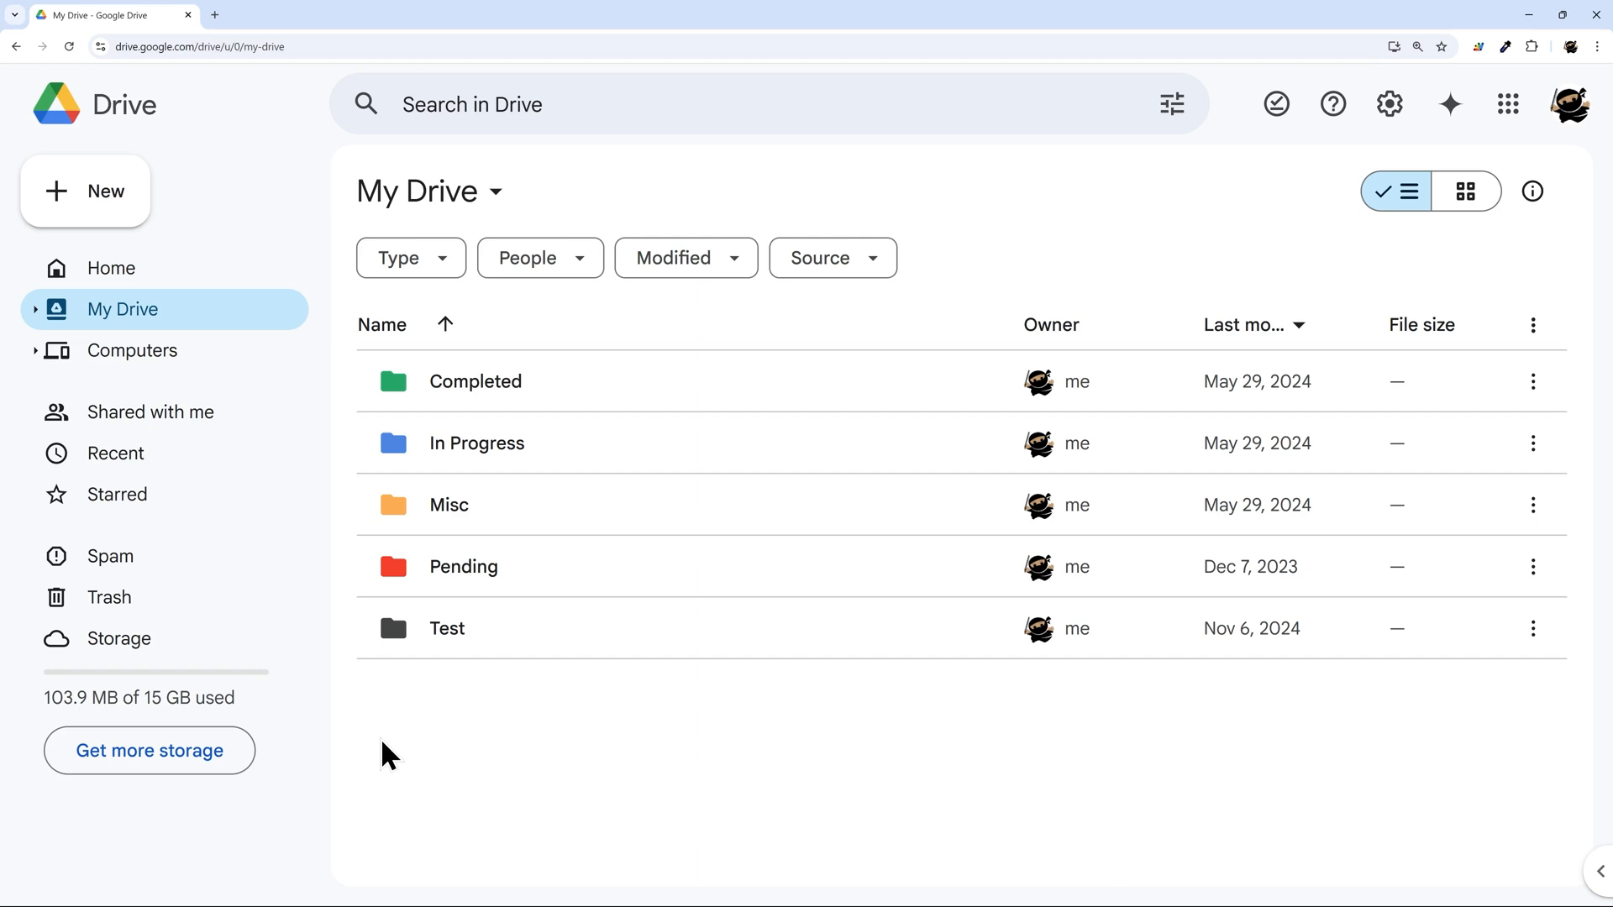
{"action": "mouse_move", "coordinate": [472, 765]}
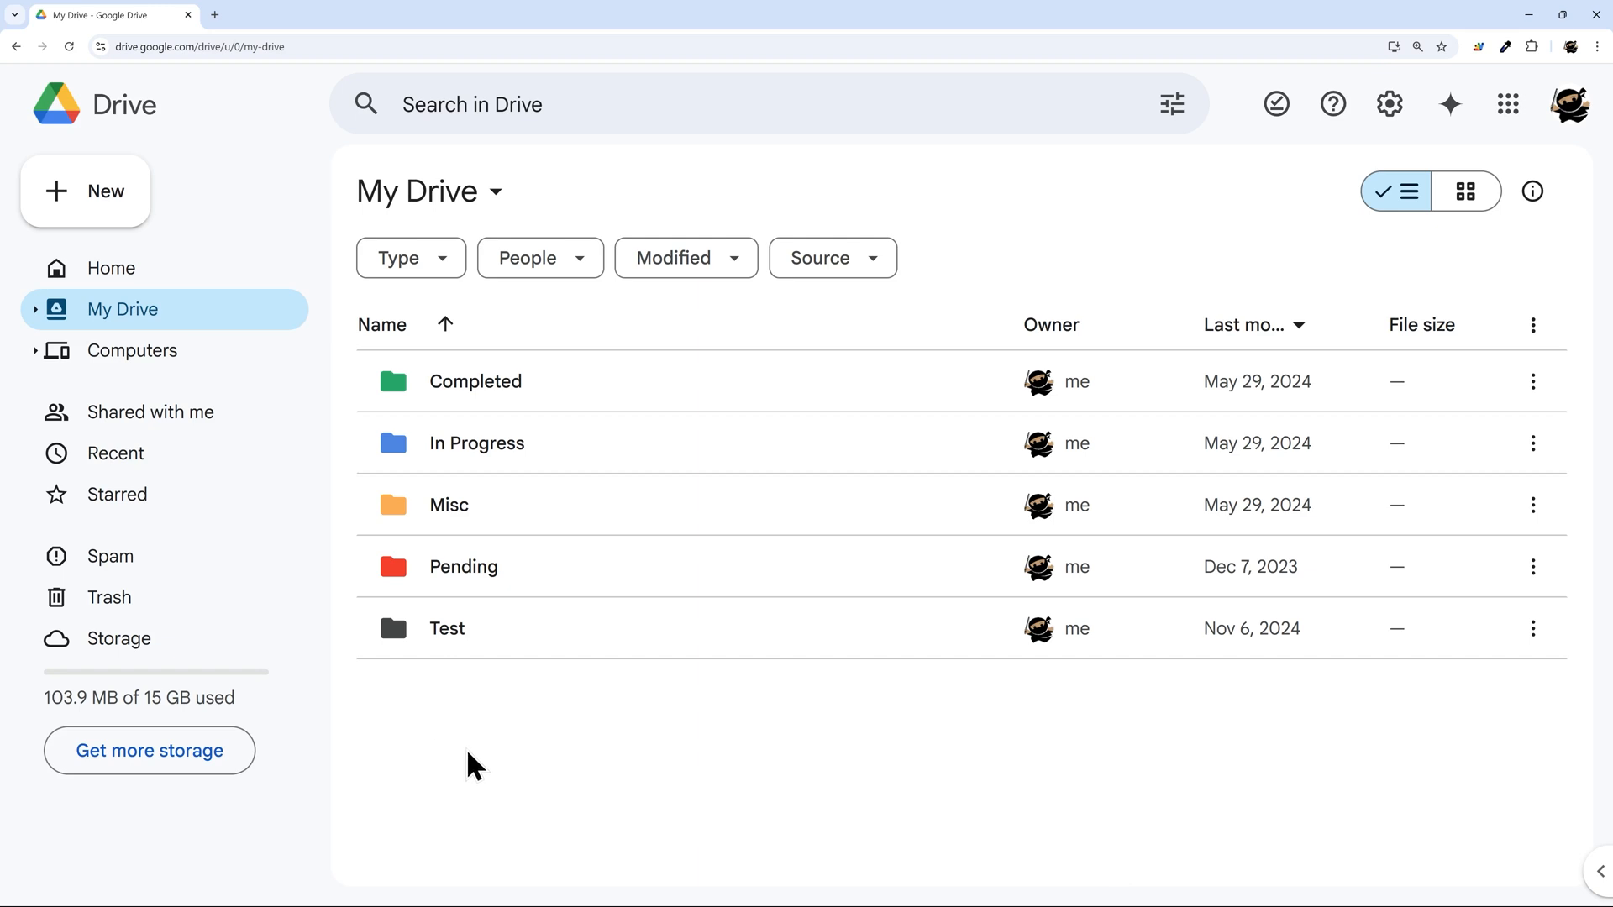
{"action": "mouse_move", "coordinate": [457, 691]}
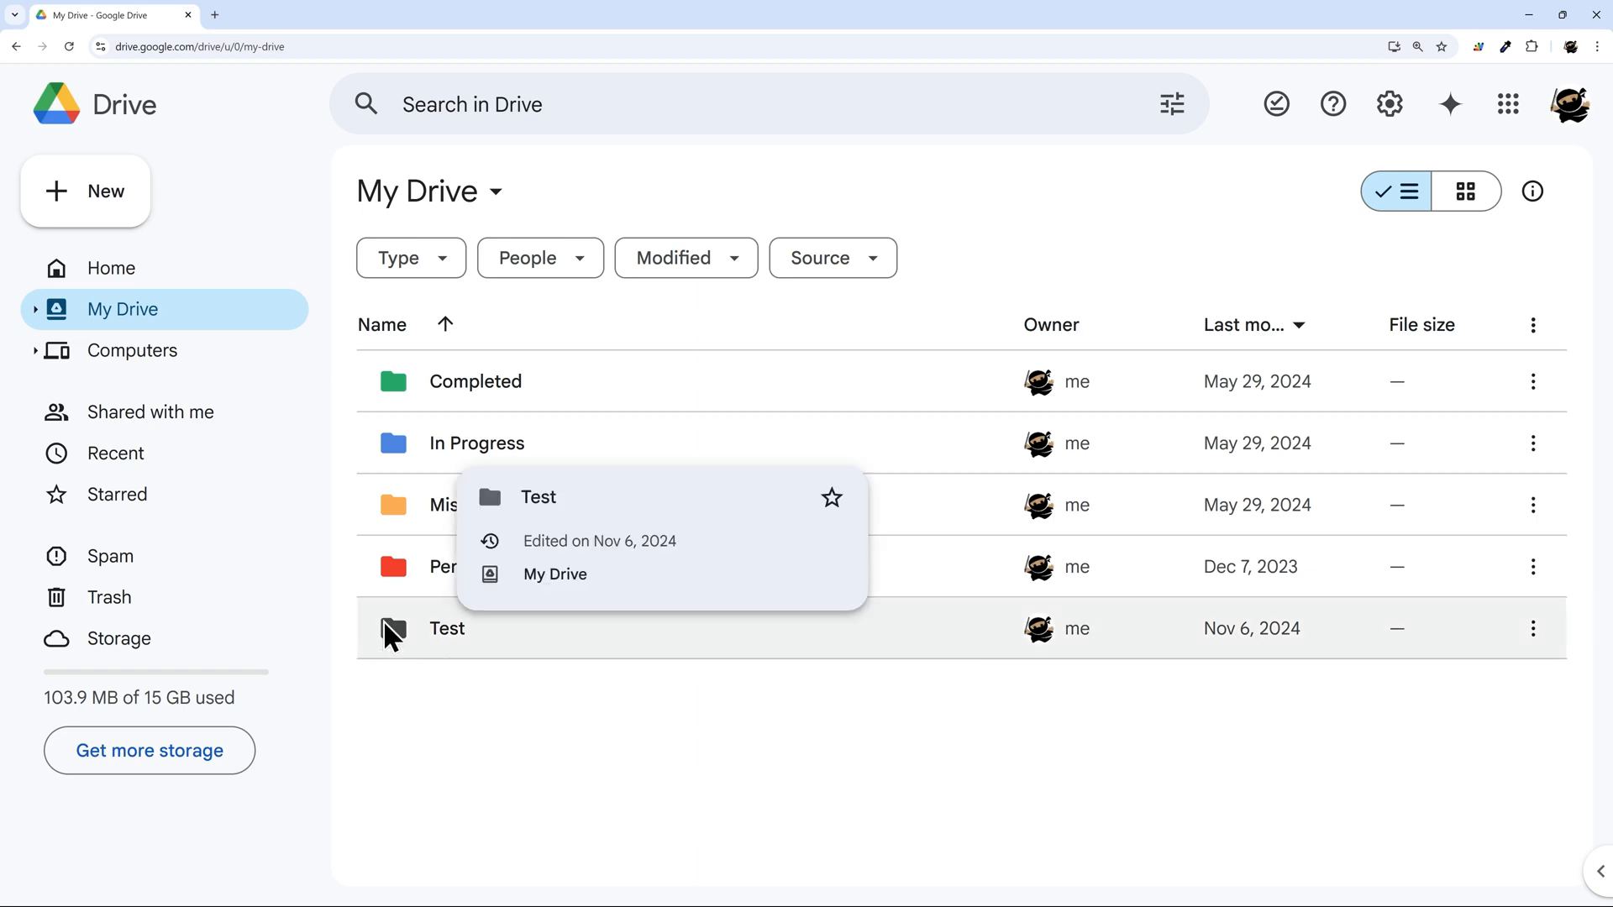
{"action": "mouse_move", "coordinate": [476, 715]}
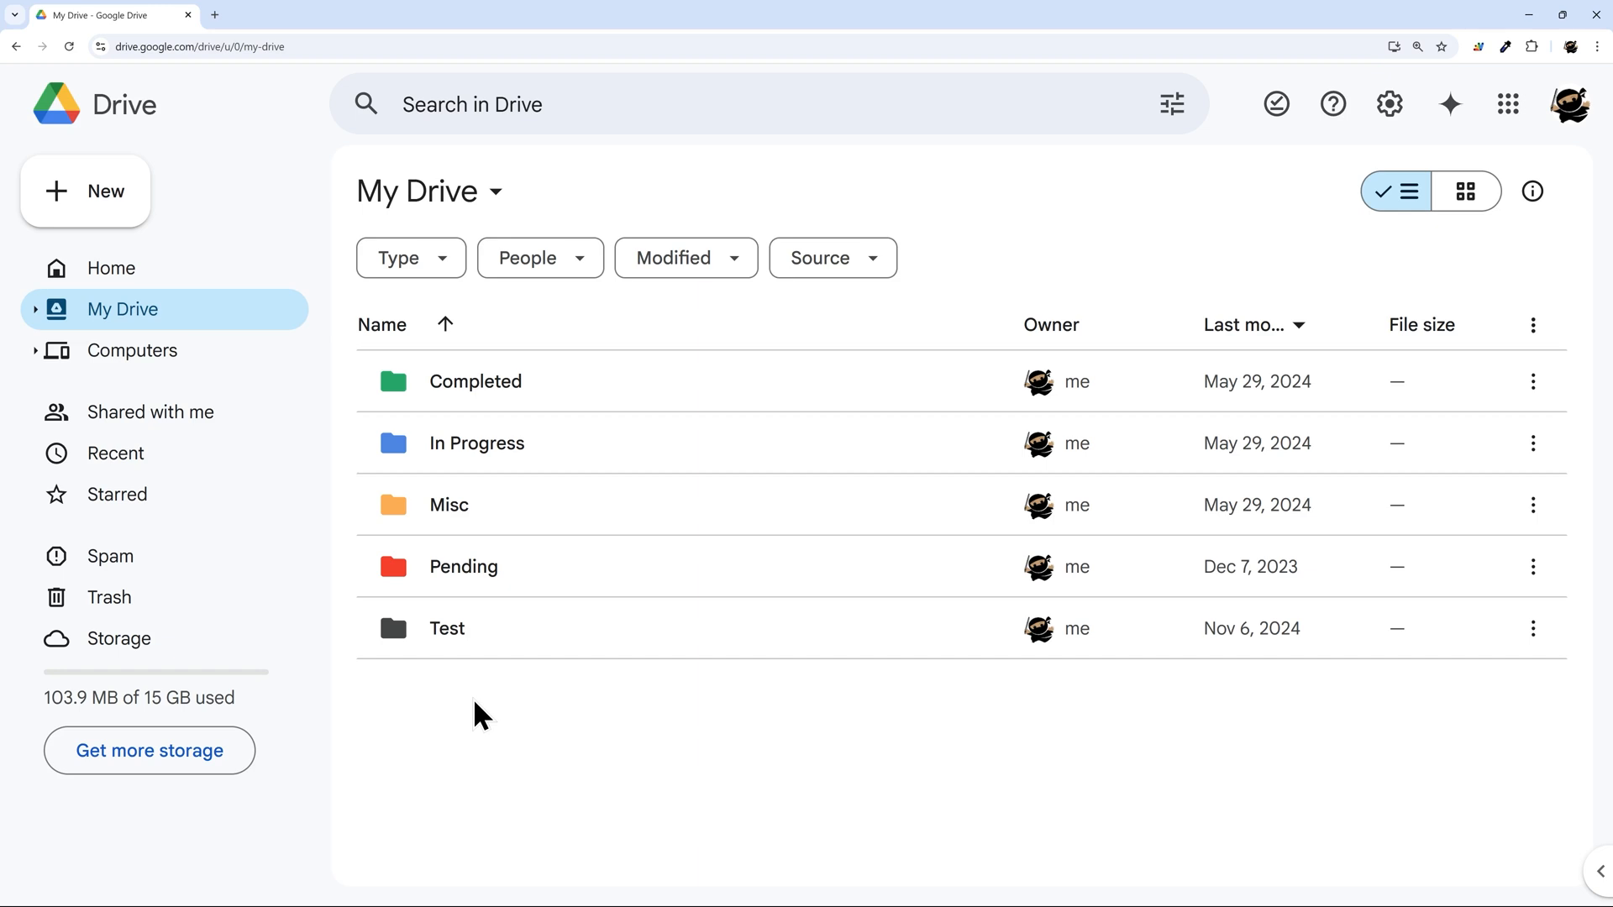
{"action": "mouse_move", "coordinate": [502, 707]}
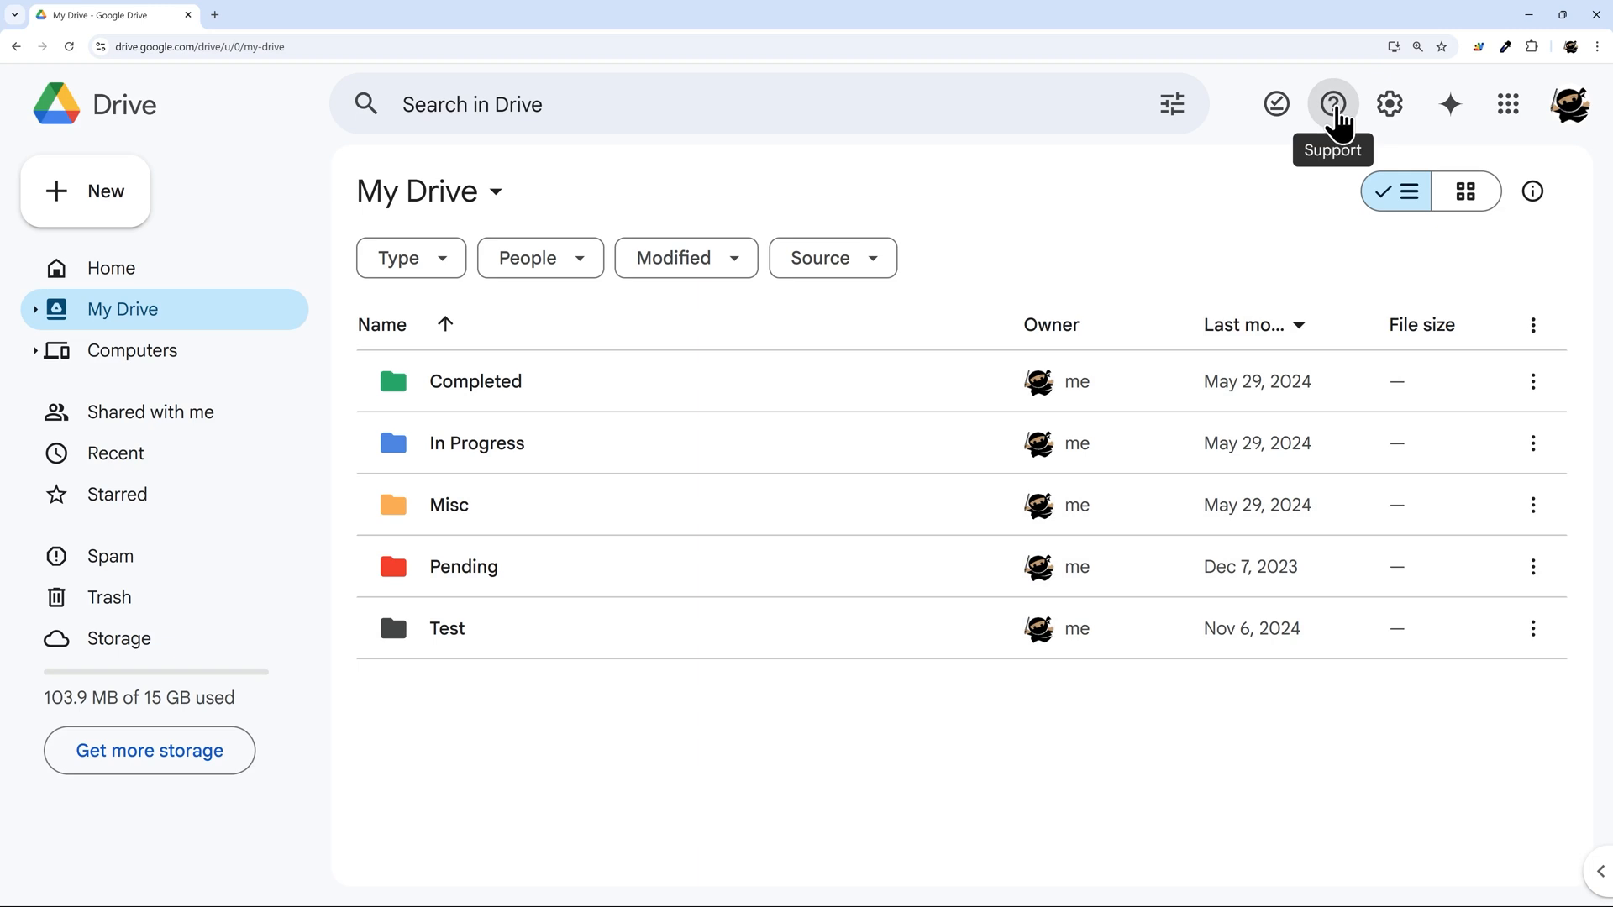
- Open Help from the Support menu and search help articles for 'reco'
{"action": "left_click", "coordinate": [1331, 104]}
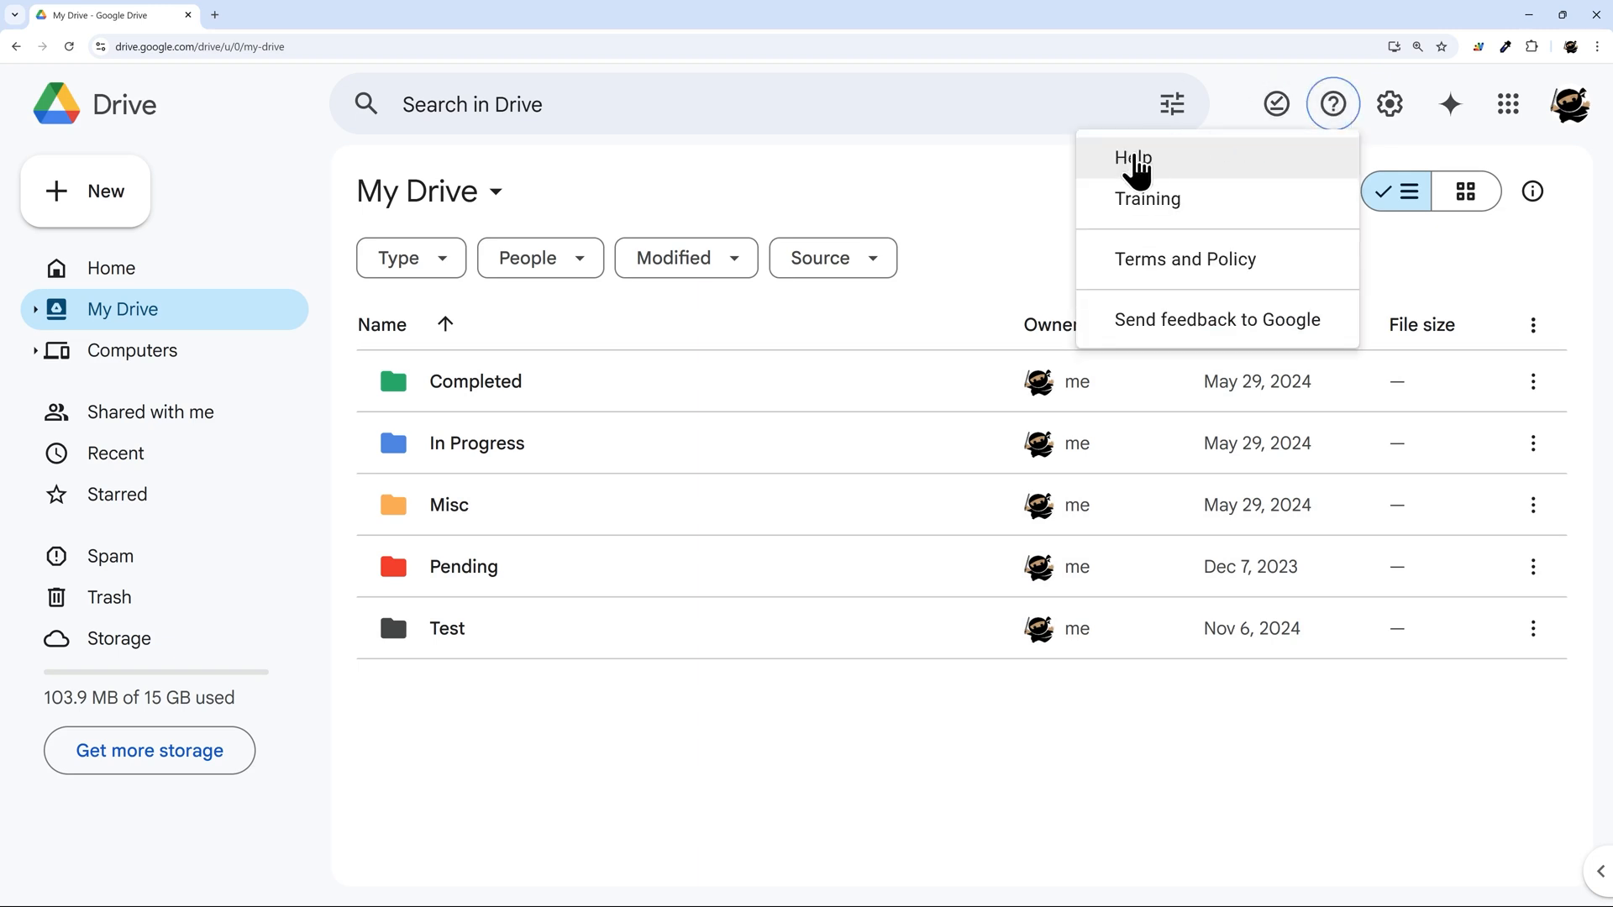
{"action": "left_click", "coordinate": [1131, 157]}
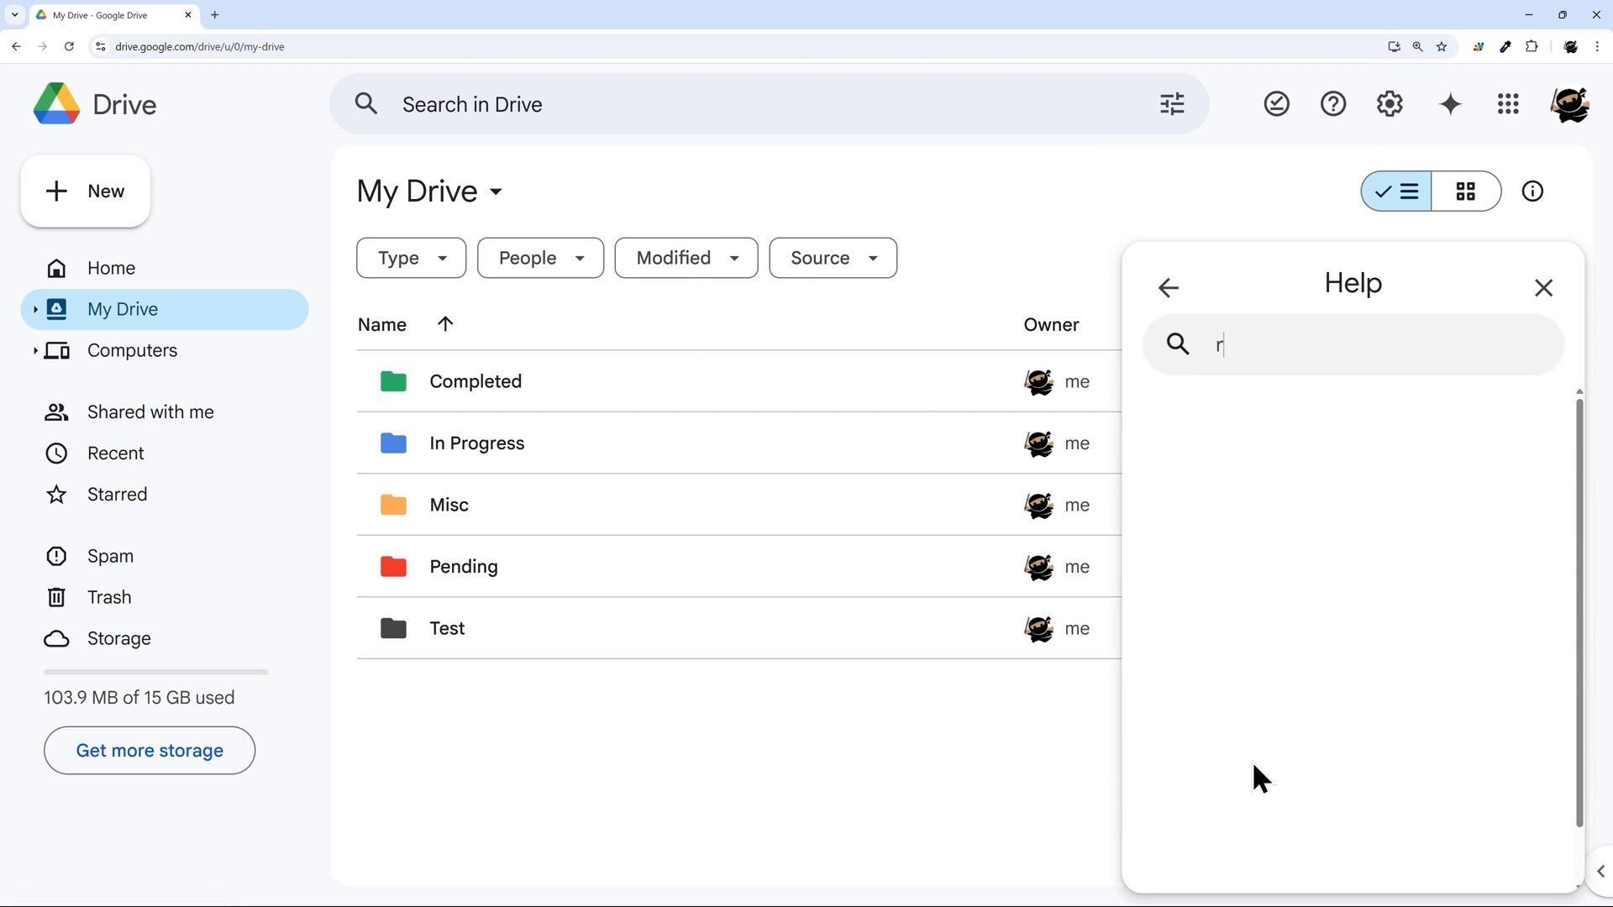
{"action": "type", "text": "eco"}
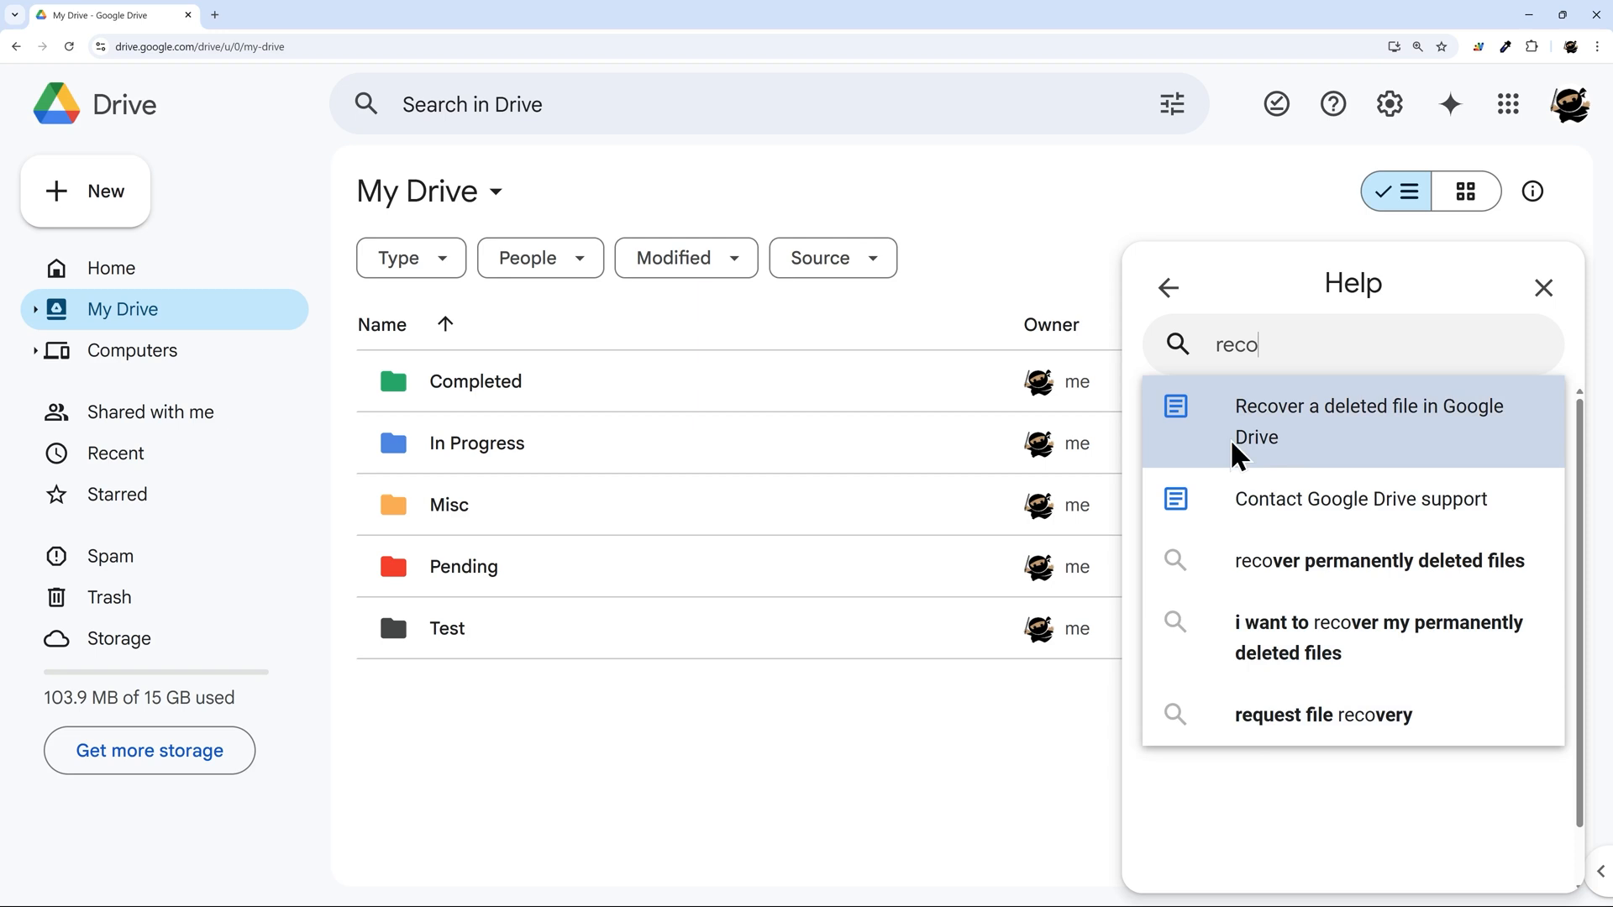
- Open 'Recover a deleted file in Google Drive' and read down to 'Start your file recovery'
{"action": "left_click", "coordinate": [1366, 421]}
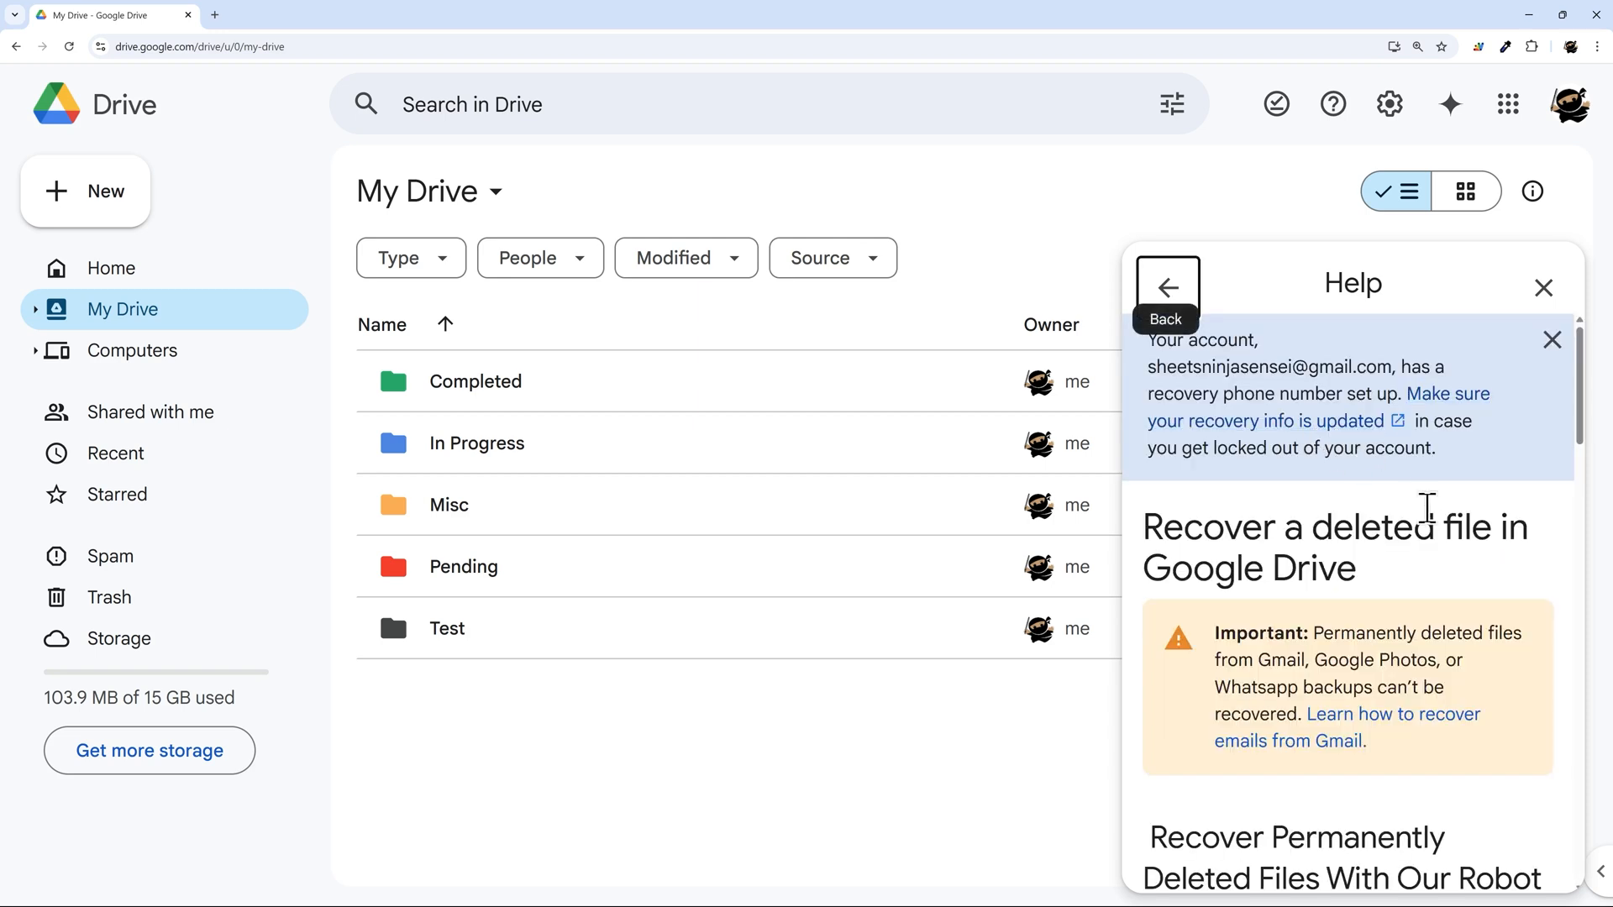
{"action": "scroll", "scroll_direction": "down", "scroll_amount": 3}
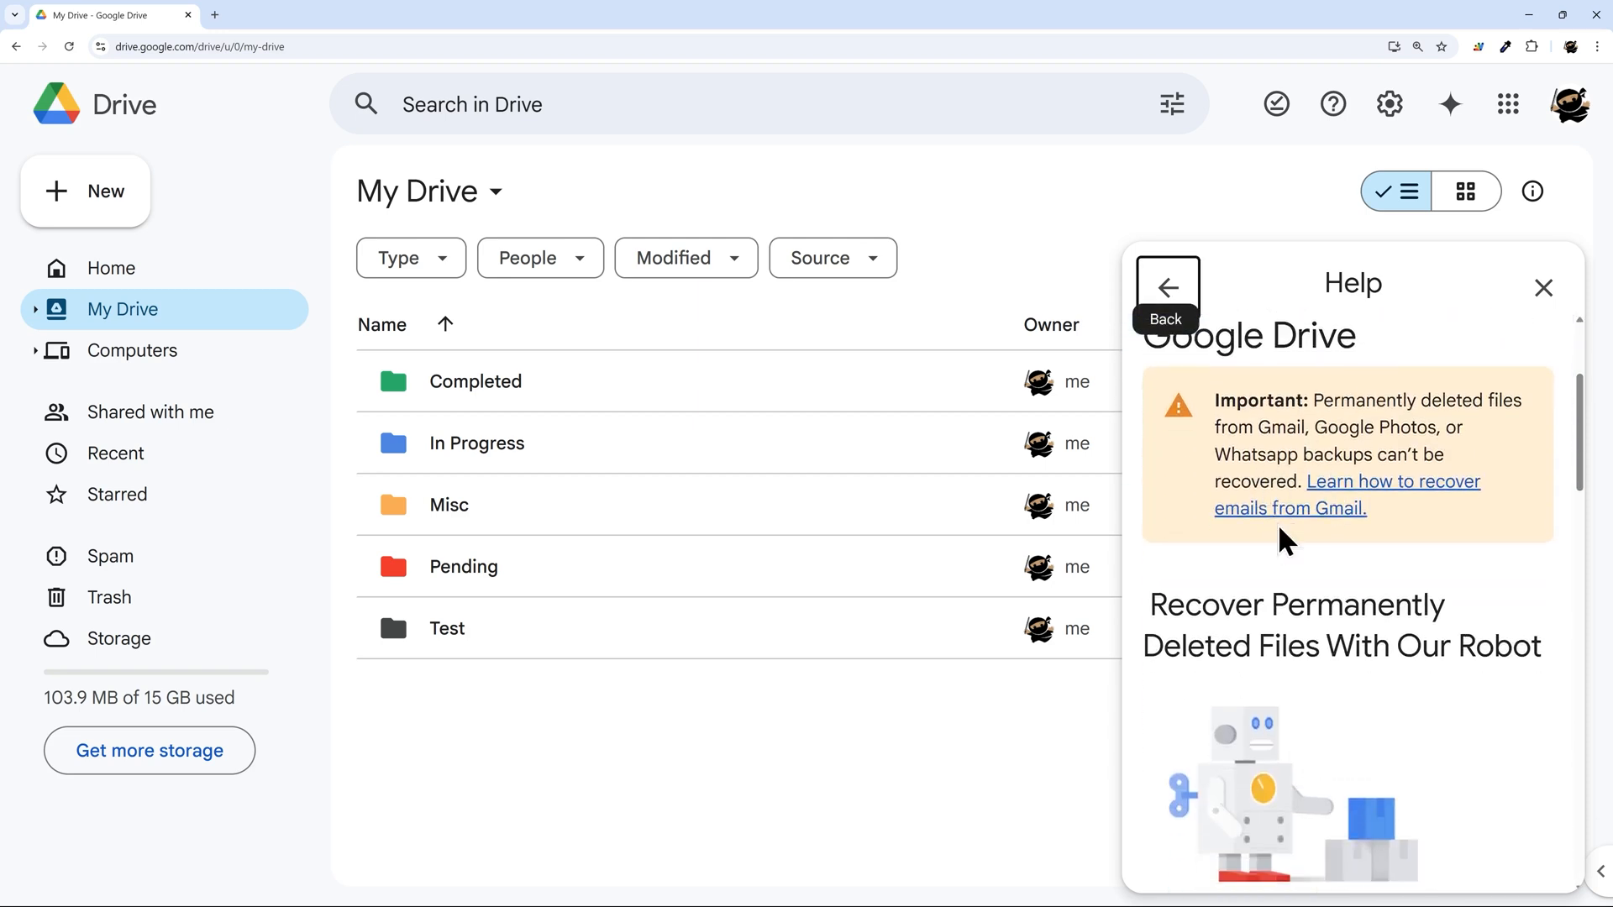
{"action": "scroll", "scroll_direction": "down", "scroll_amount": 3}
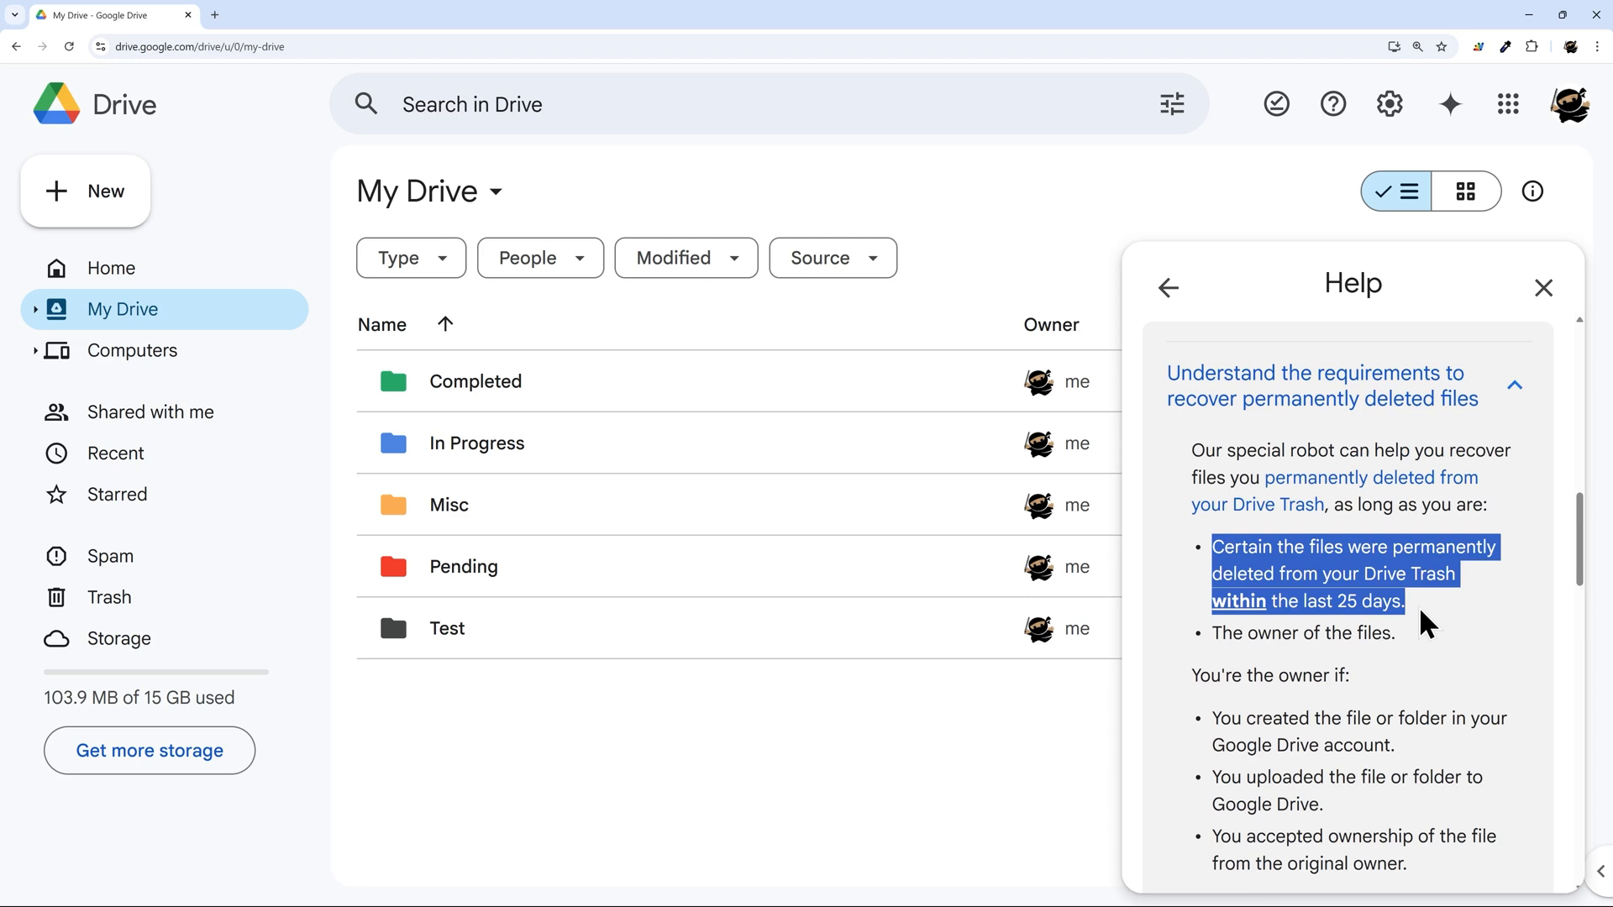
{"action": "mouse_move", "coordinate": [1286, 596]}
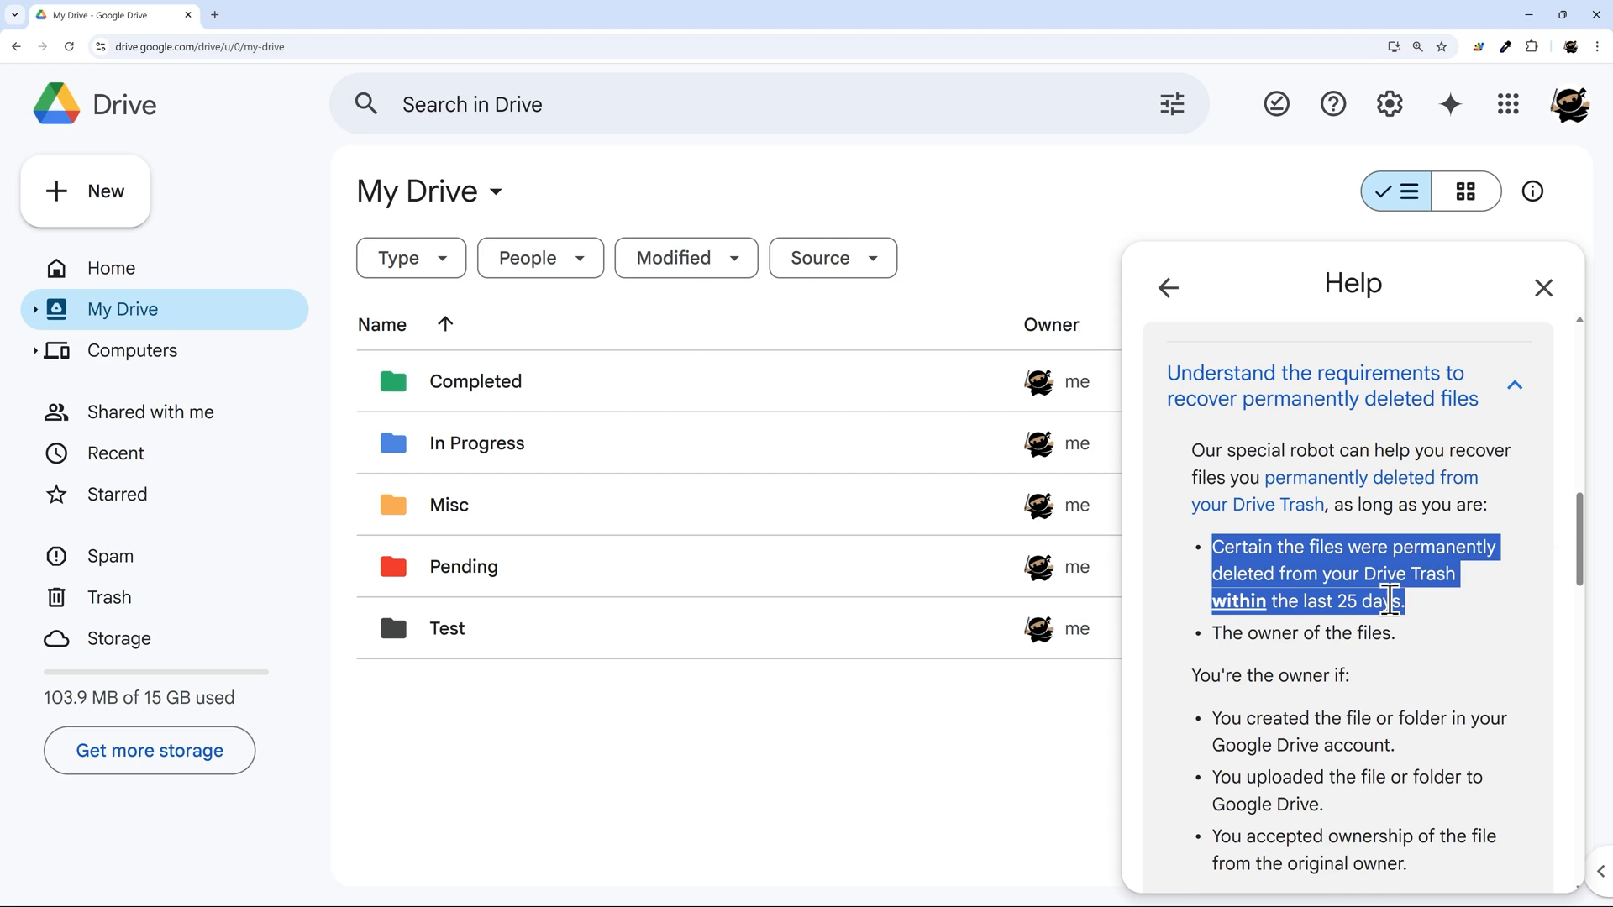
{"action": "scroll", "scroll_direction": "down", "scroll_amount": 3}
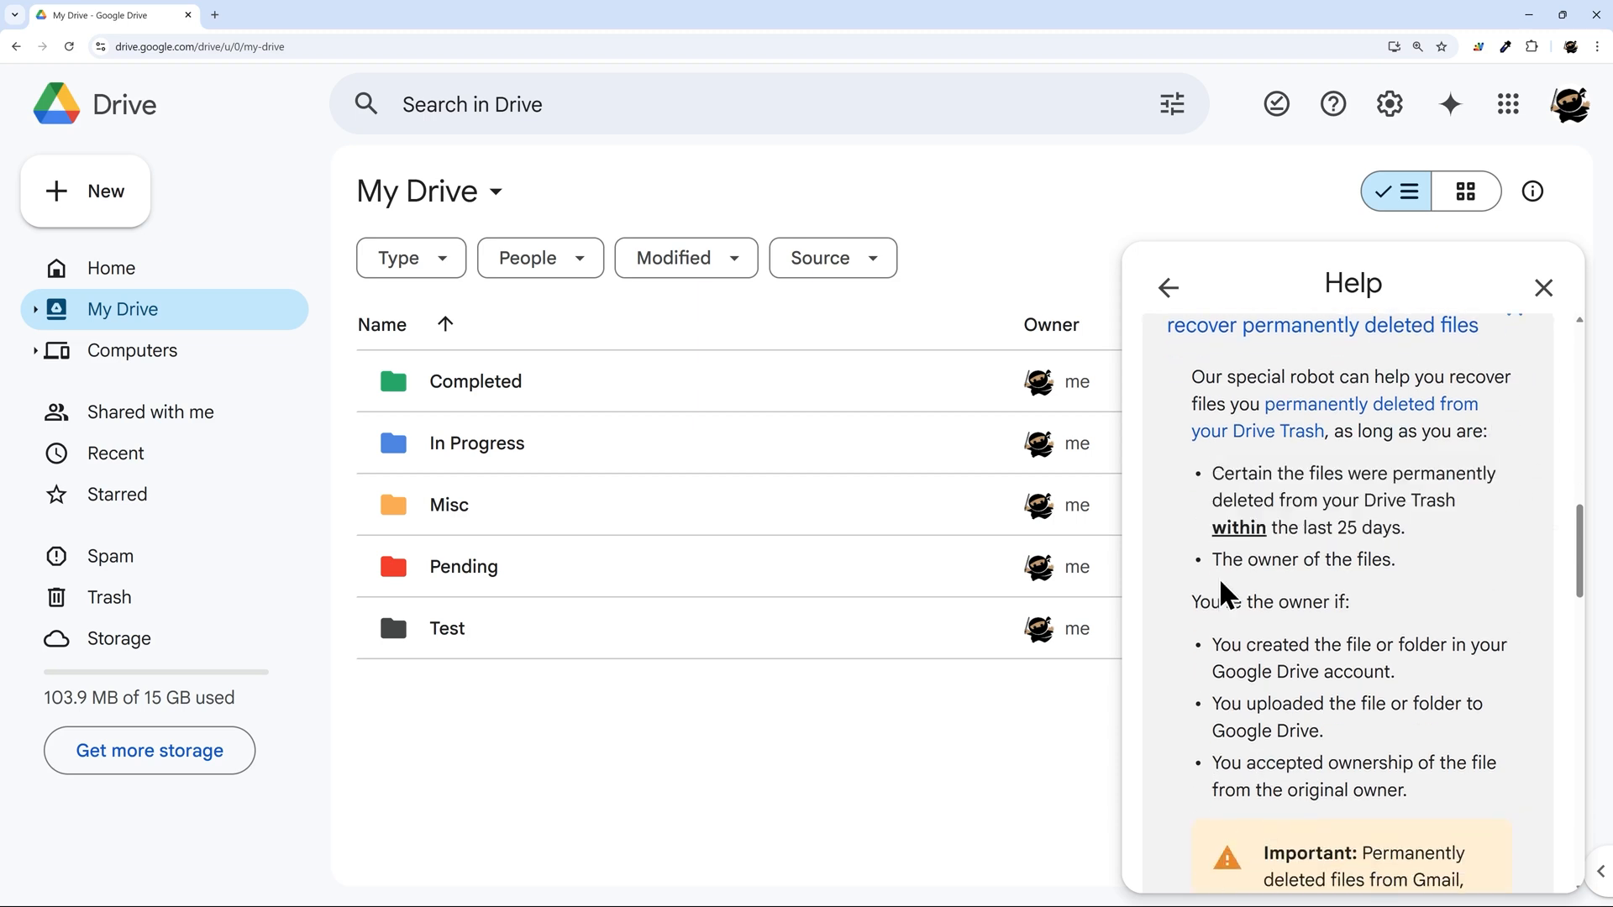
{"action": "left_click_drag", "start_coordinate": [1225, 596], "coordinate": [1451, 797]}
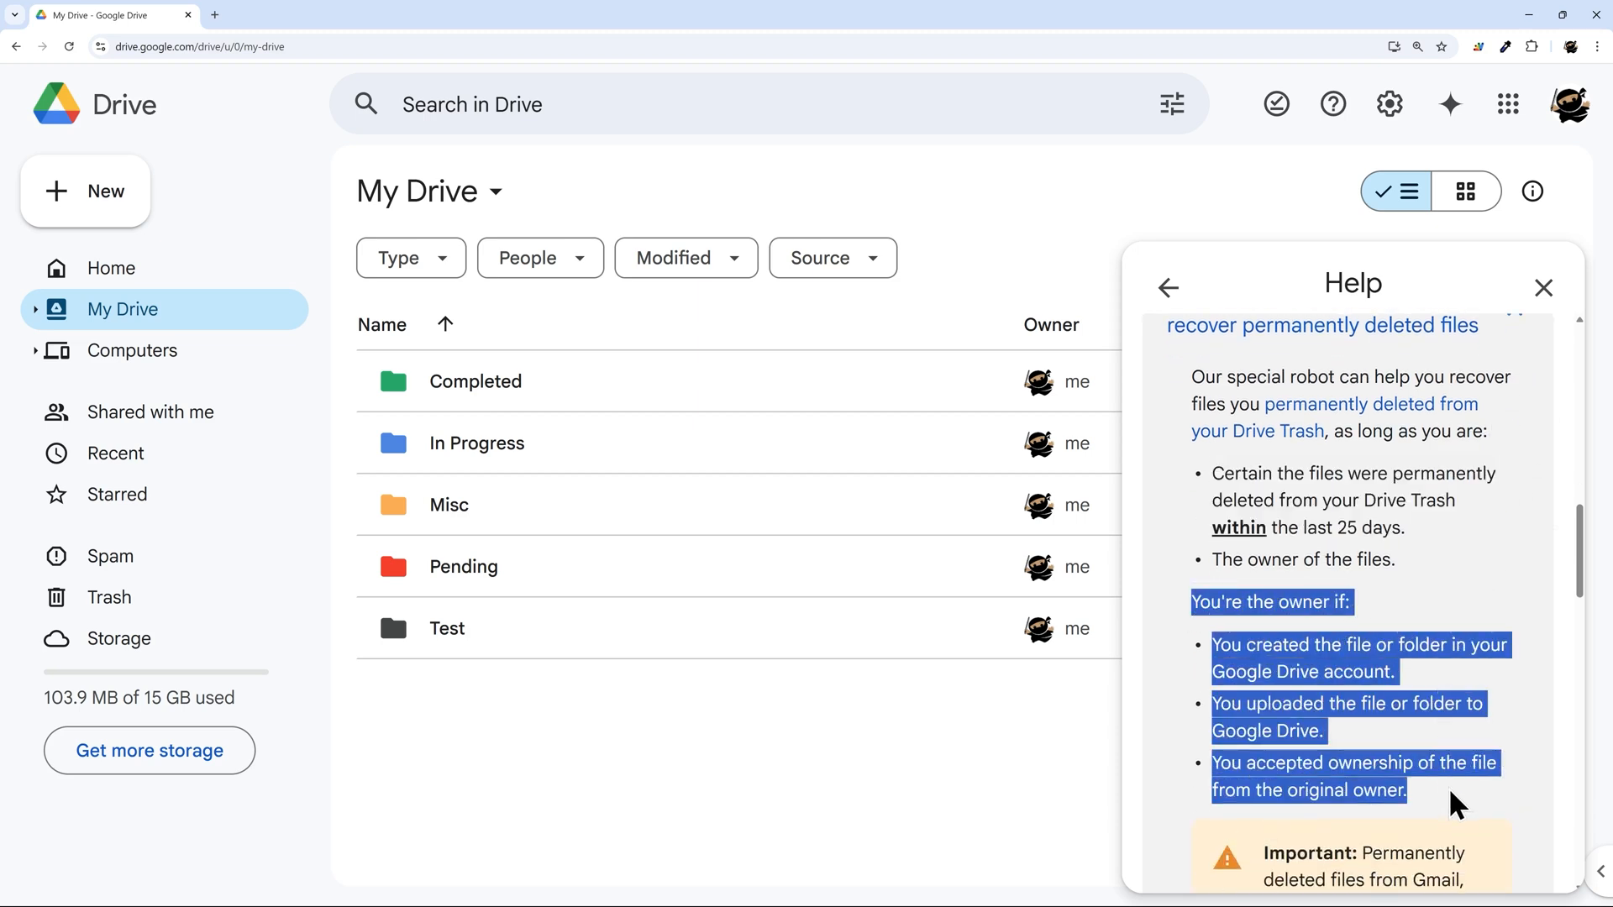
{"action": "mouse_move", "coordinate": [1357, 705]}
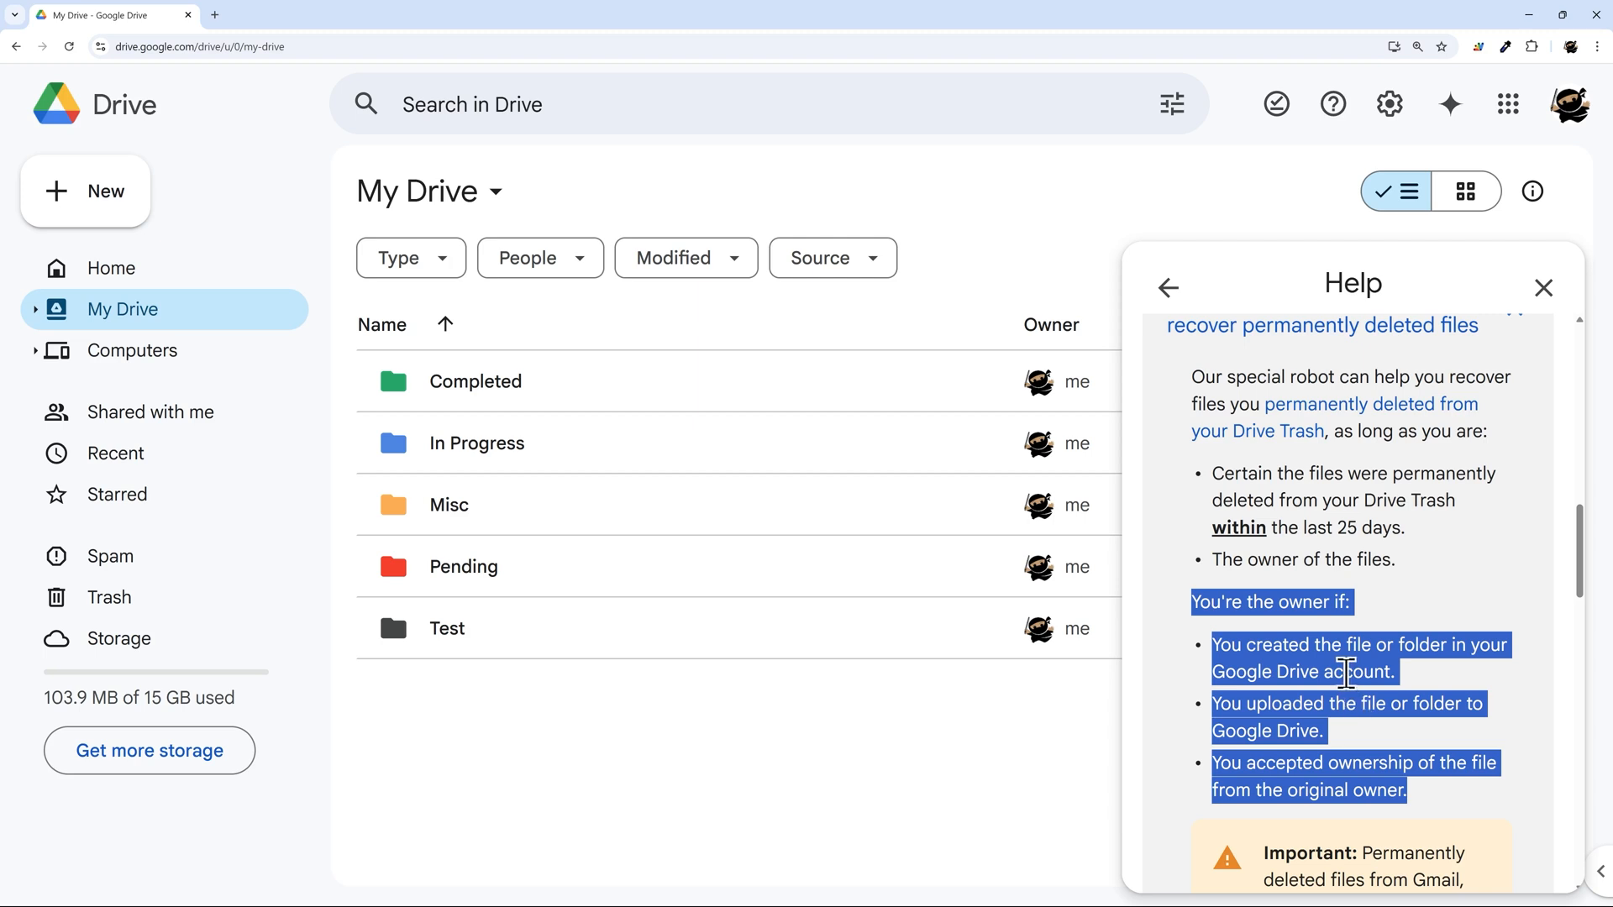
{"action": "scroll", "scroll_direction": "down", "scroll_amount": 3}
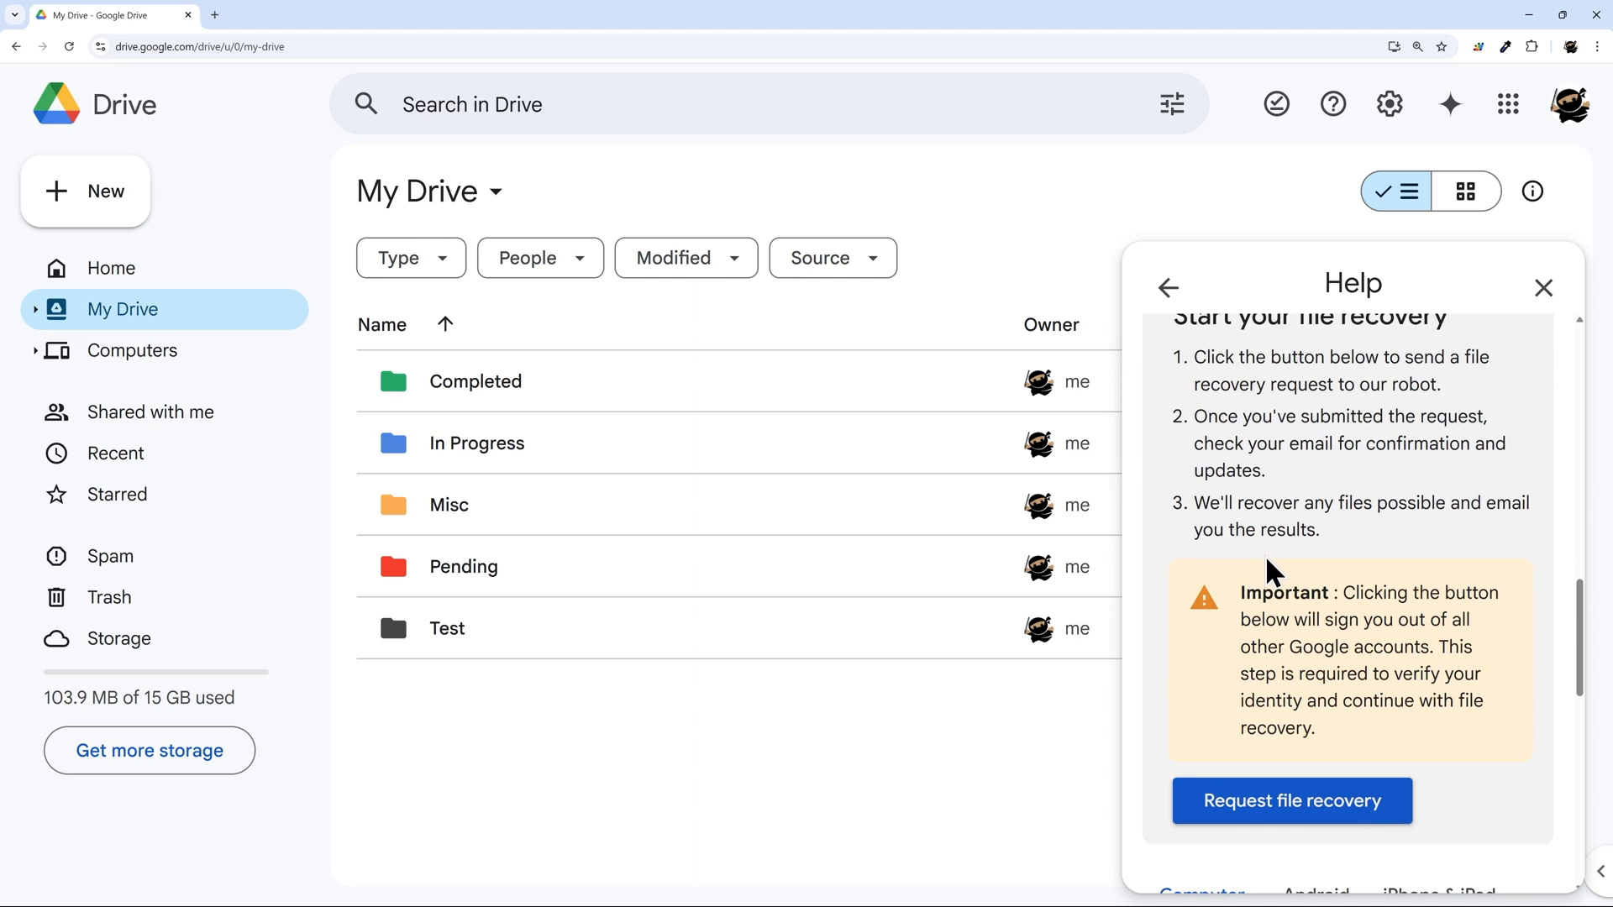
- Start a file recovery request and verify identity with the account password
{"action": "left_click", "coordinate": [1291, 800]}
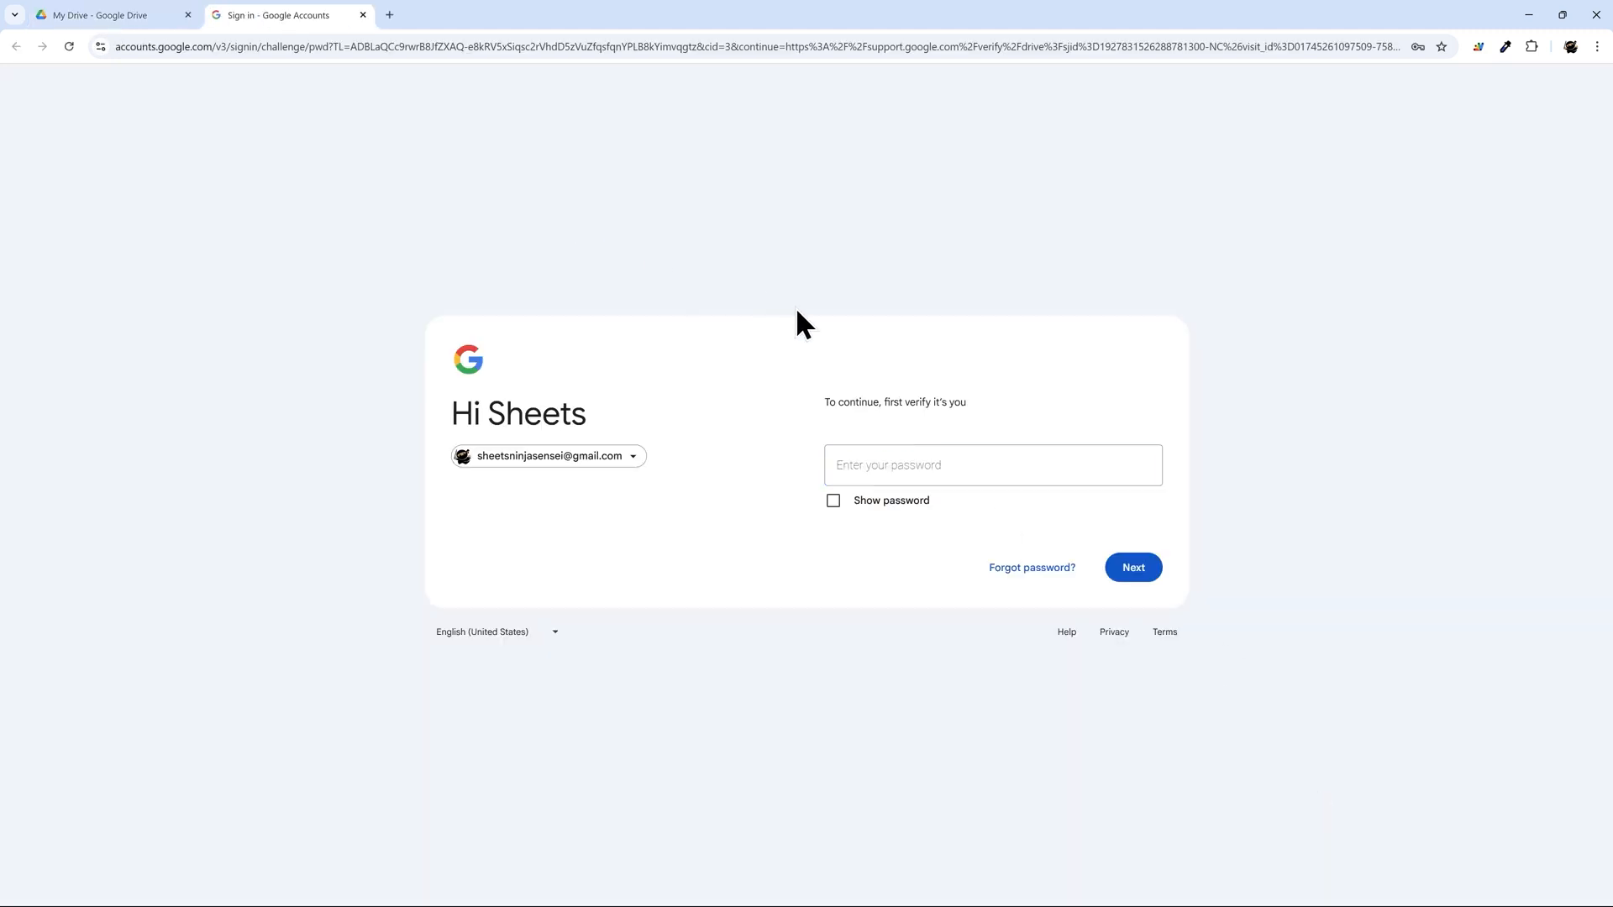
{"action": "type", "text": "password"}
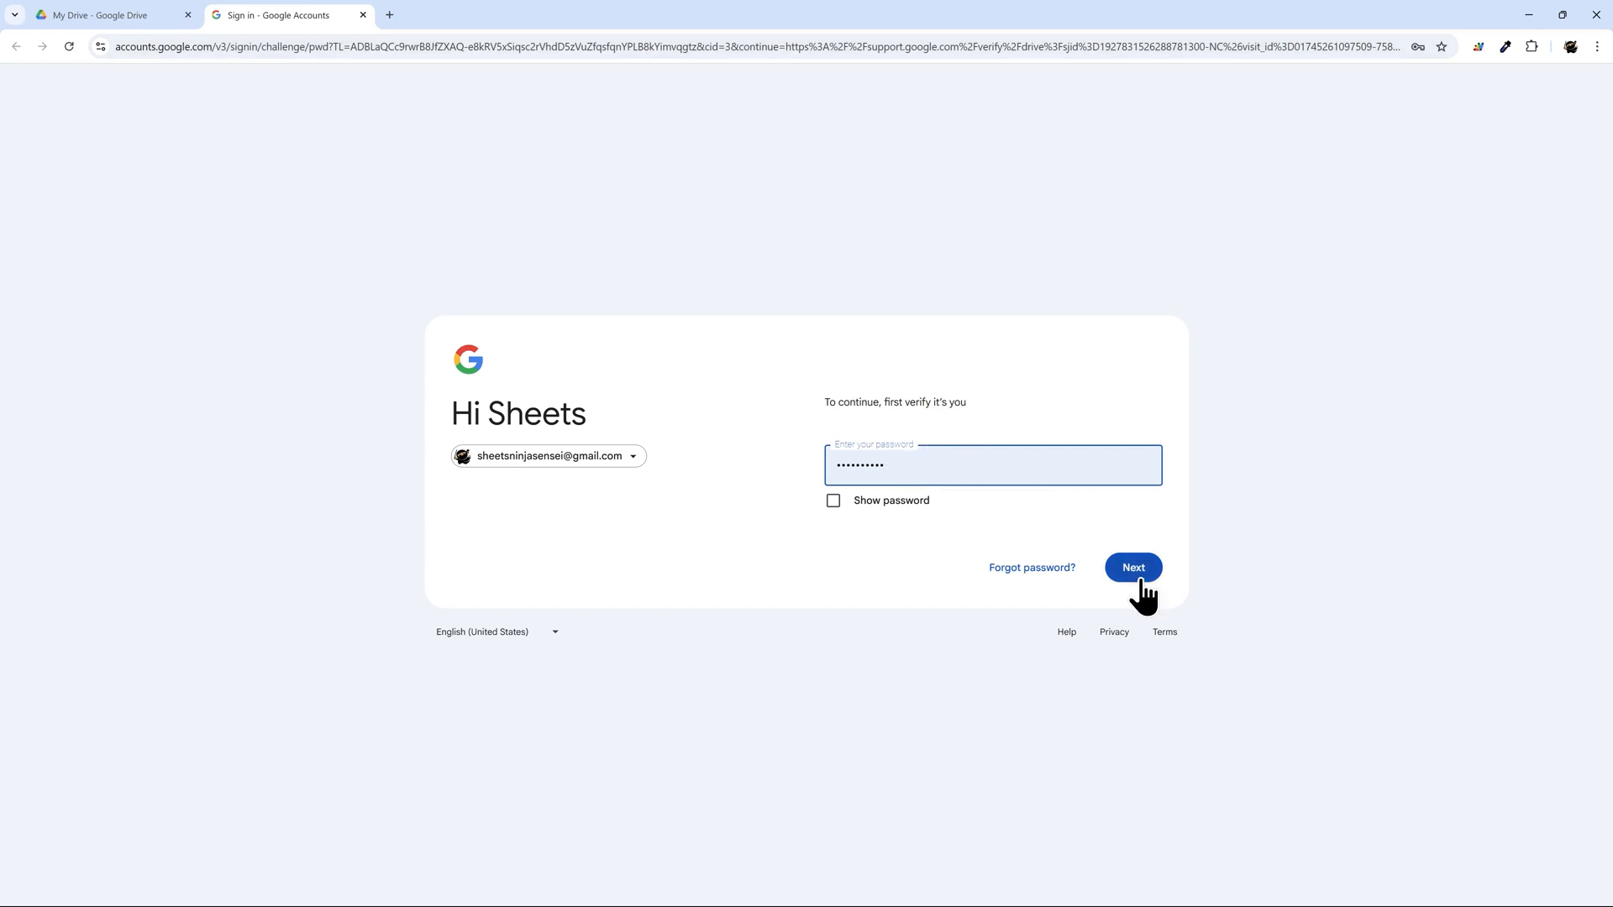
{"action": "left_click", "coordinate": [1132, 567]}
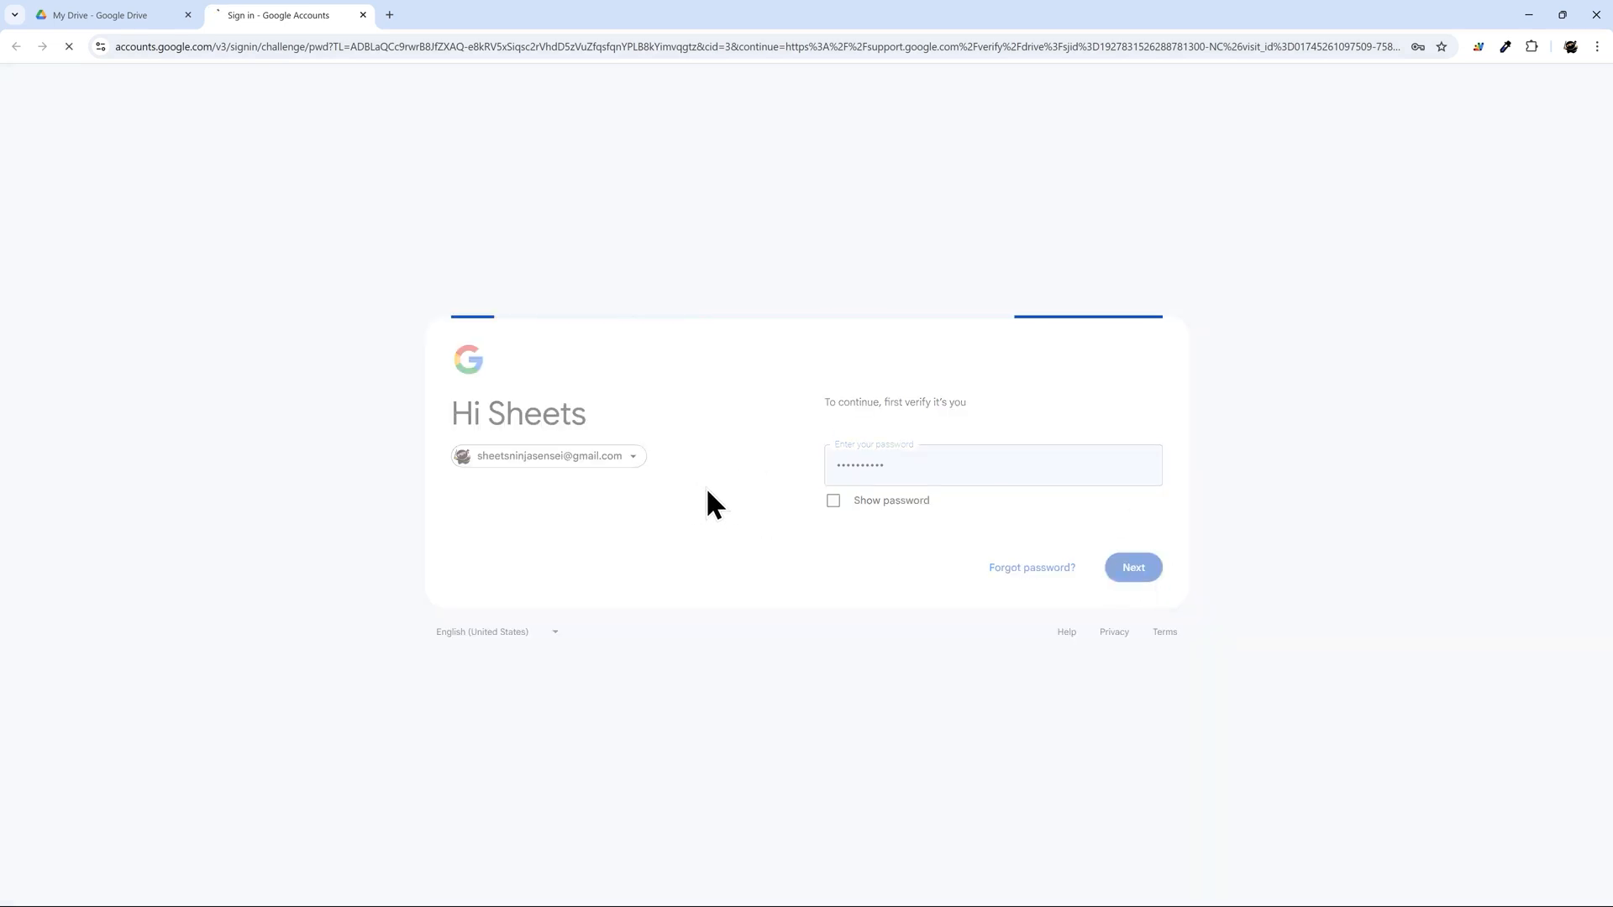
{"action": "left_click", "coordinate": [1132, 567]}
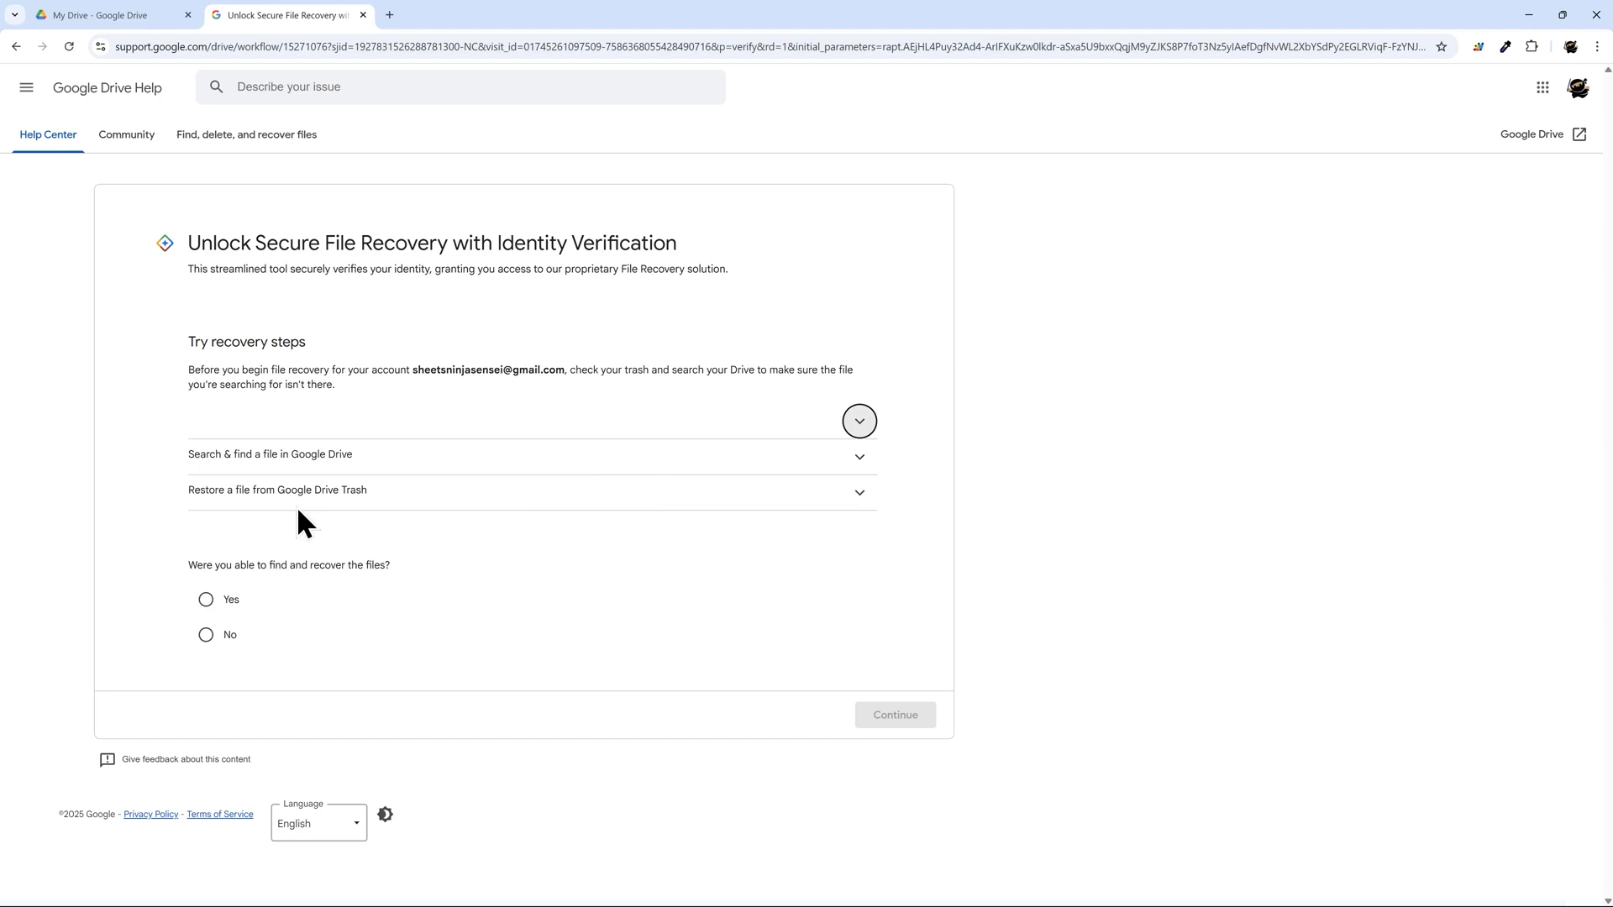
- Answer No to whether the files were already recovered, and continue
{"action": "left_click_drag", "start_coordinate": [188, 341], "coordinate": [335, 385]}
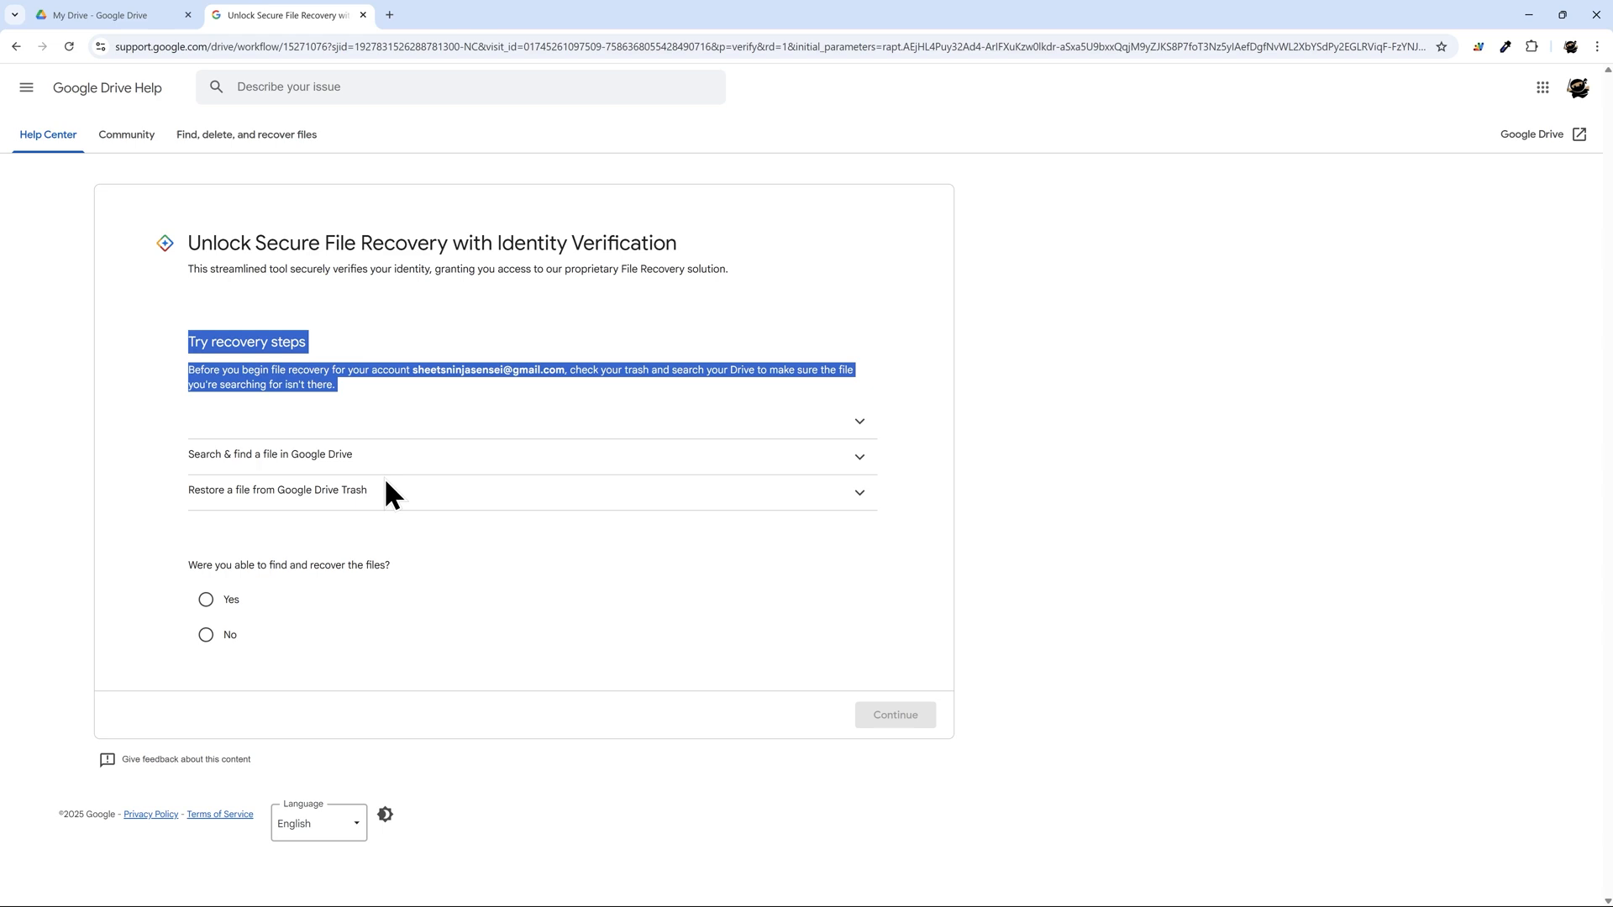
{"action": "left_click", "coordinate": [206, 635]}
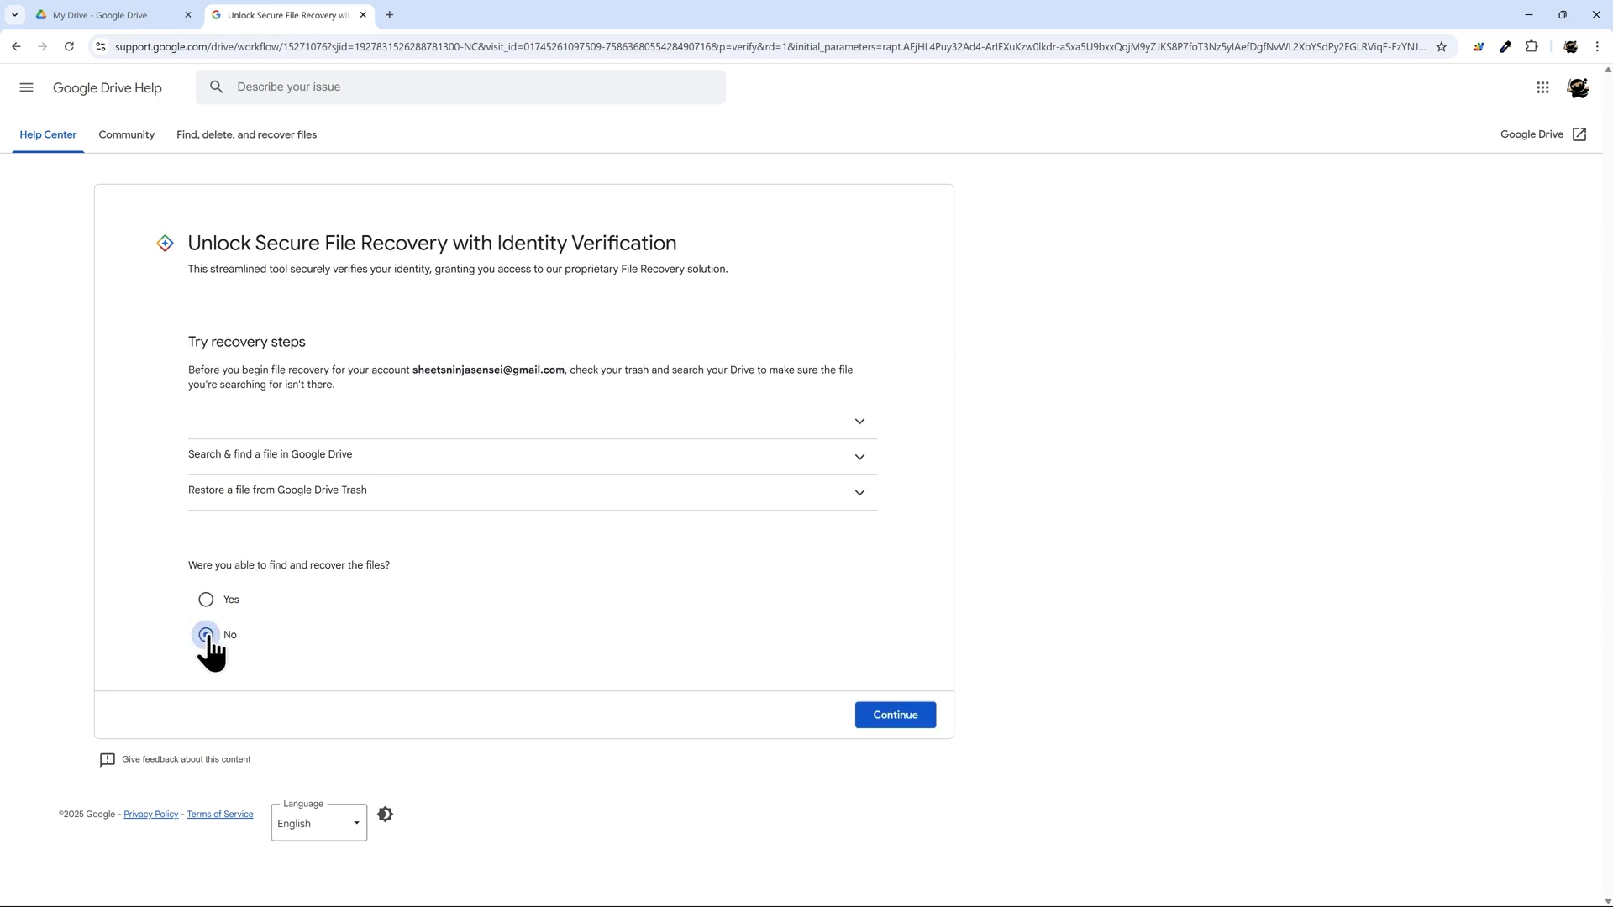
{"action": "left_click", "coordinate": [893, 715]}
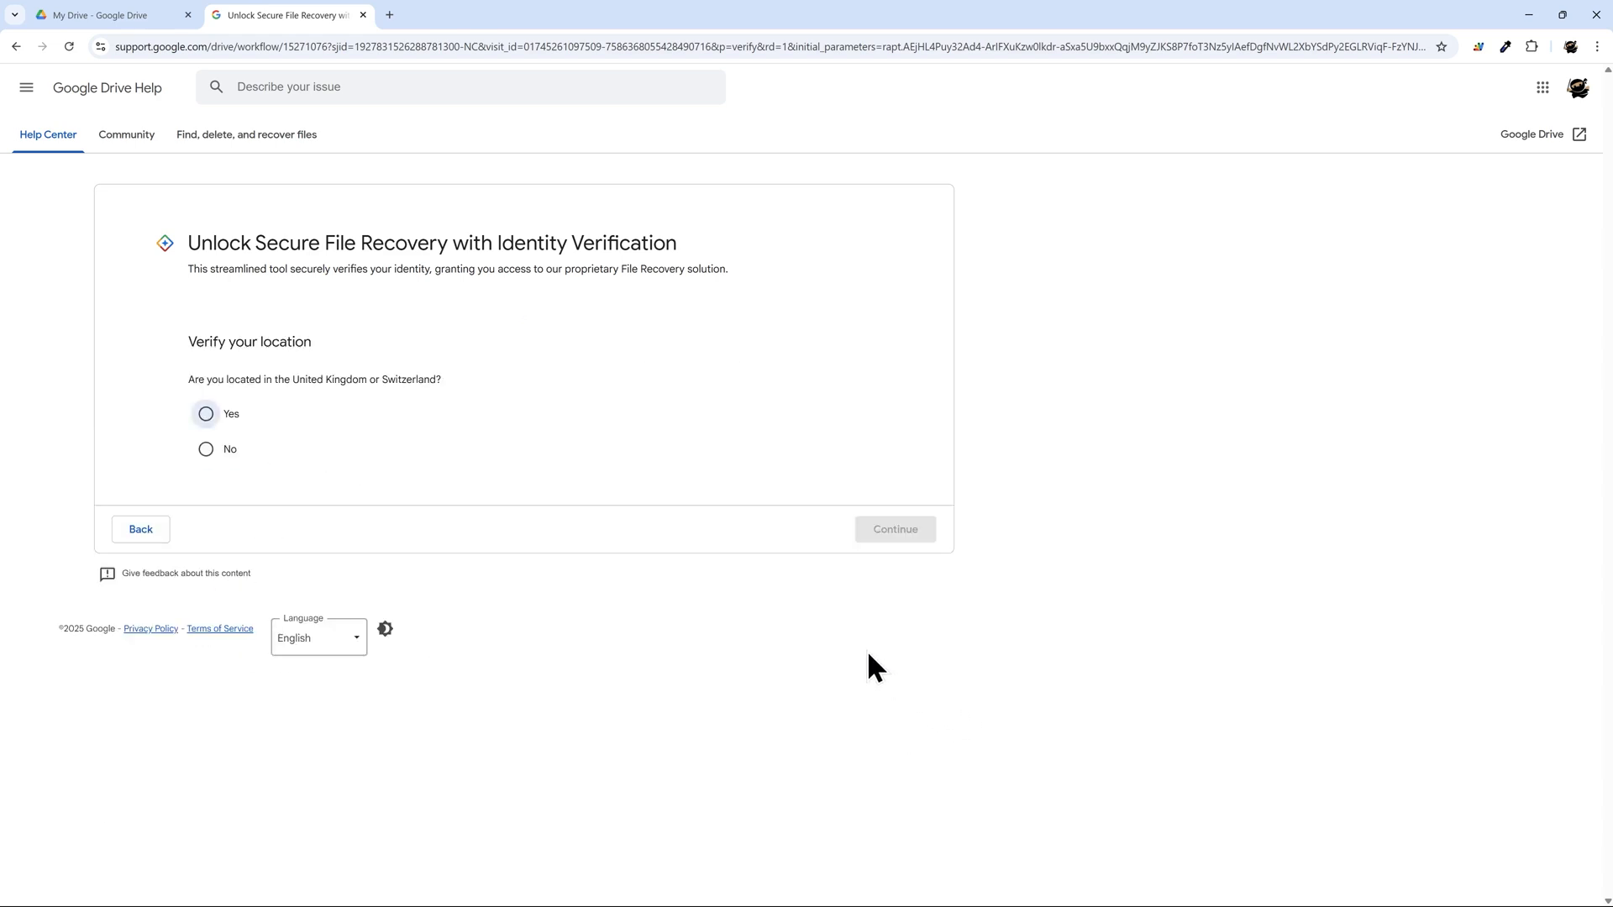
- Answer No to the UK/Switzerland question, pass the robot check, and submit the request
{"action": "left_click_drag", "start_coordinate": [188, 342], "coordinate": [484, 380]}
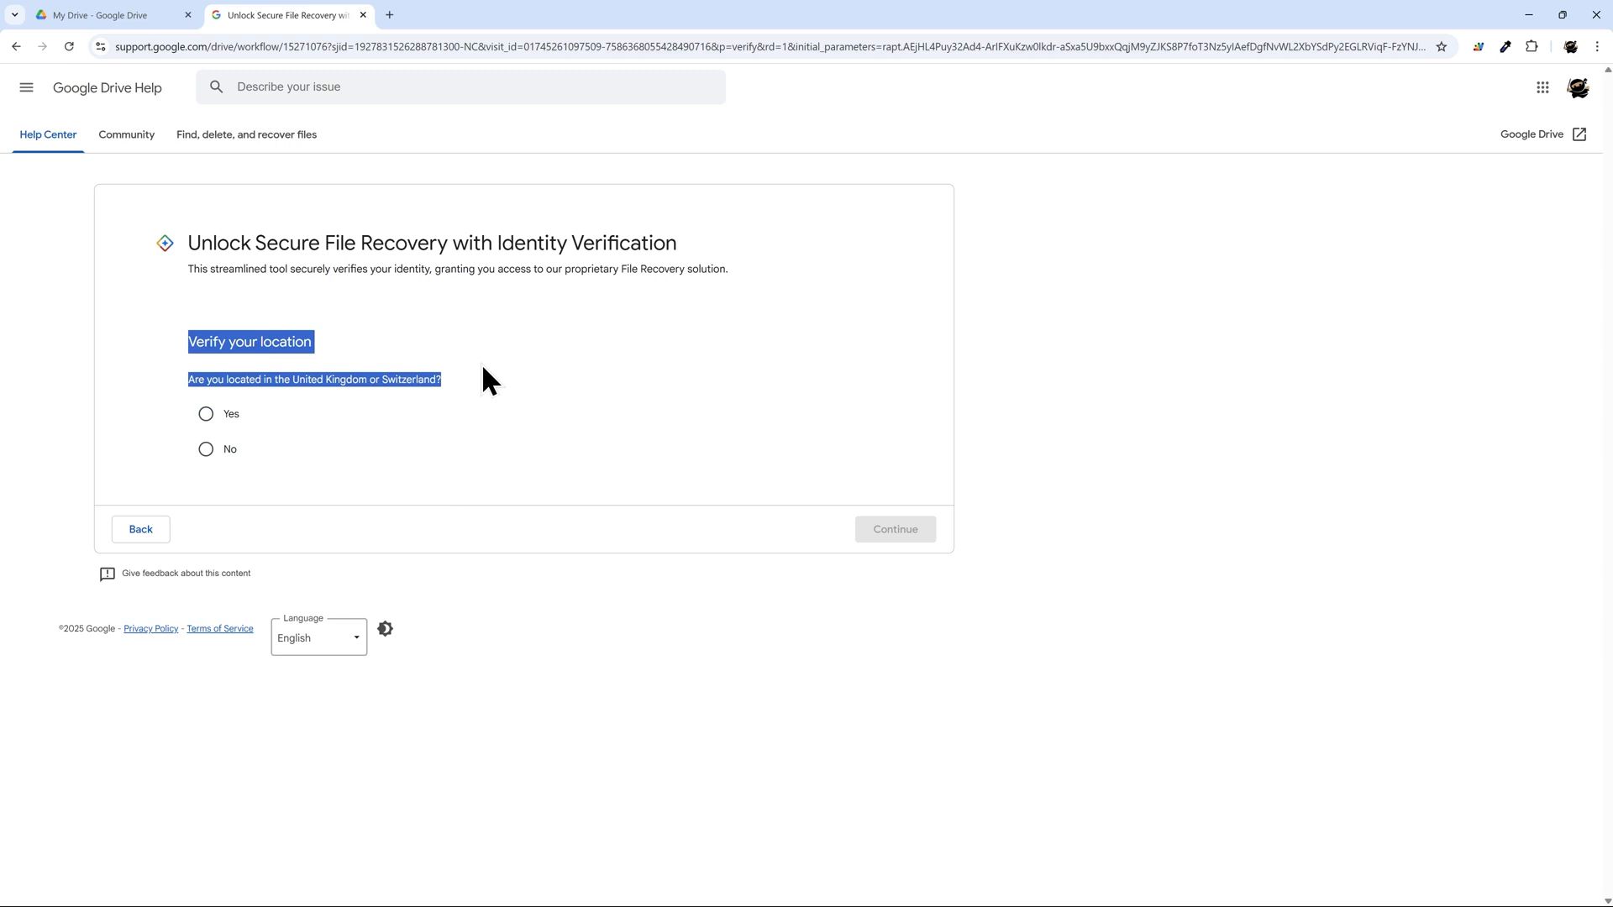
{"action": "left_click", "coordinate": [206, 449]}
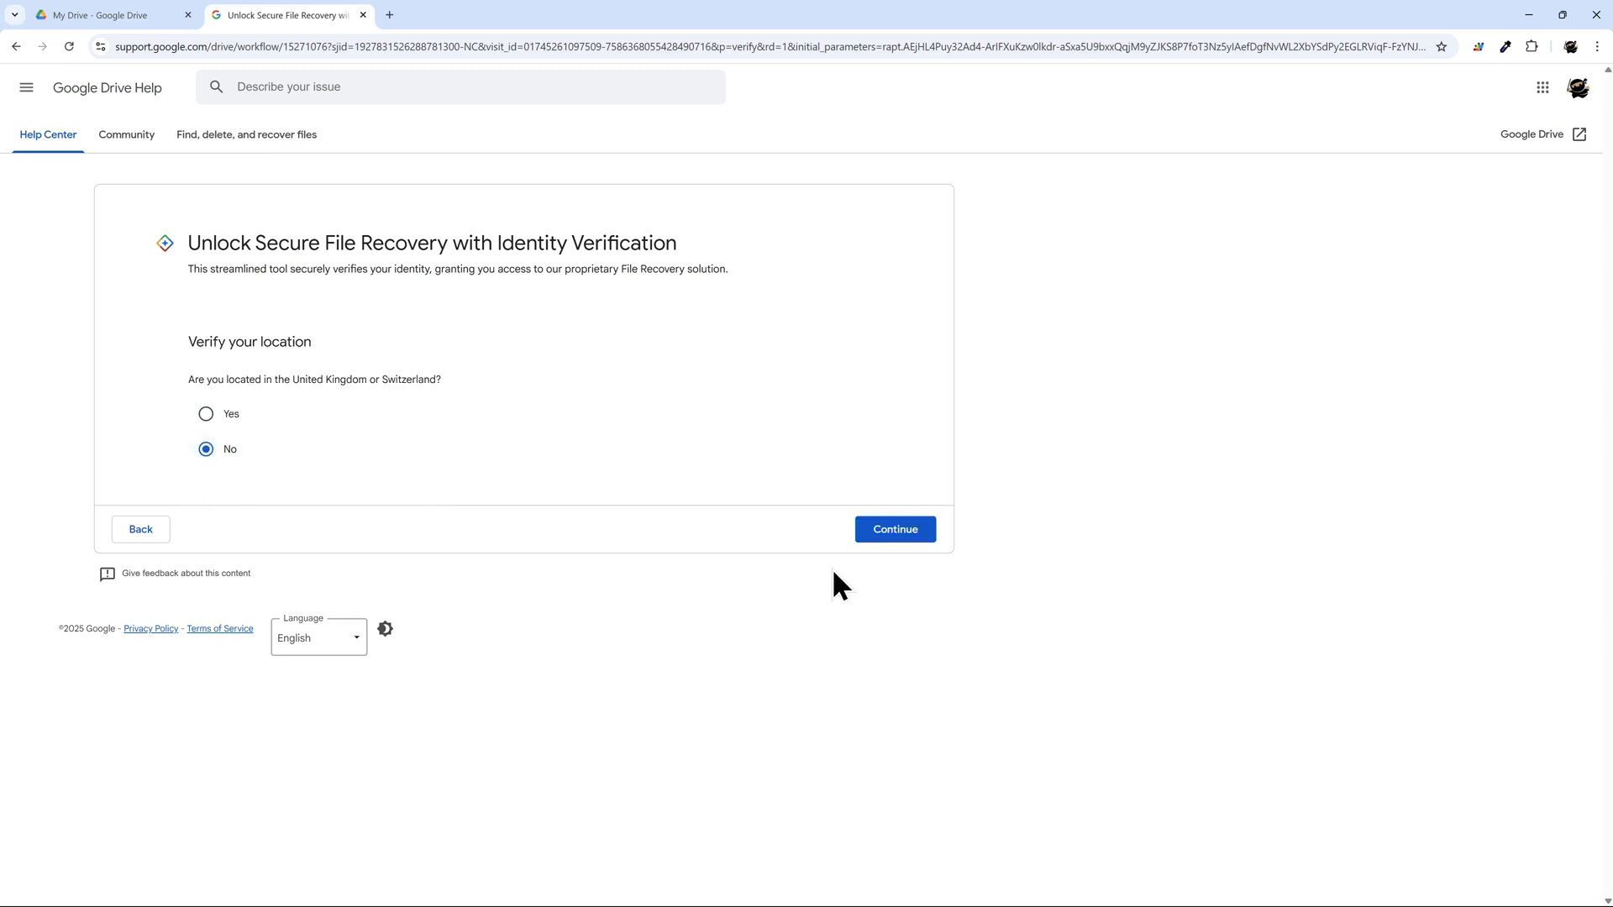
{"action": "left_click", "coordinate": [893, 529]}
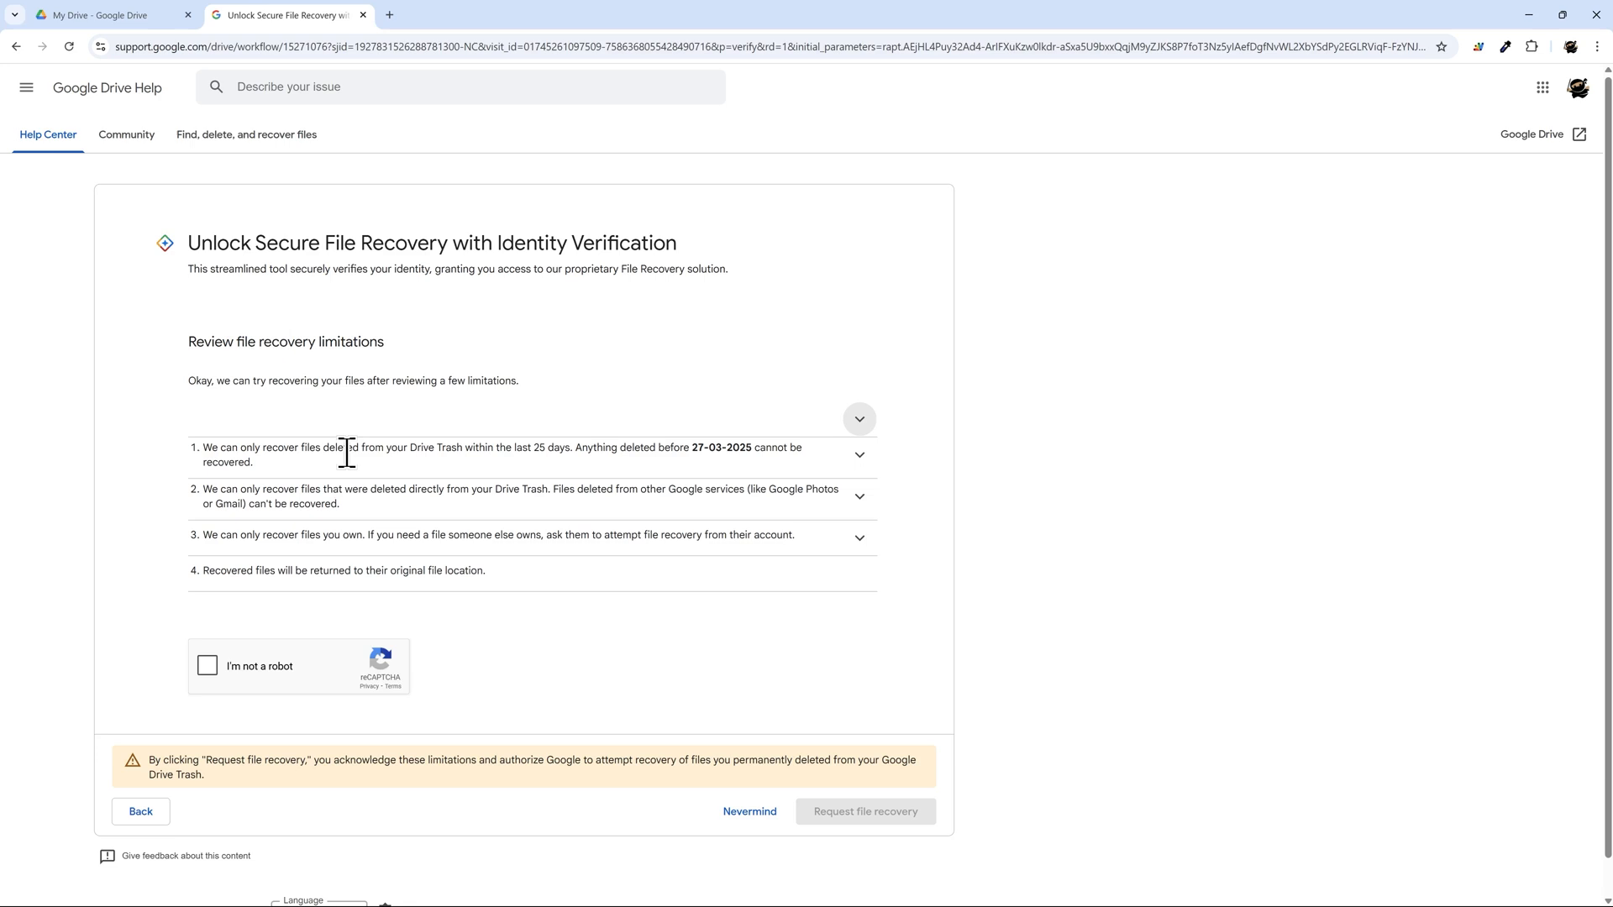
{"action": "mouse_move", "coordinate": [661, 449]}
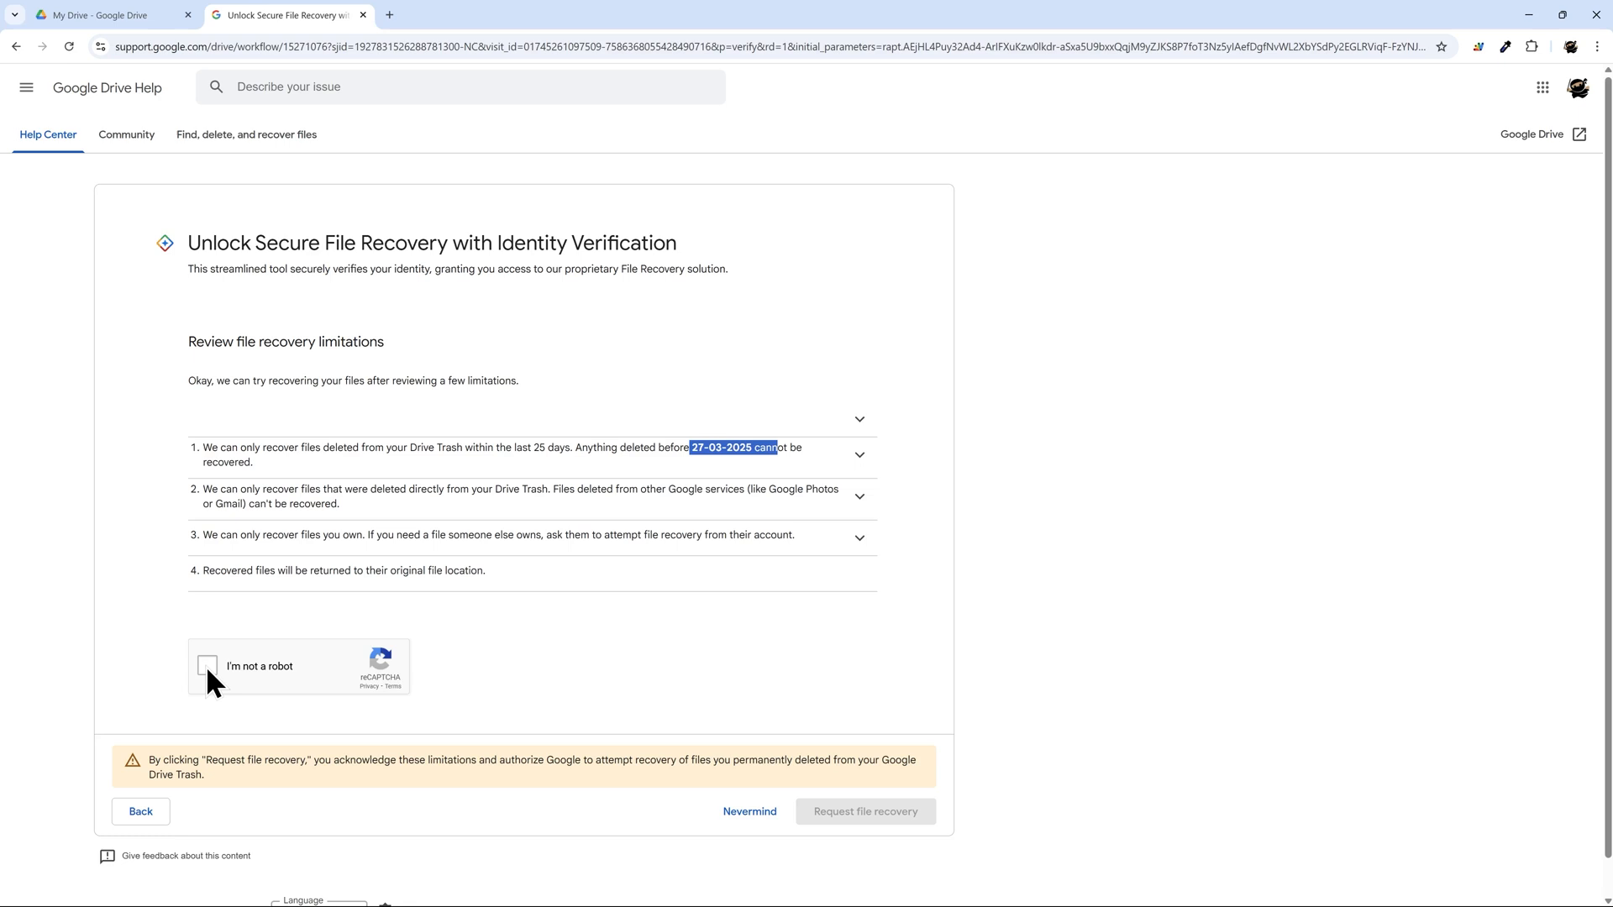
{"action": "left_click", "coordinate": [206, 665]}
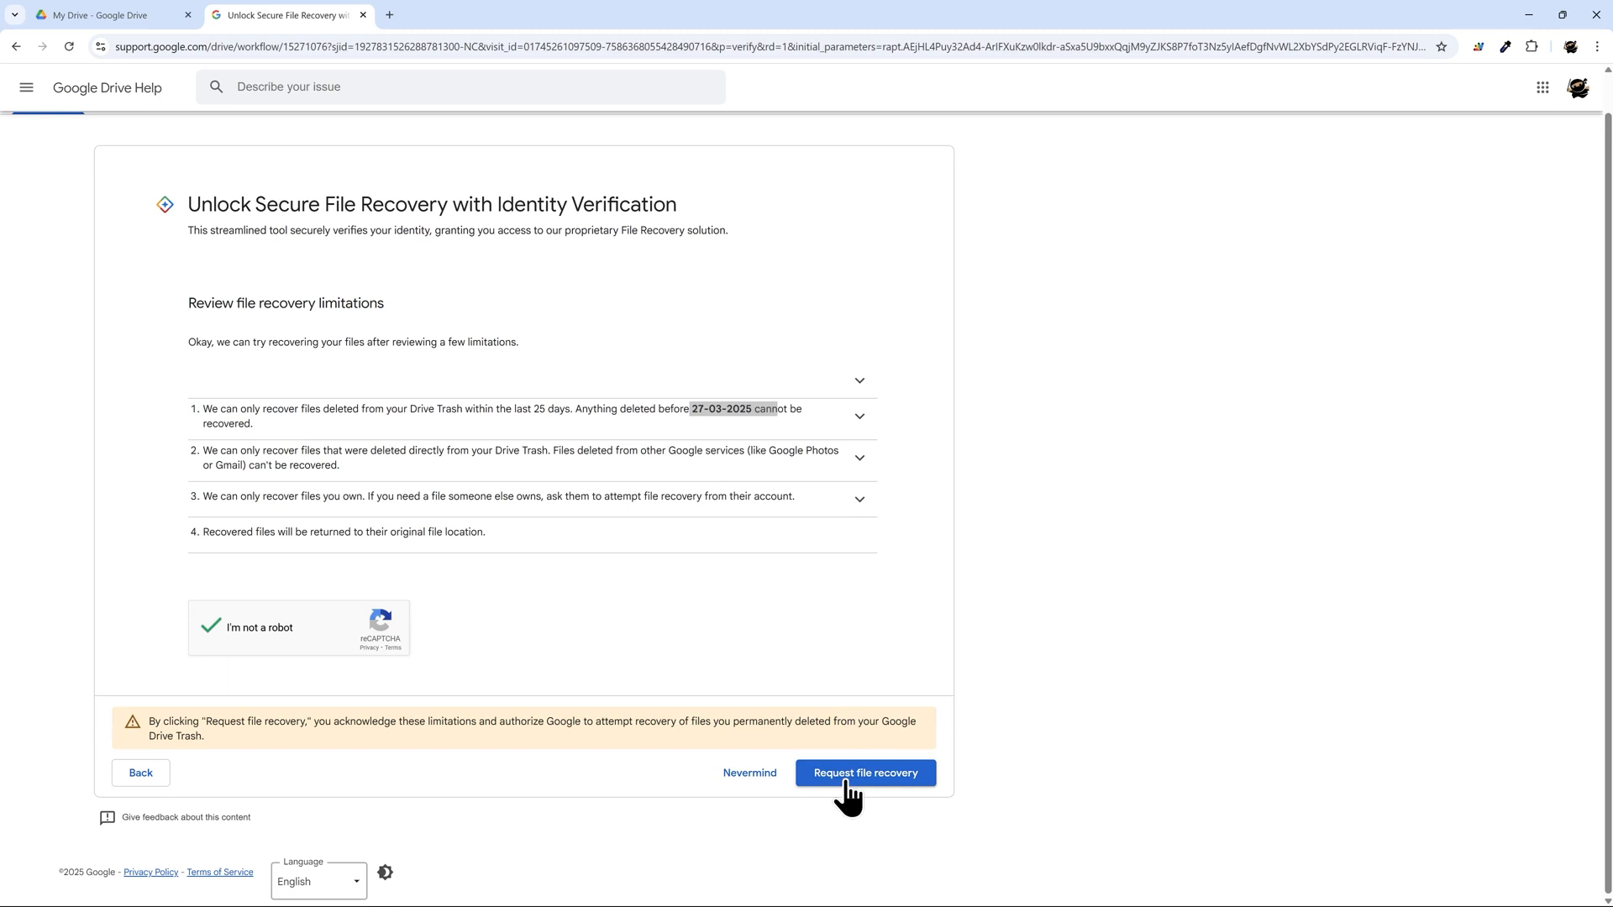
{"action": "left_click", "coordinate": [864, 772]}
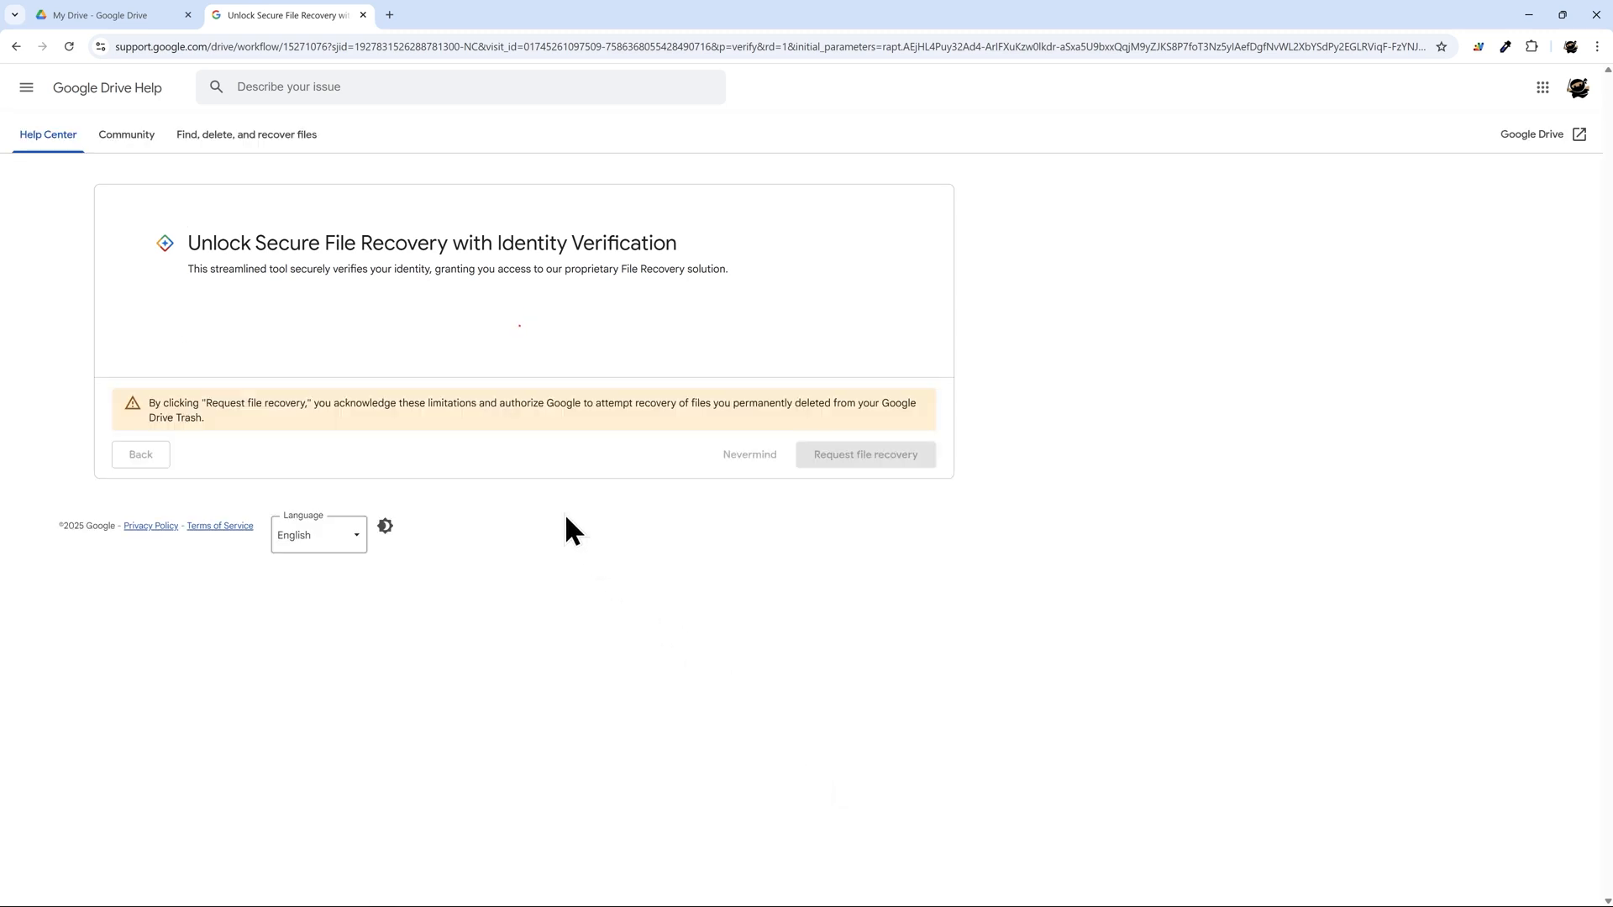
- Read the case ID confirmation and close Help to reveal Sample File and Other File
{"action": "left_click", "coordinate": [865, 453]}
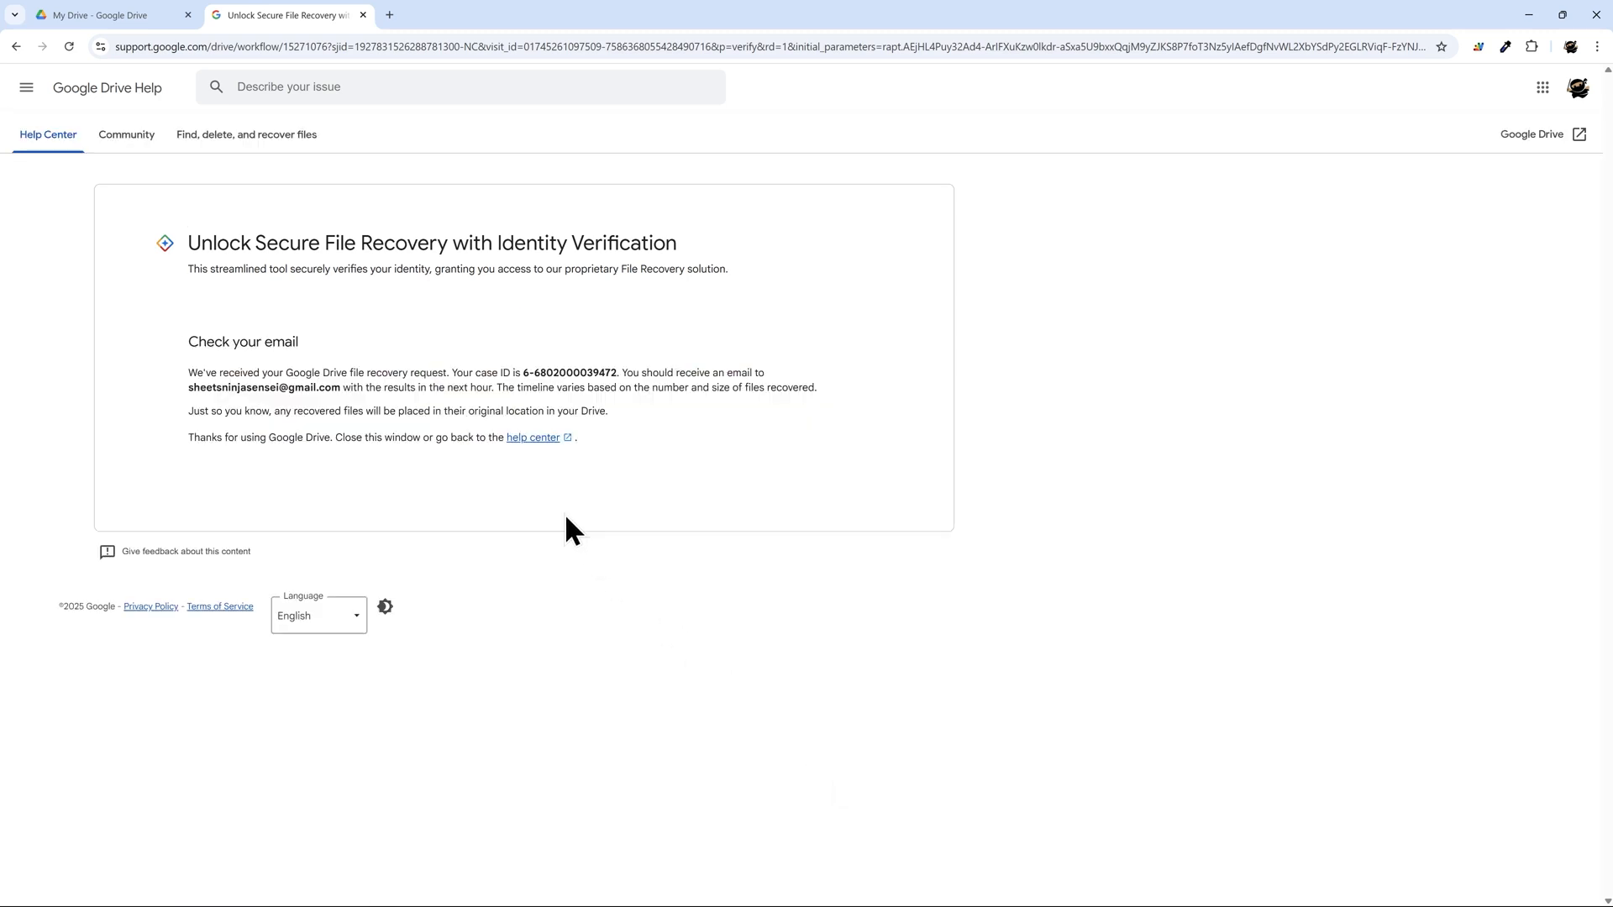
{"action": "left_click_drag", "start_coordinate": [188, 372], "coordinate": [818, 388]}
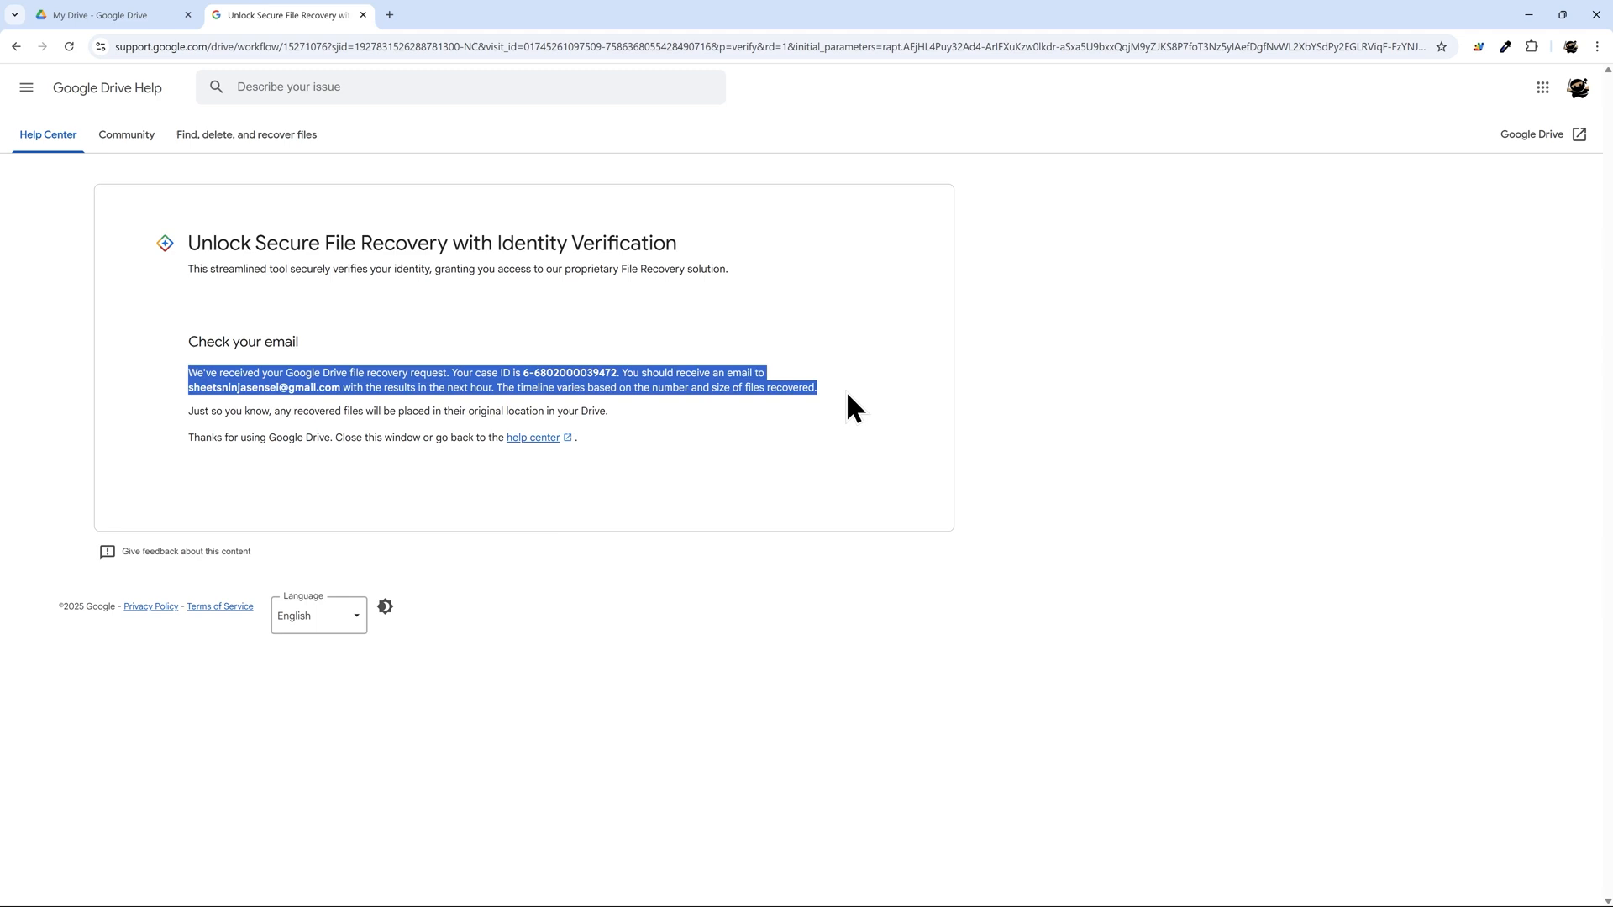
{"action": "mouse_move", "coordinate": [326, 198]}
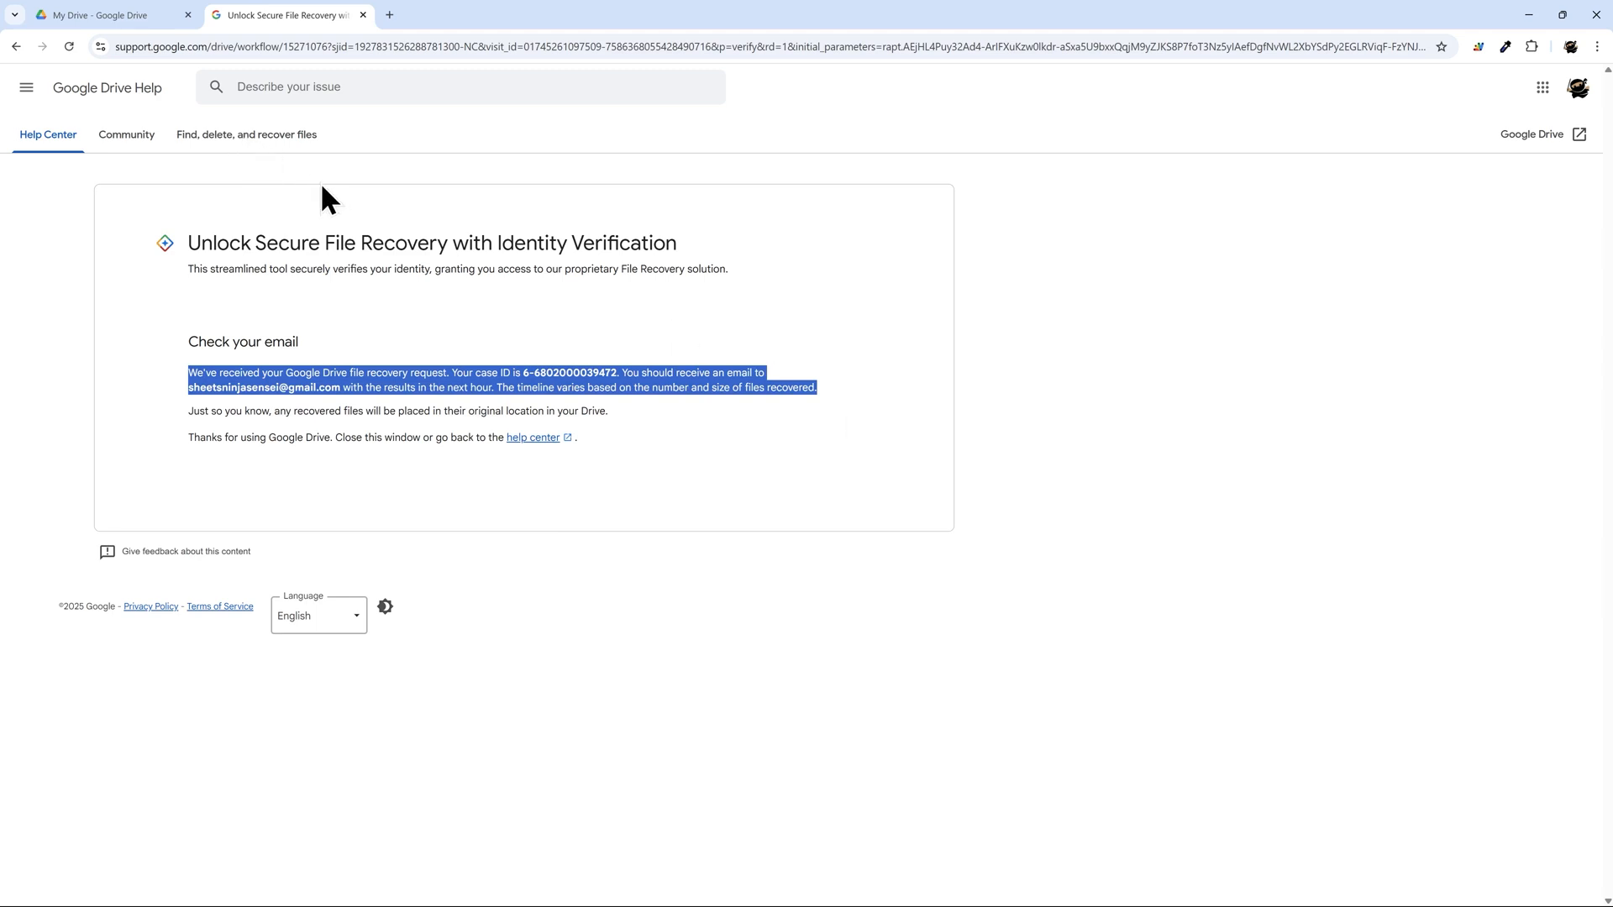
{"action": "mouse_move", "coordinate": [519, 336]}
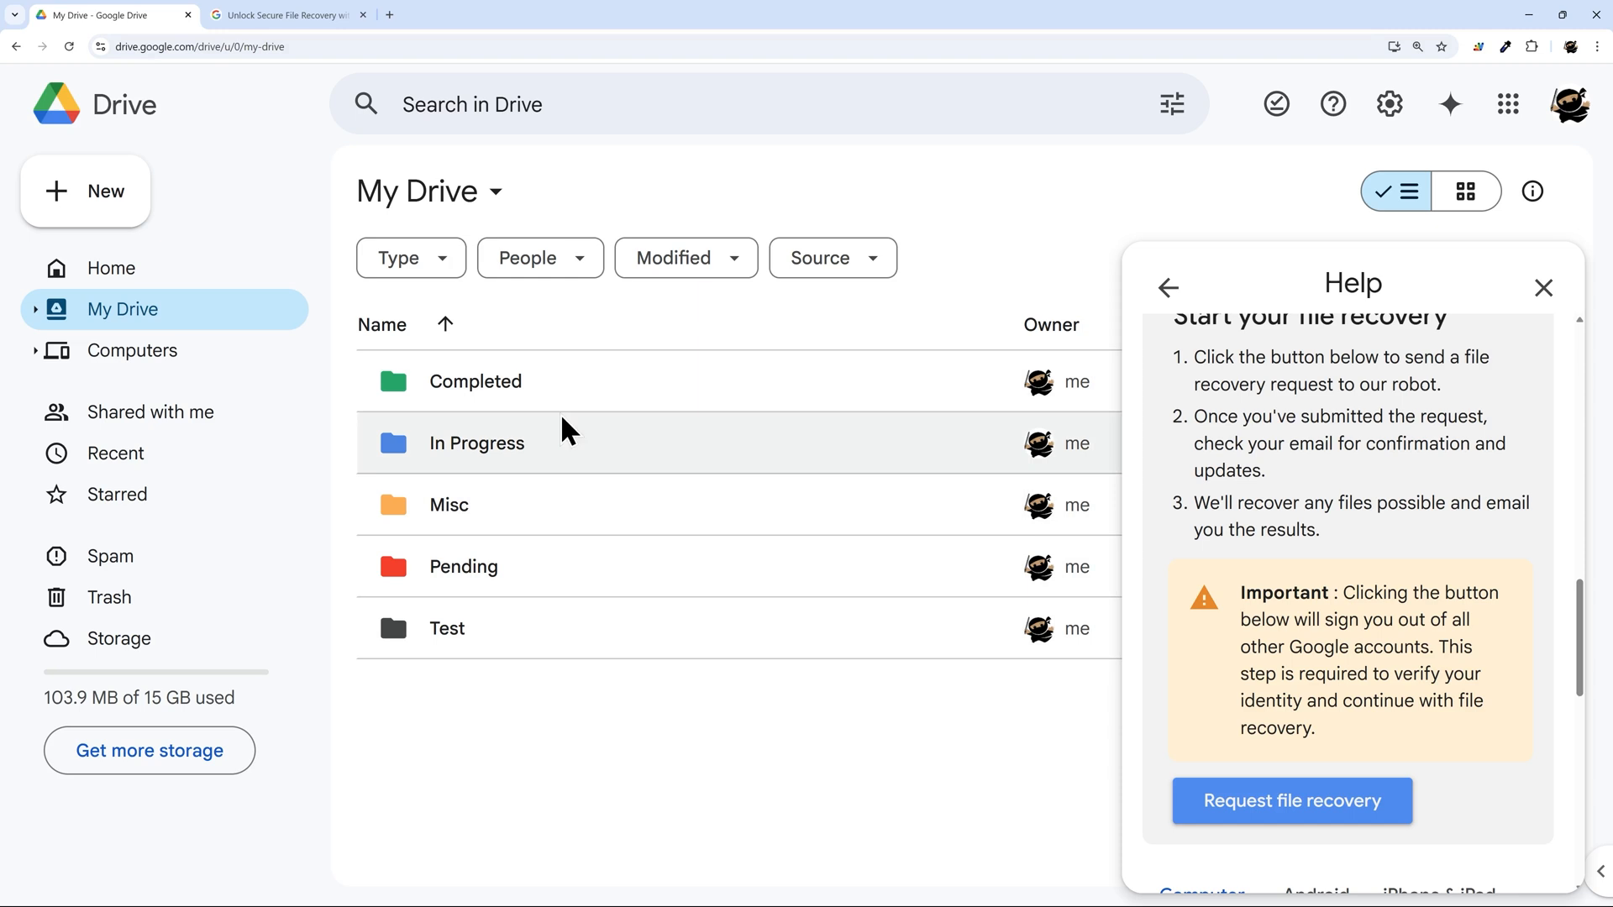
{"action": "left_click", "coordinate": [1542, 289]}
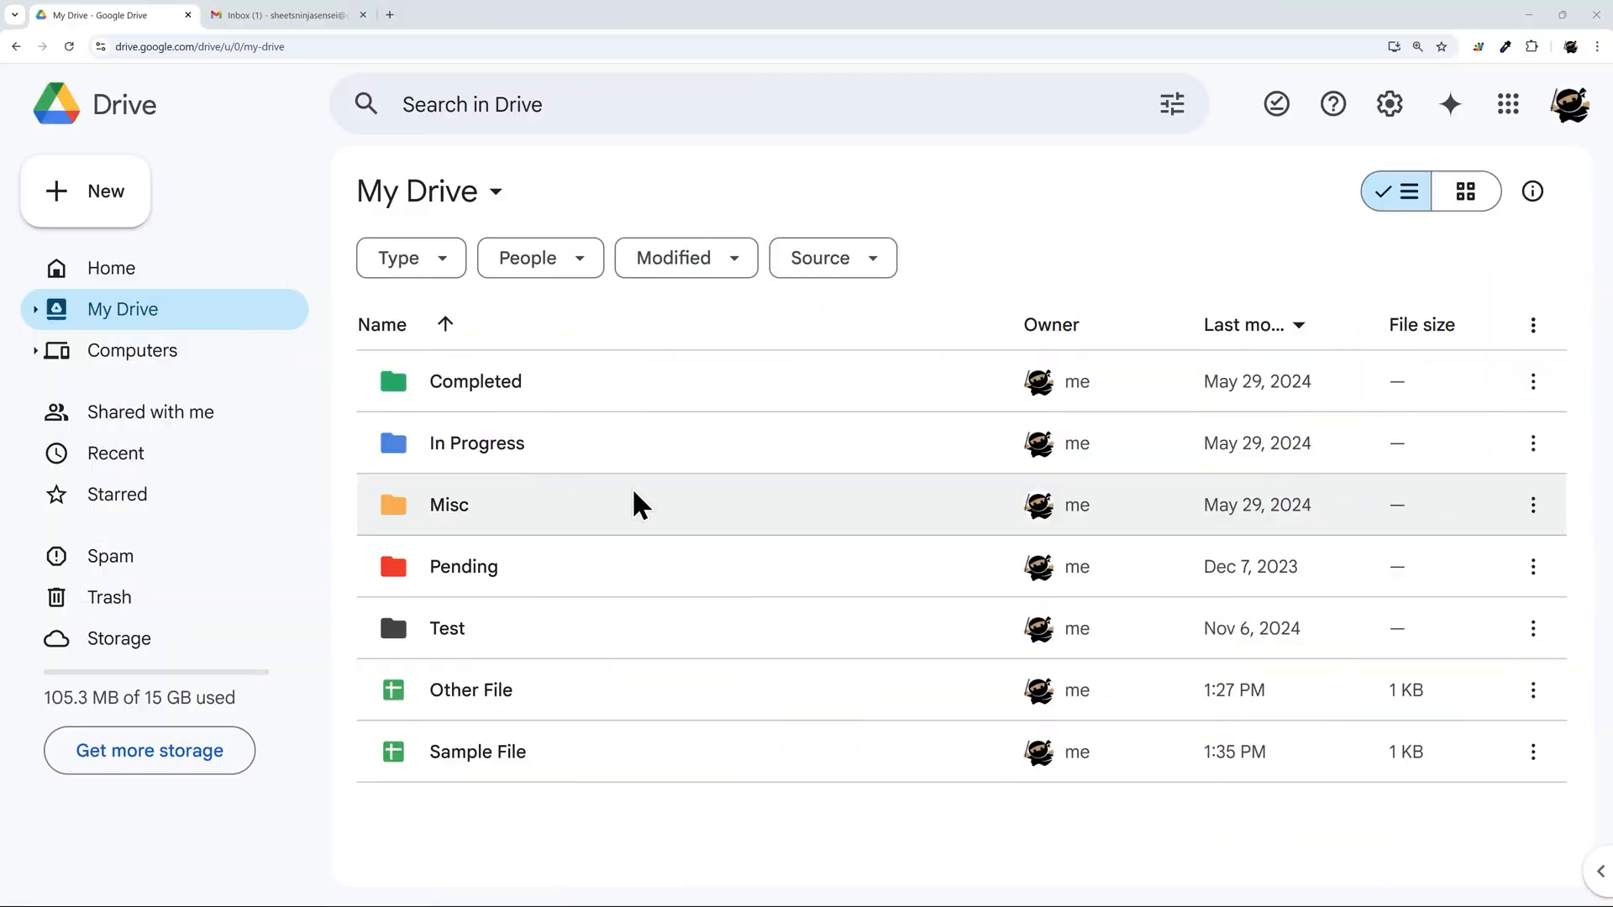
- Open the google-drive-help email confirming the deleted-file recovery is complete
{"action": "left_click", "coordinate": [288, 14]}
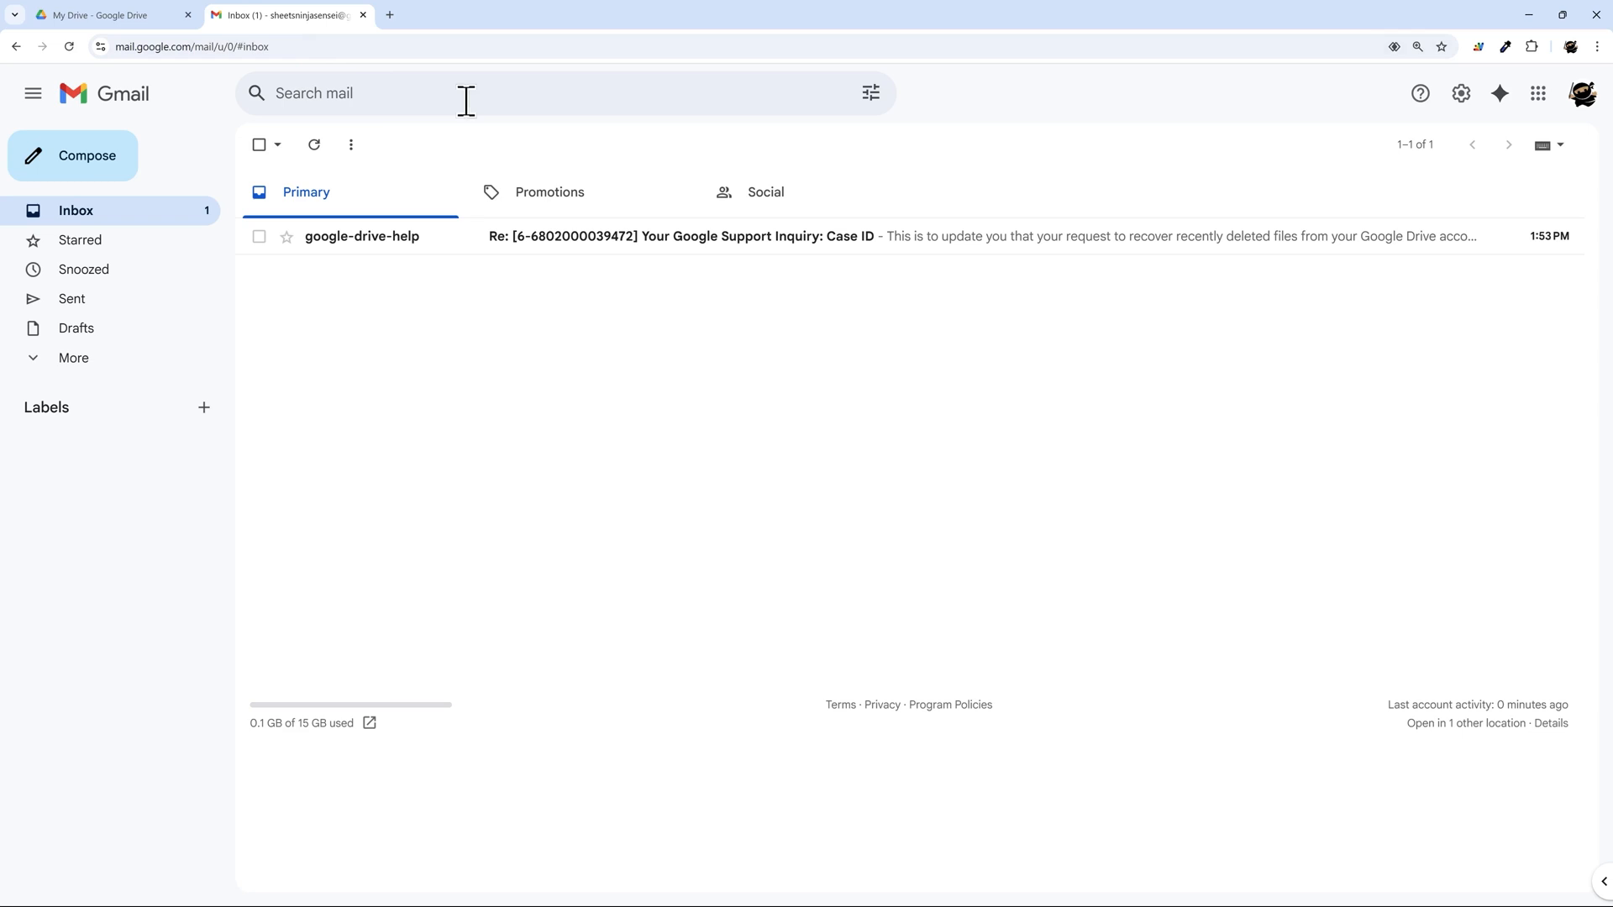
{"action": "left_click", "coordinate": [679, 236]}
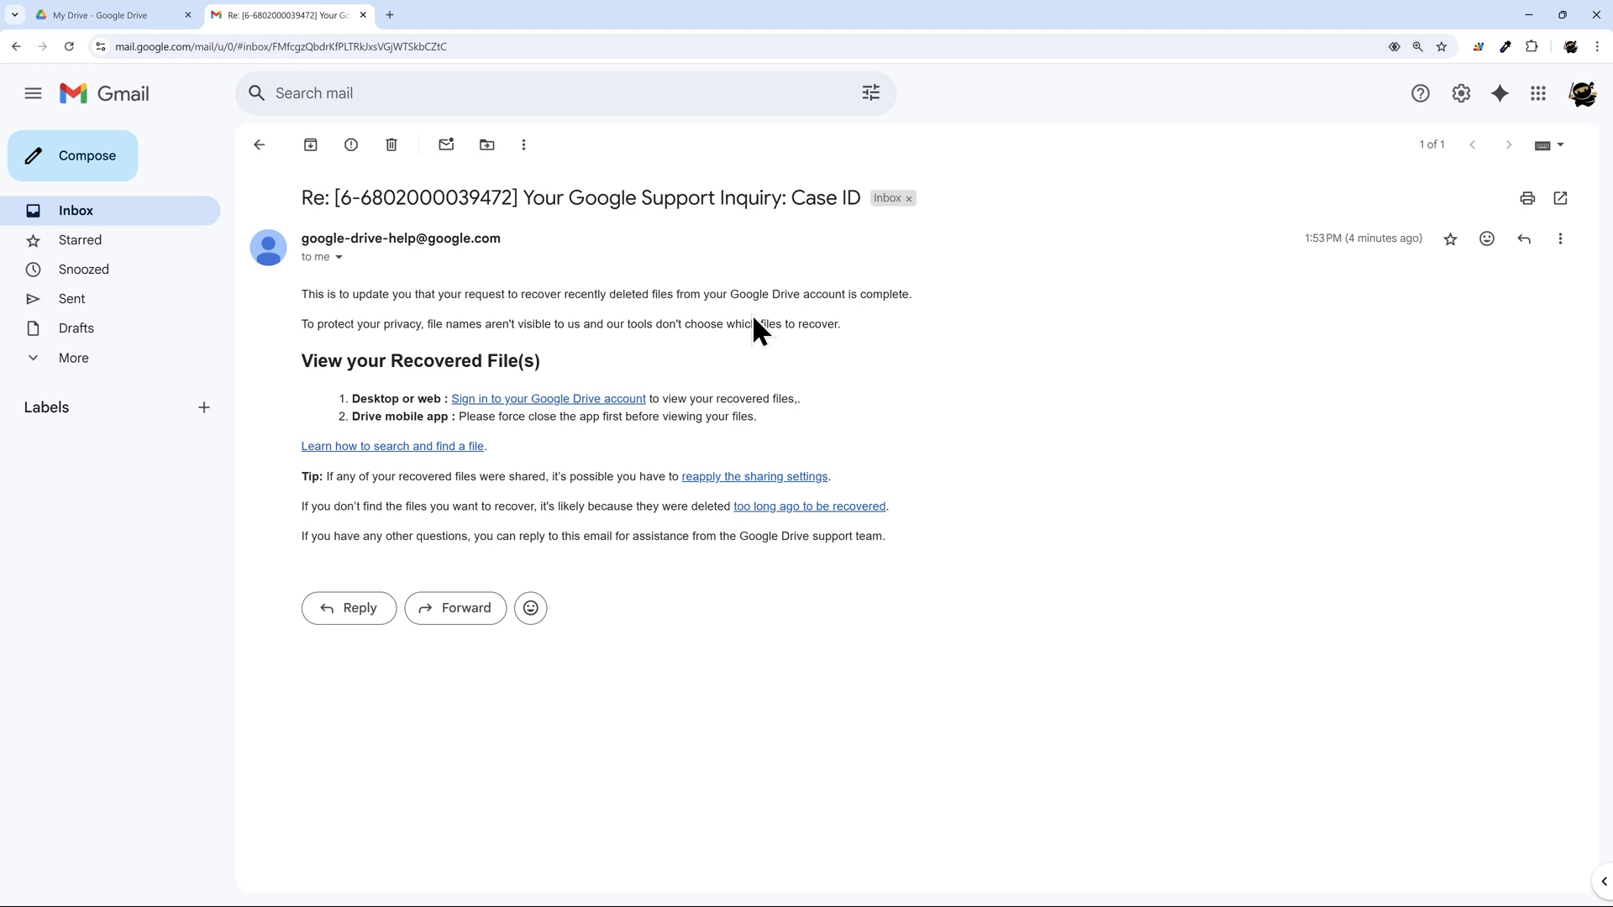
- Return to My Drive and select the recovered Other File spreadsheet
{"action": "left_click", "coordinate": [103, 14]}
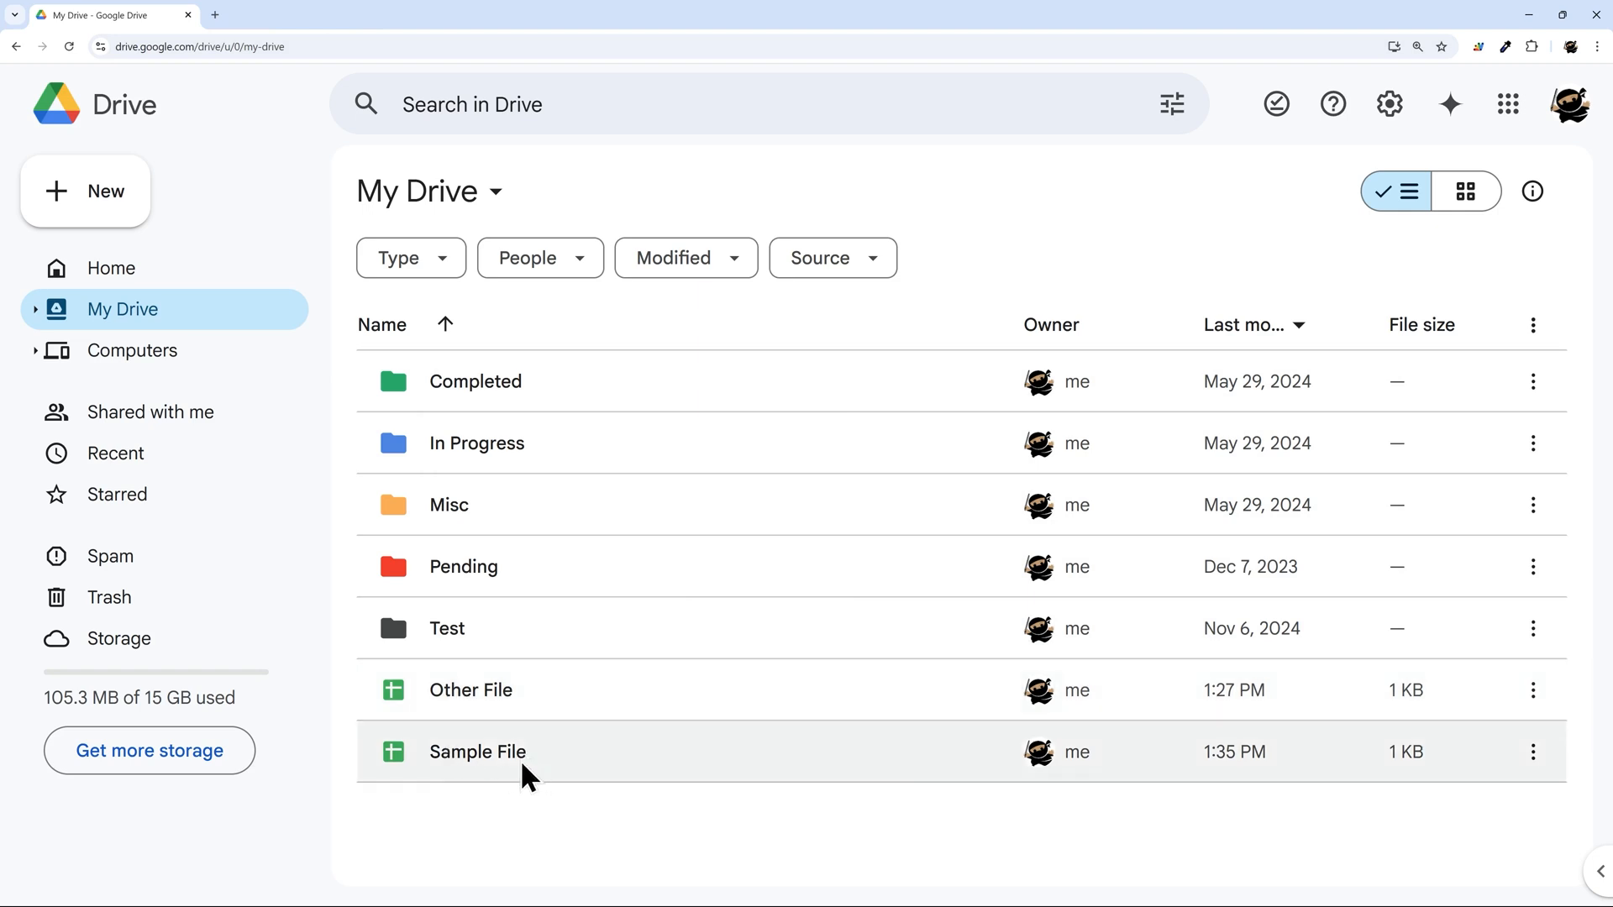
{"action": "mouse_move", "coordinate": [611, 784]}
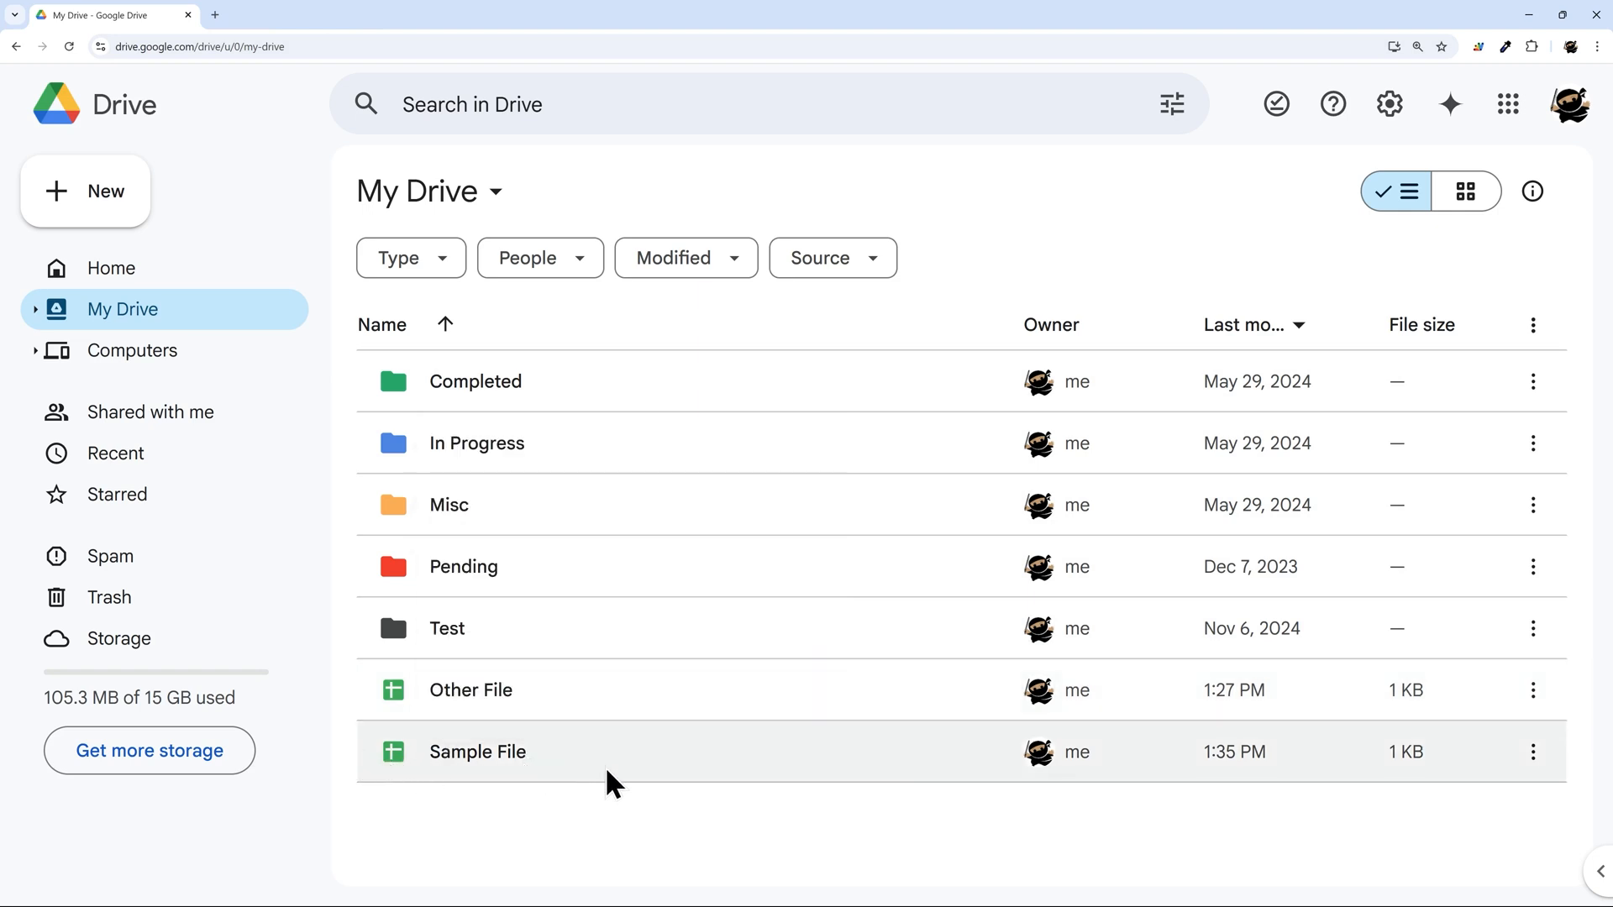
{"action": "mouse_move", "coordinate": [477, 751]}
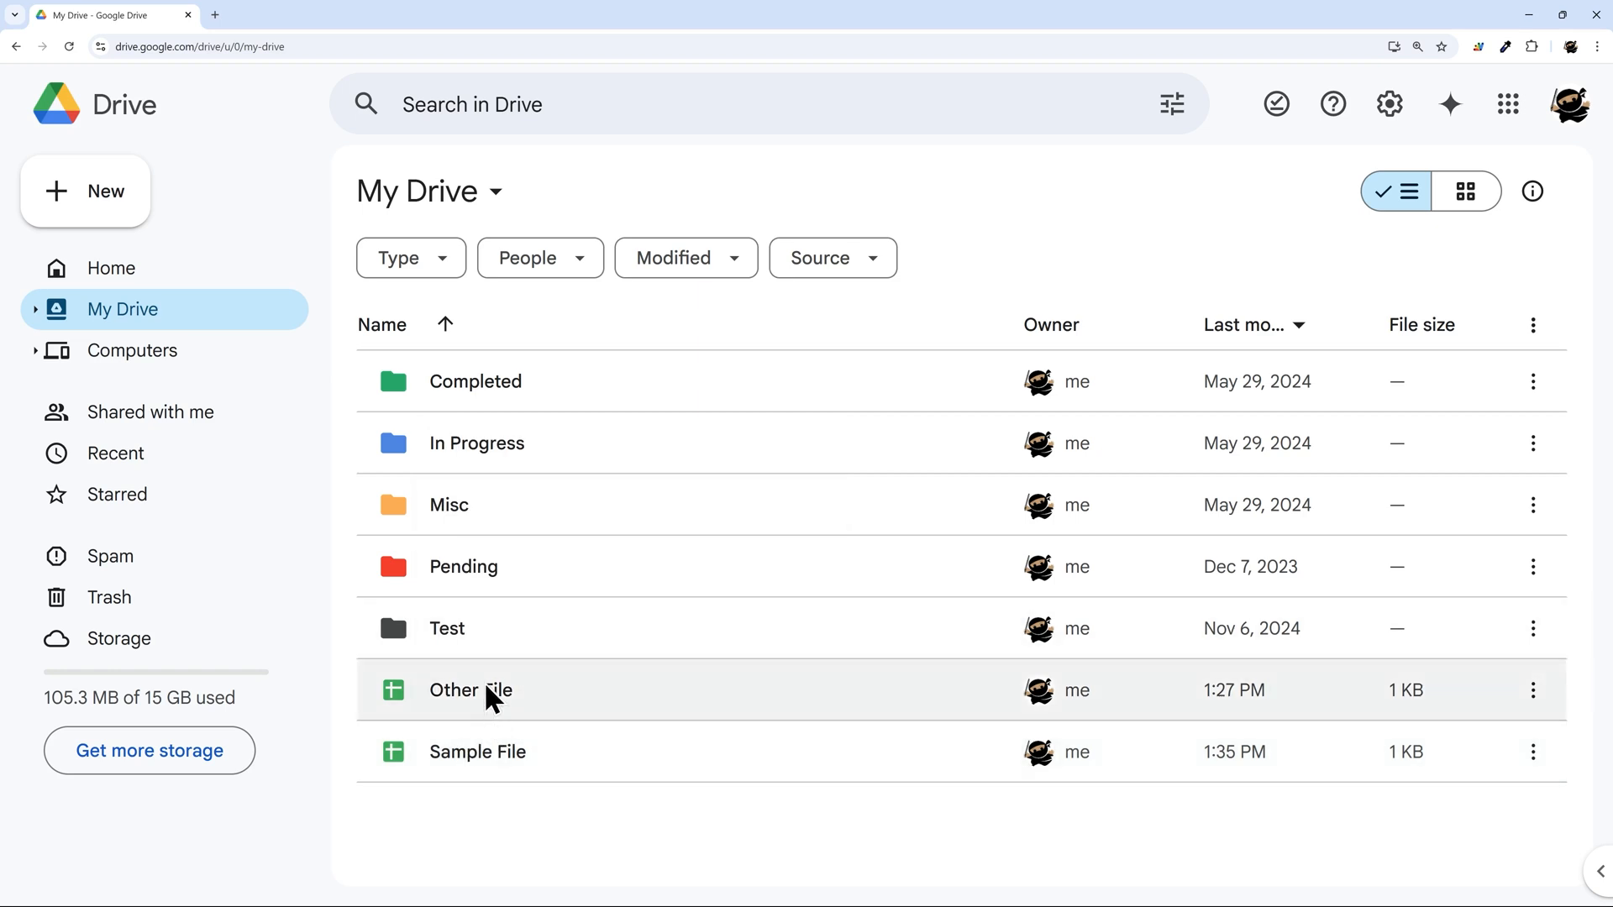
{"action": "left_click", "coordinate": [471, 689]}
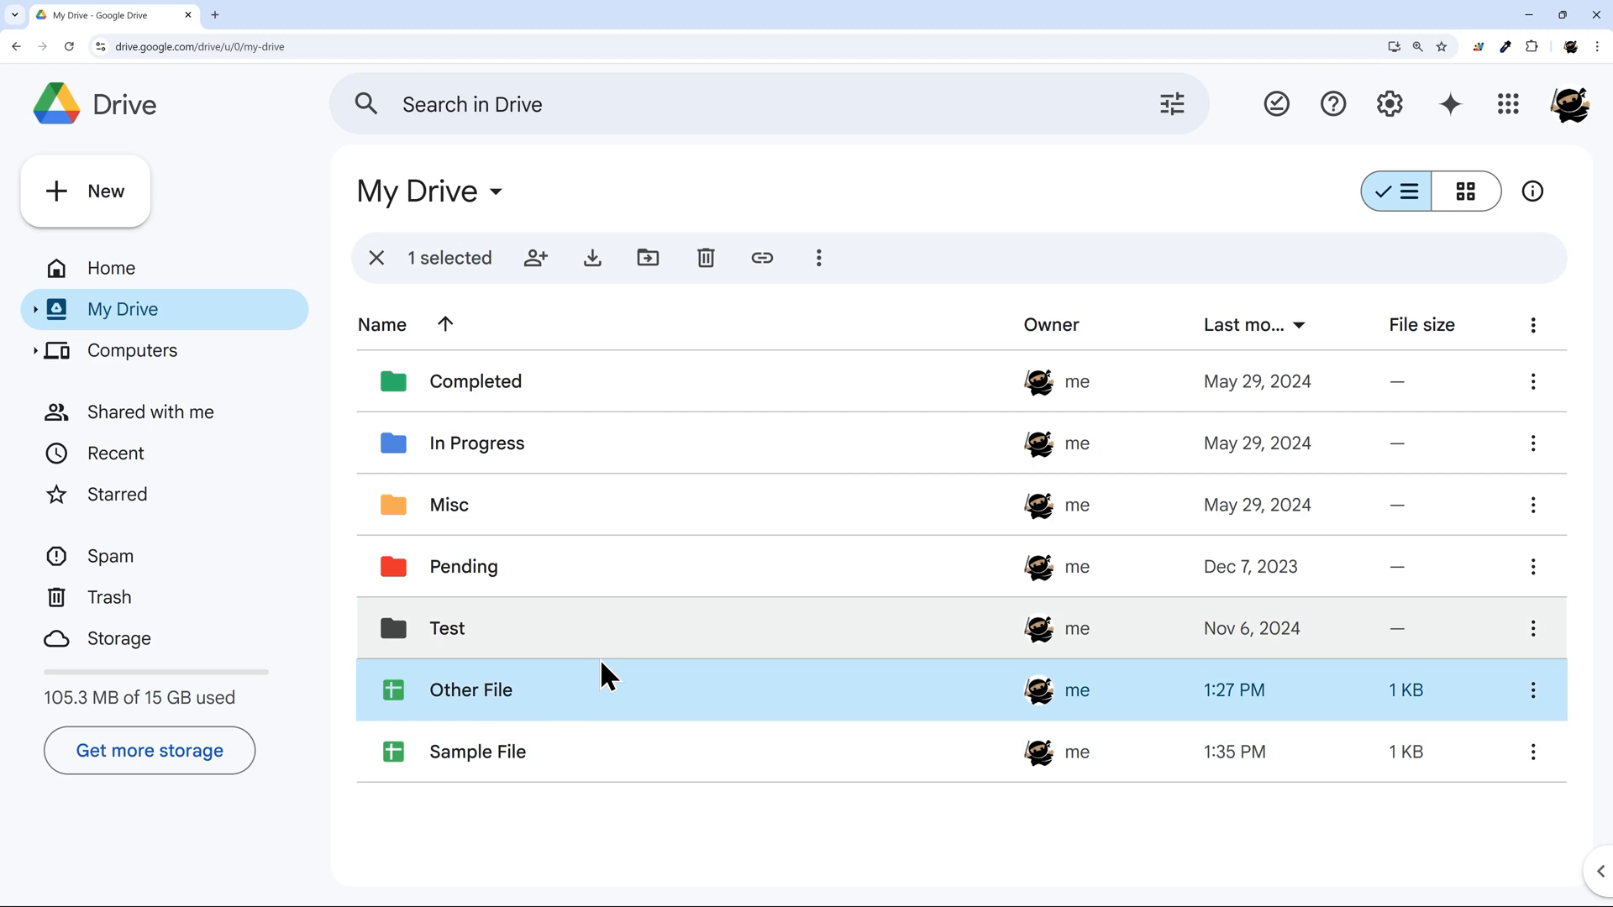
{"action": "mouse_move", "coordinate": [499, 674]}
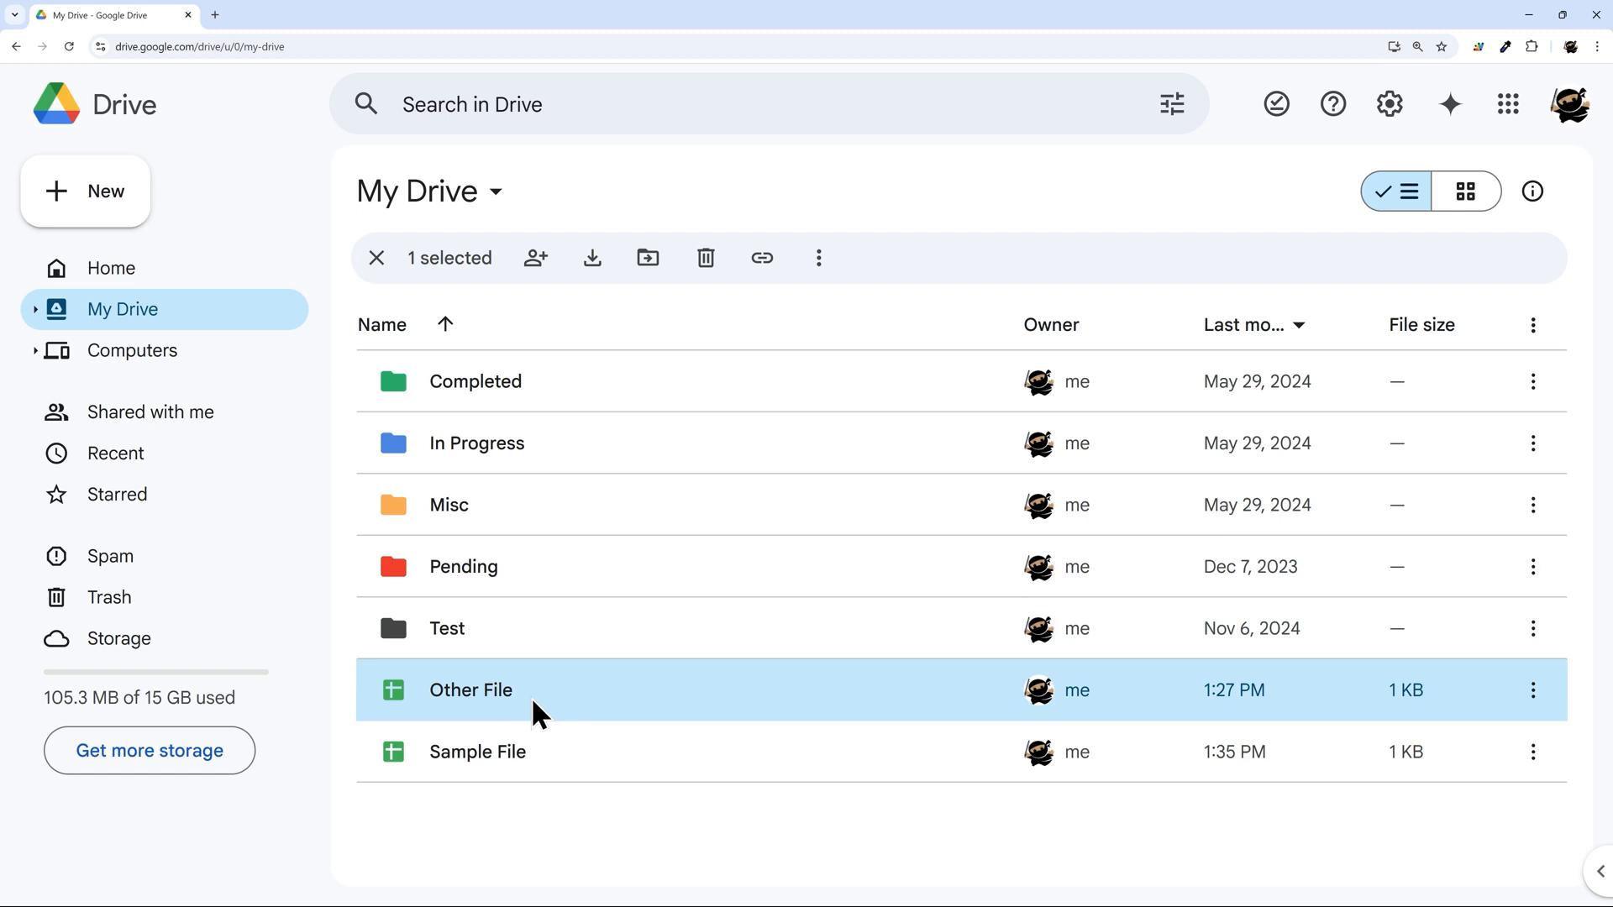
- Move Other File to the bin, leaving the five folders and Sample File
{"action": "left_click", "coordinate": [705, 257]}
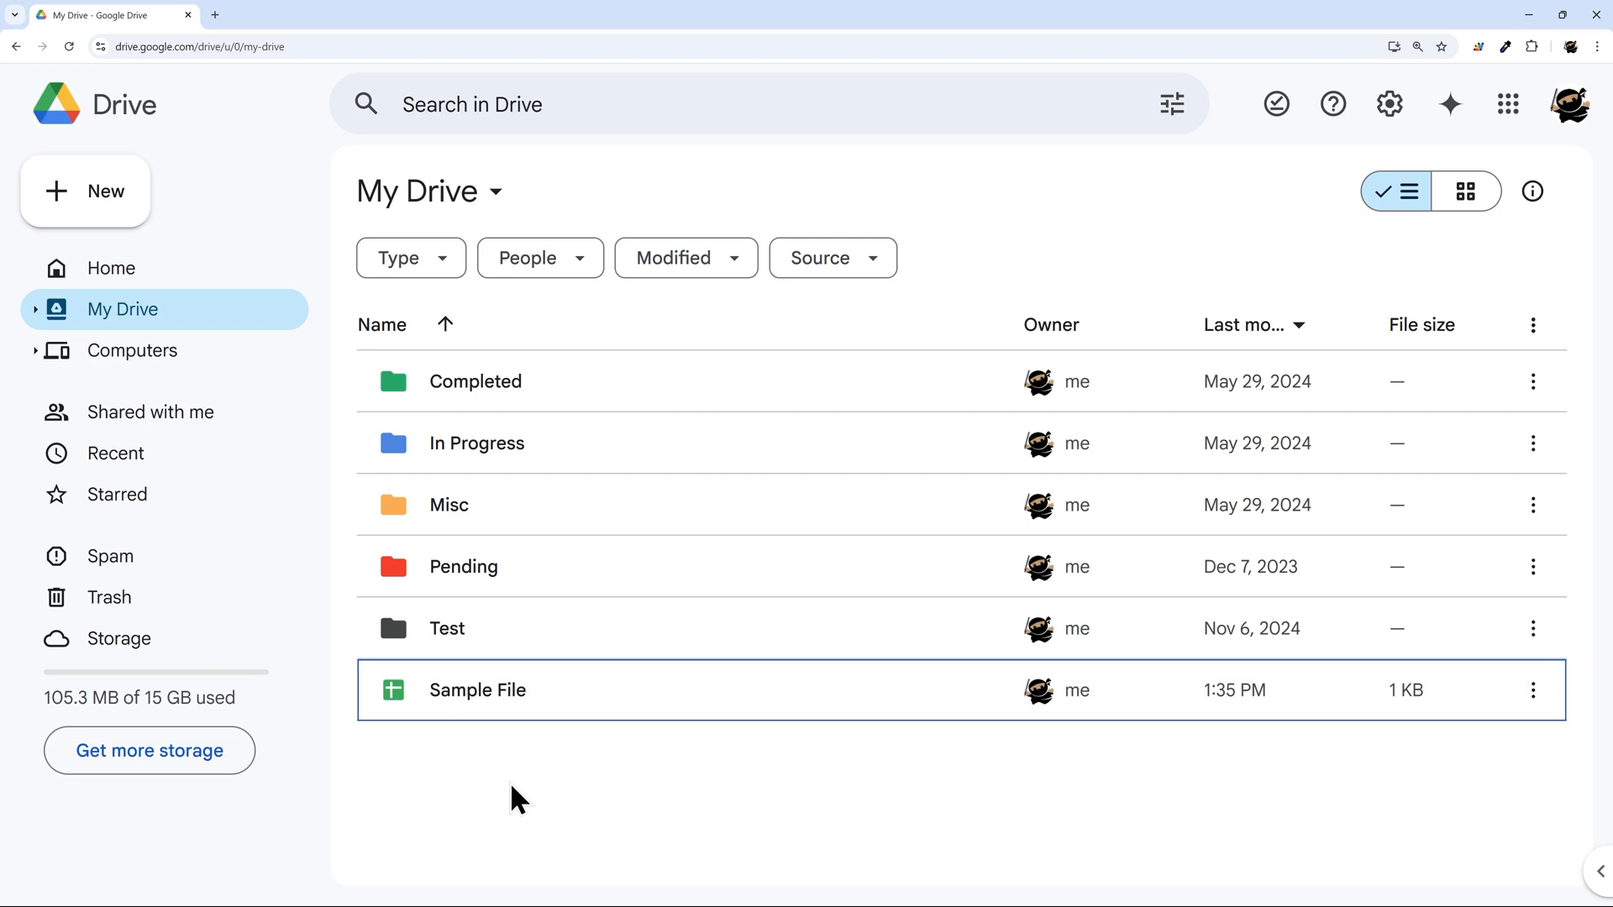
{"action": "mouse_move", "coordinate": [585, 813]}
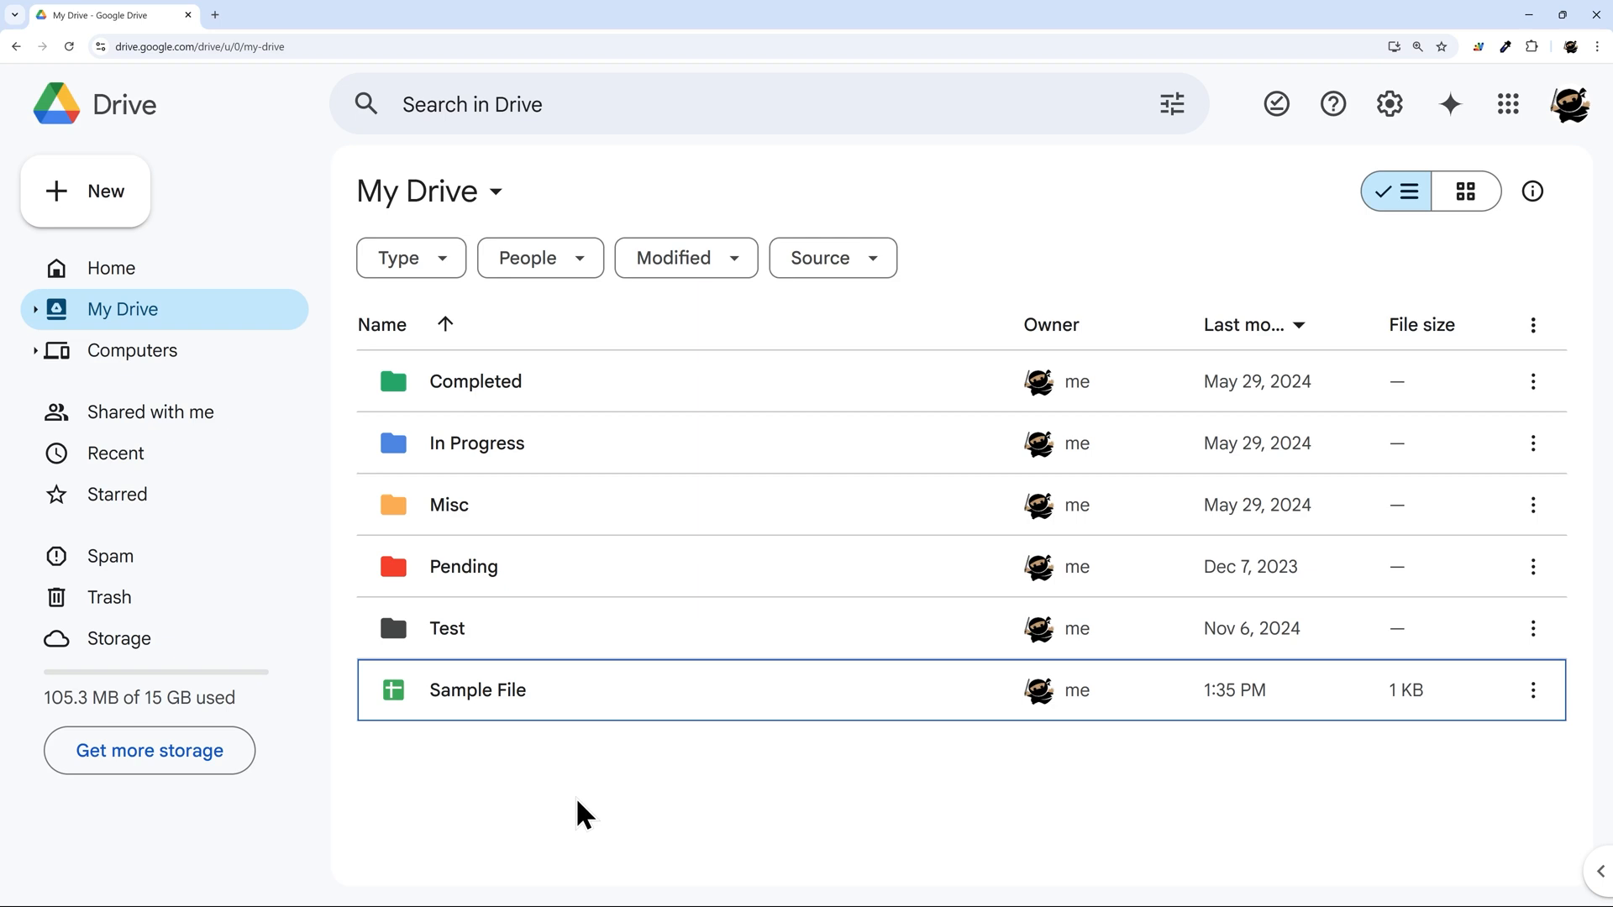